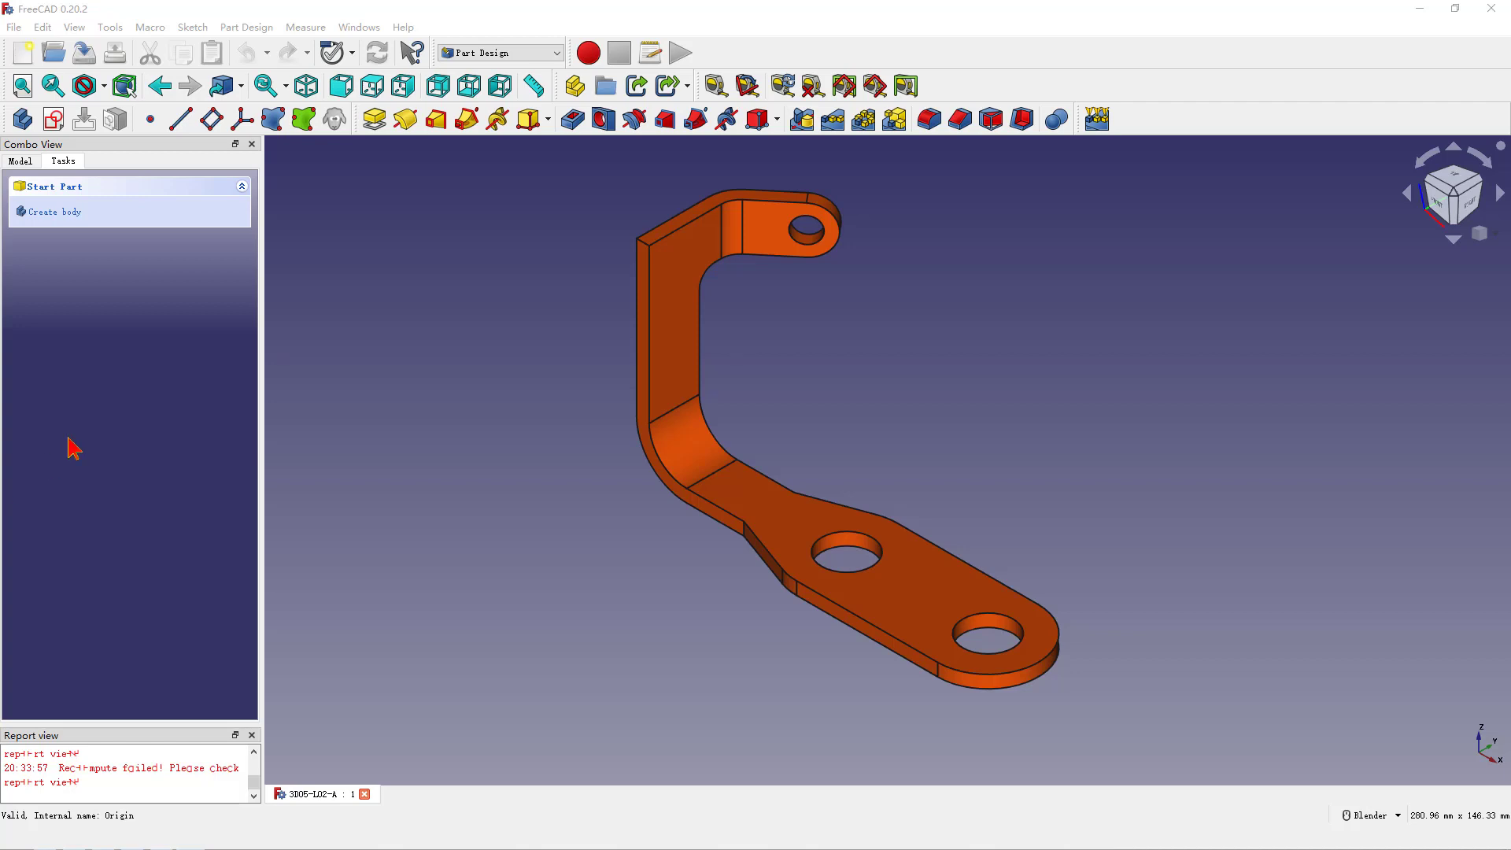
{"action": "mouse_move", "coordinate": [131, 406]}
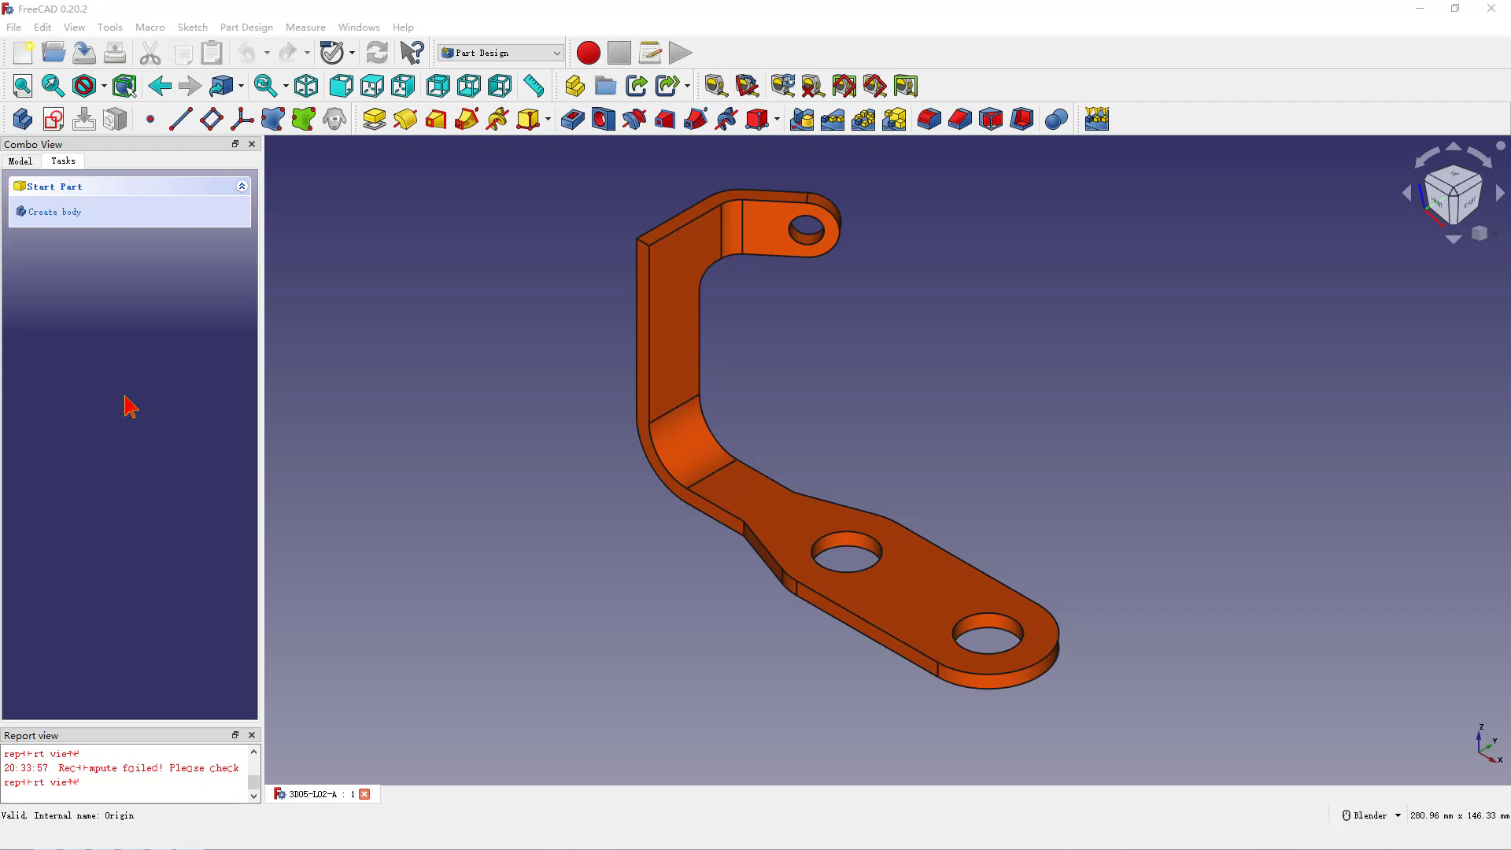
{"action": "mouse_move", "coordinate": [539, 380]}
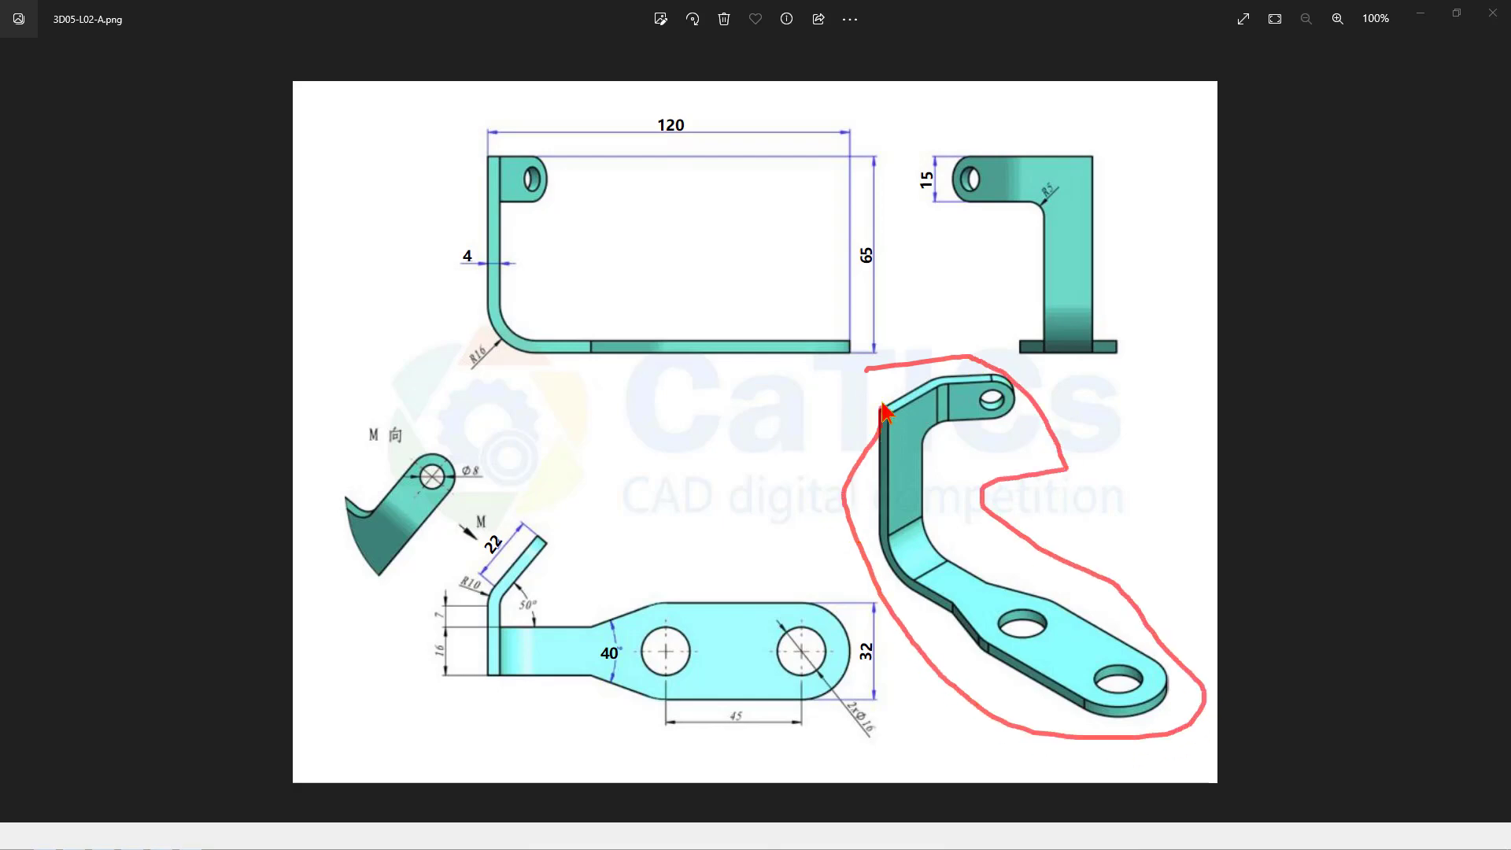
{"action": "mouse_move", "coordinate": [675, 172]}
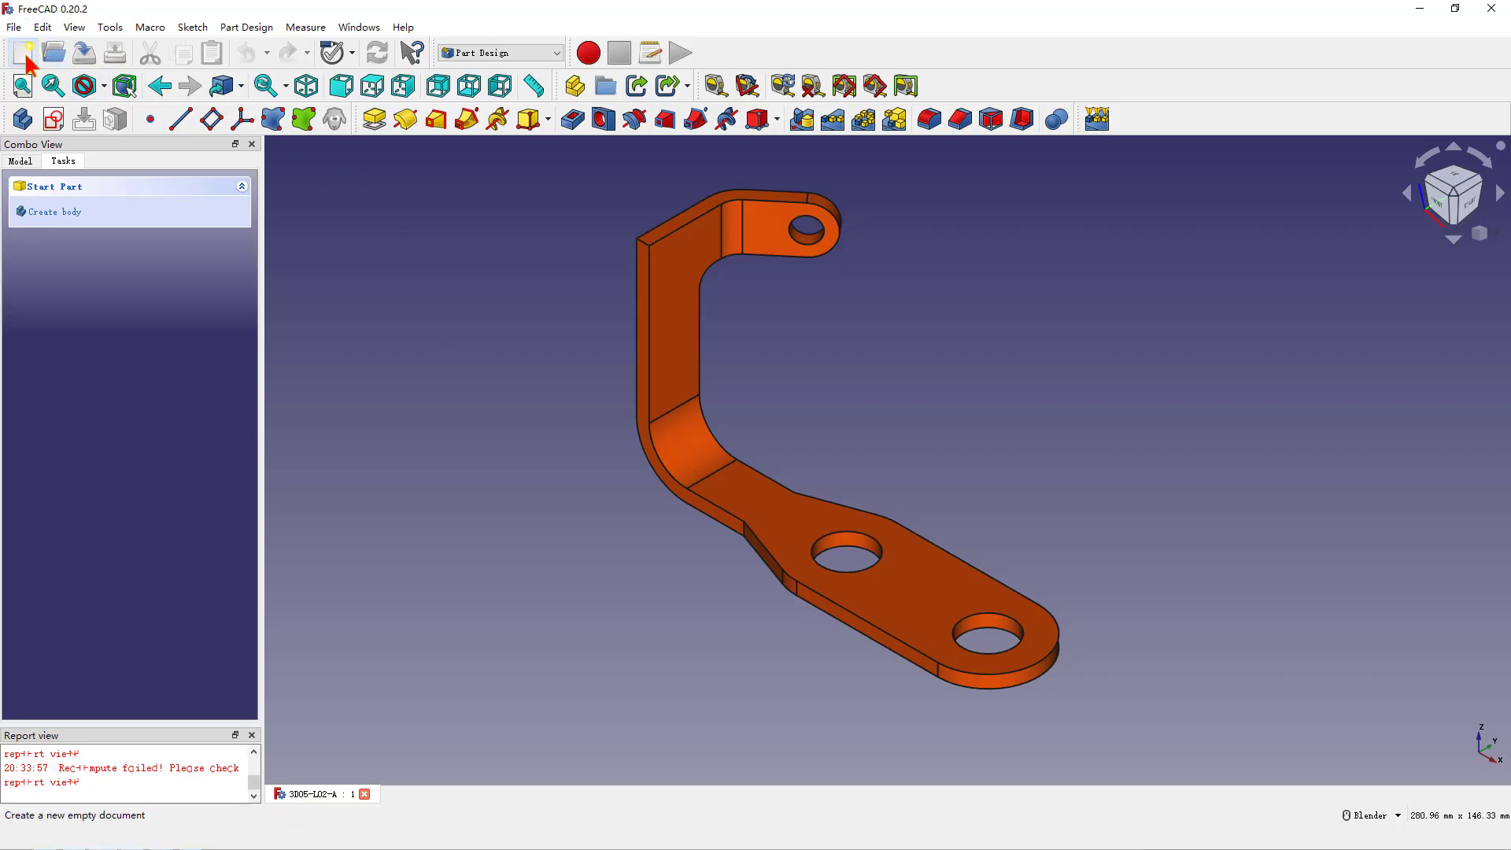
{"action": "mouse_move", "coordinate": [20, 52]}
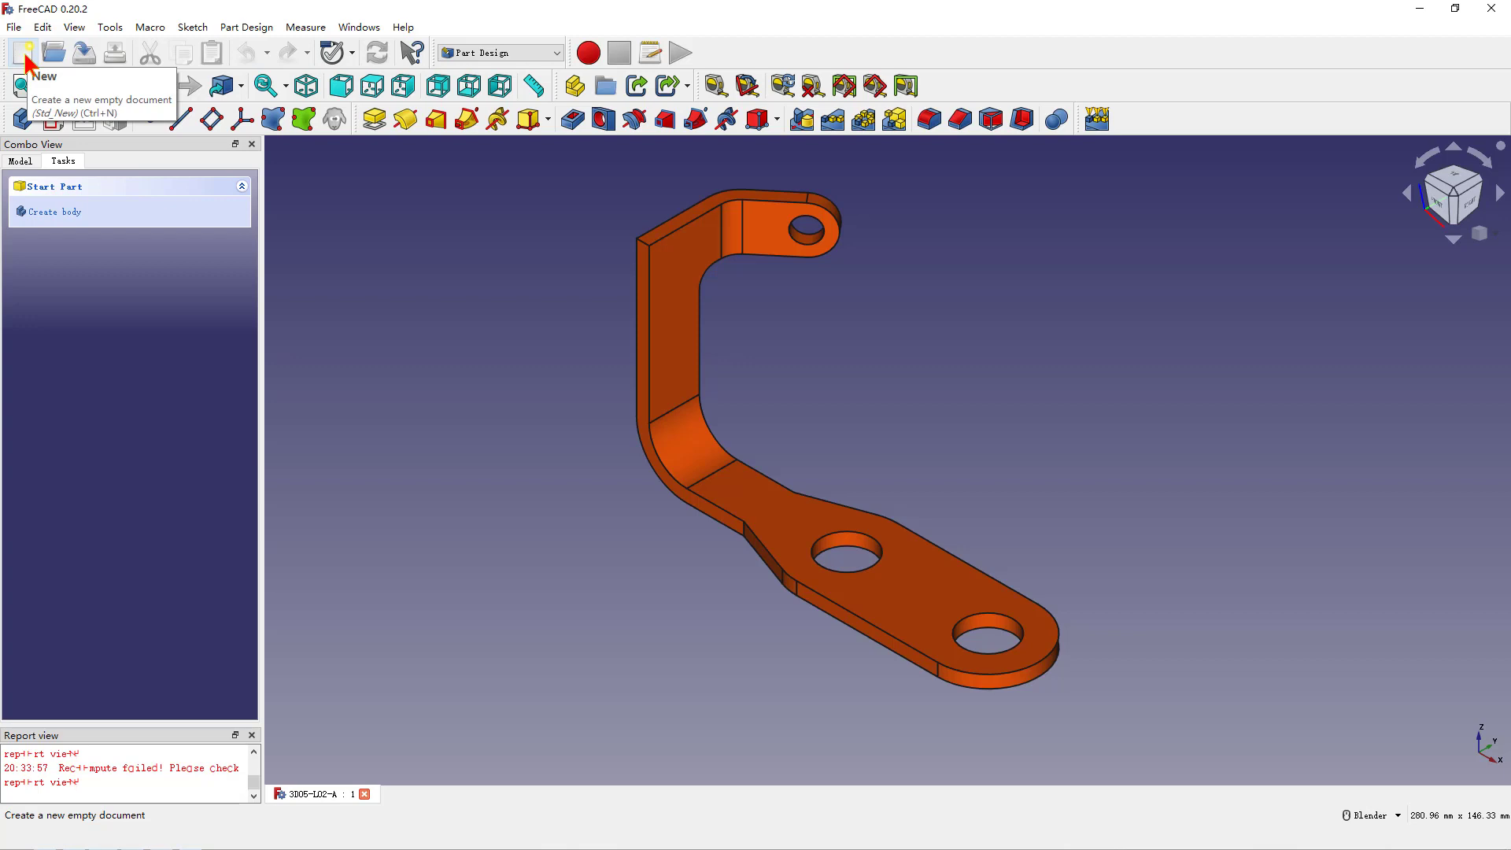
Create a new document with a body and an XY-plane sketch open for editing.
{"action": "left_click", "coordinate": [24, 52]}
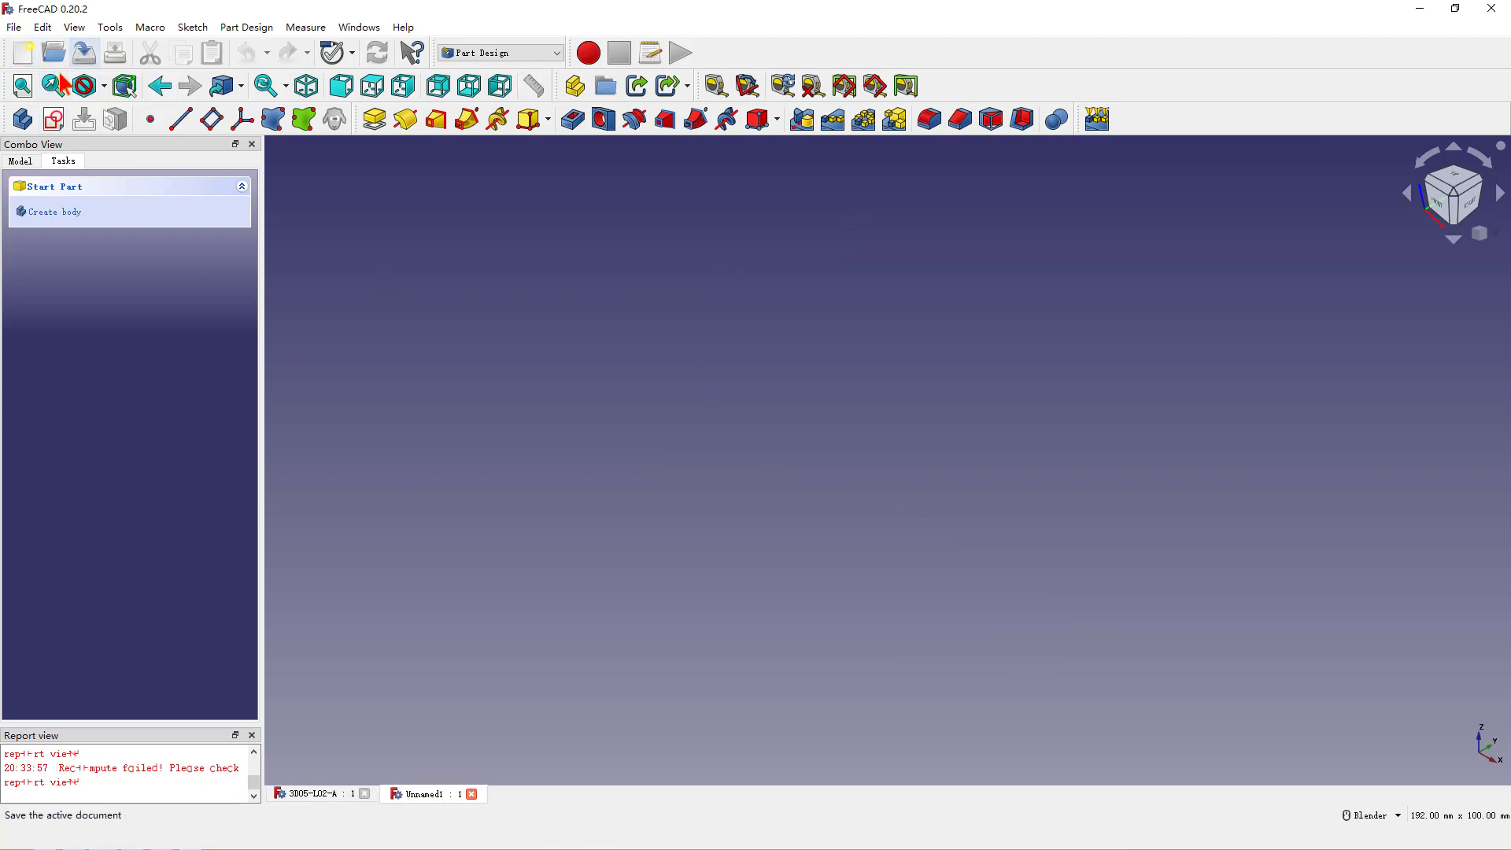
{"action": "mouse_move", "coordinate": [20, 118]}
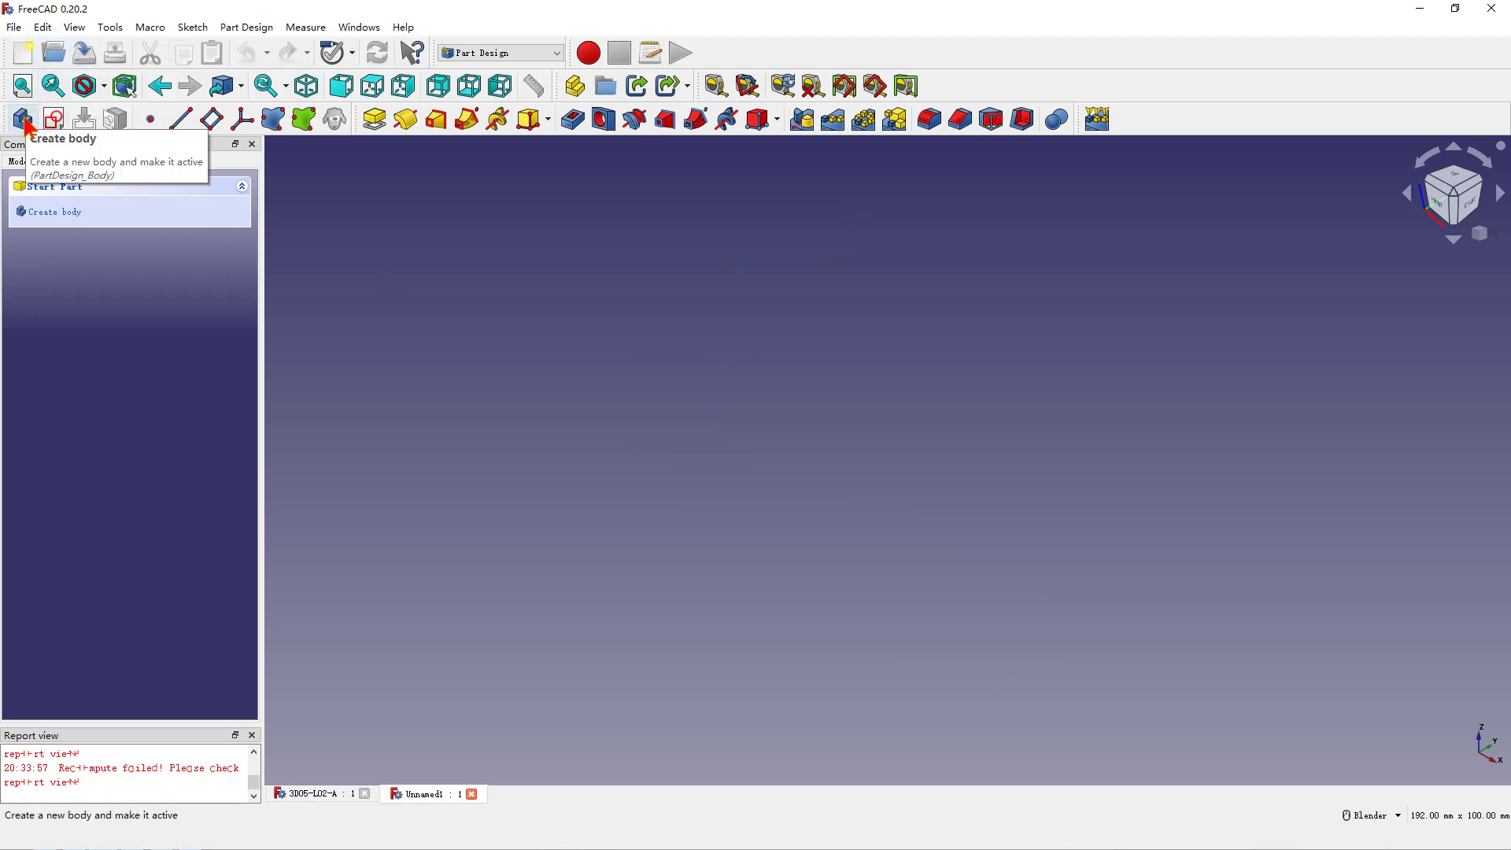
{"action": "left_click", "coordinate": [24, 118]}
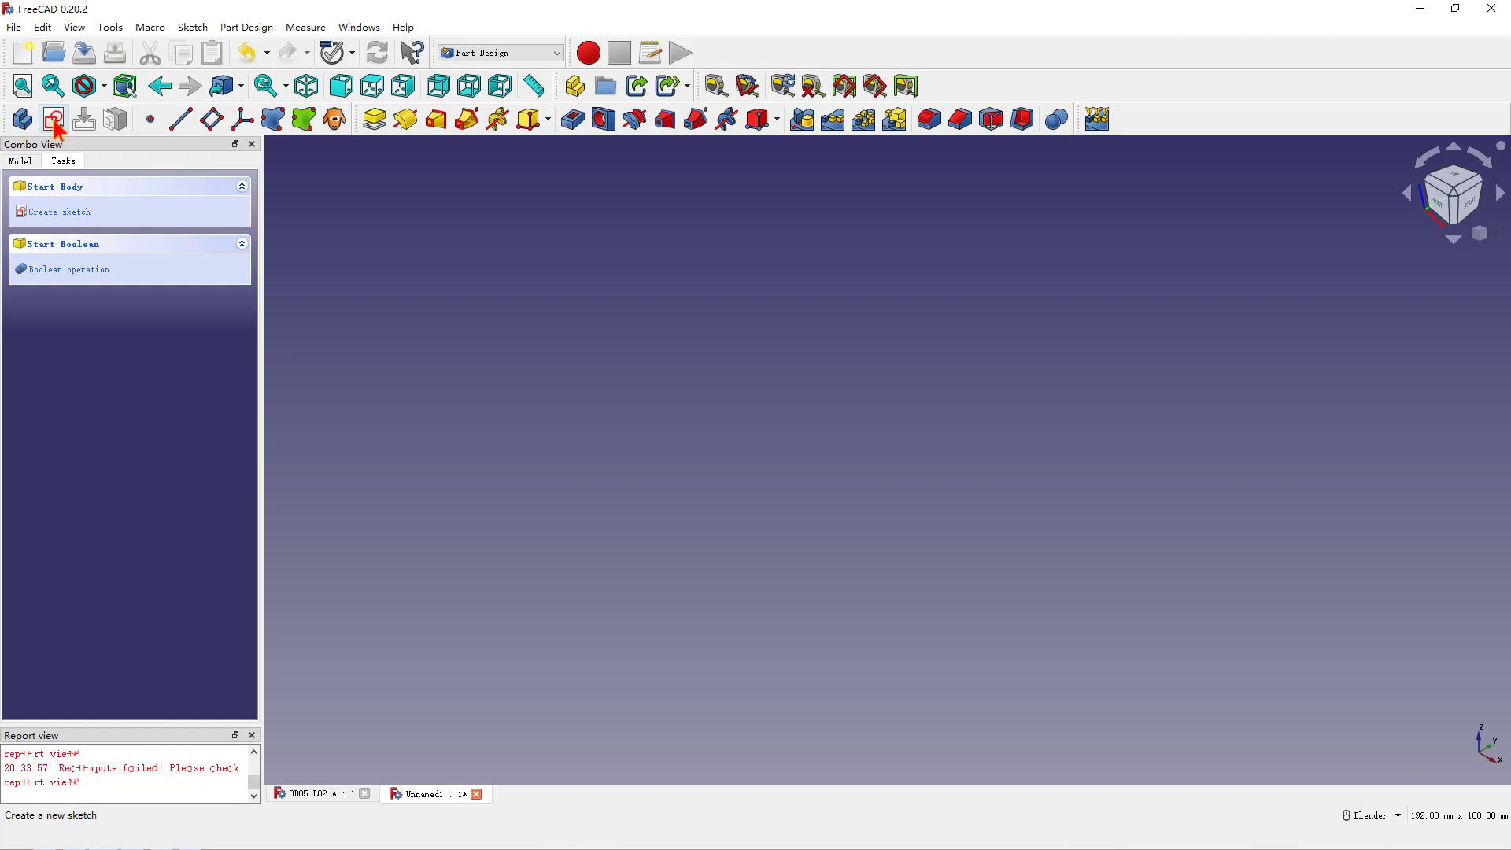
{"action": "left_click", "coordinate": [53, 118]}
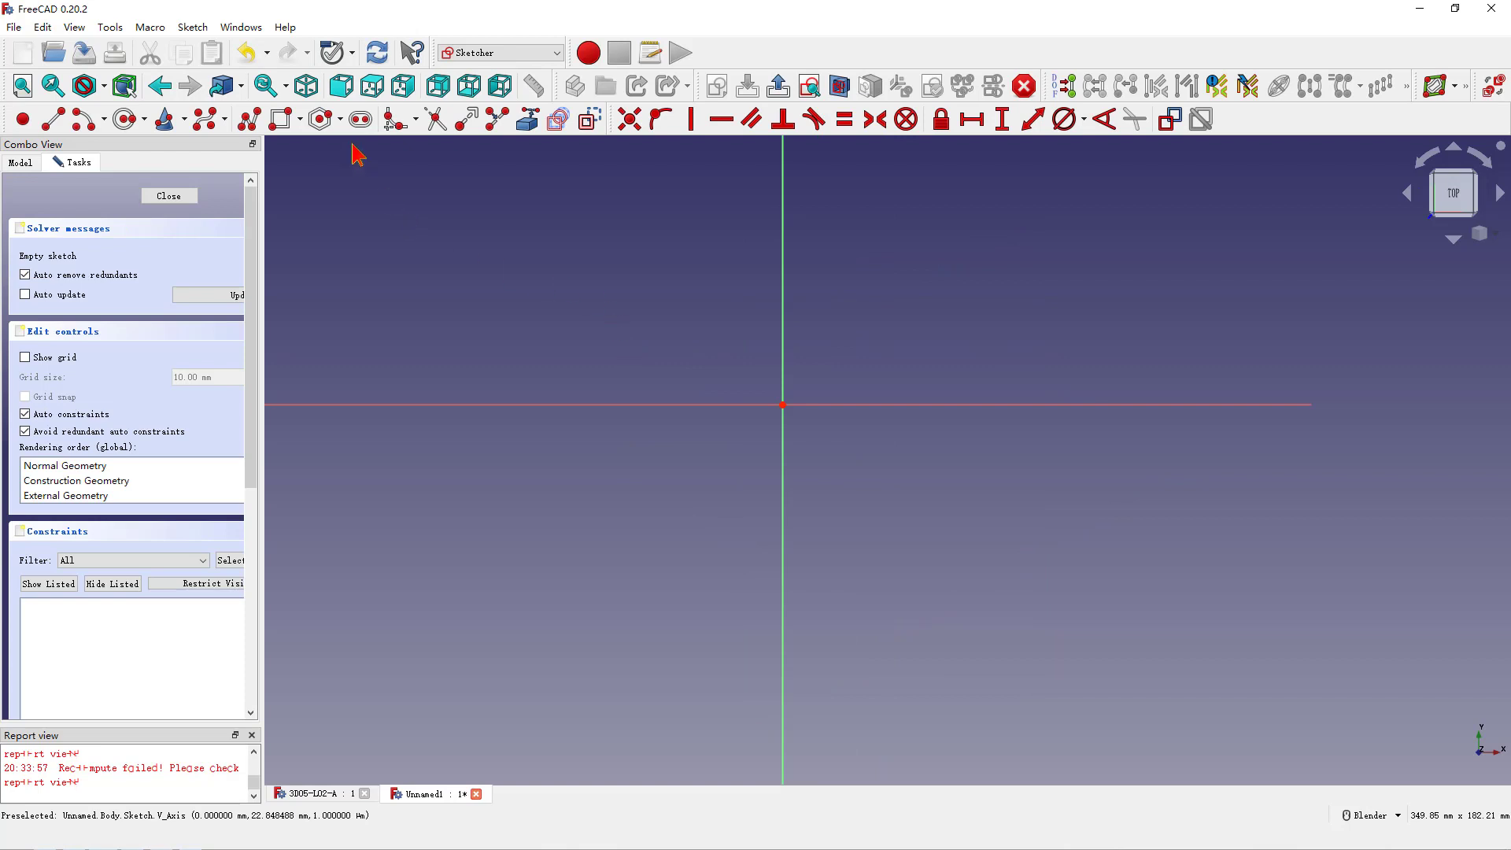
{"action": "mouse_move", "coordinate": [782, 405]}
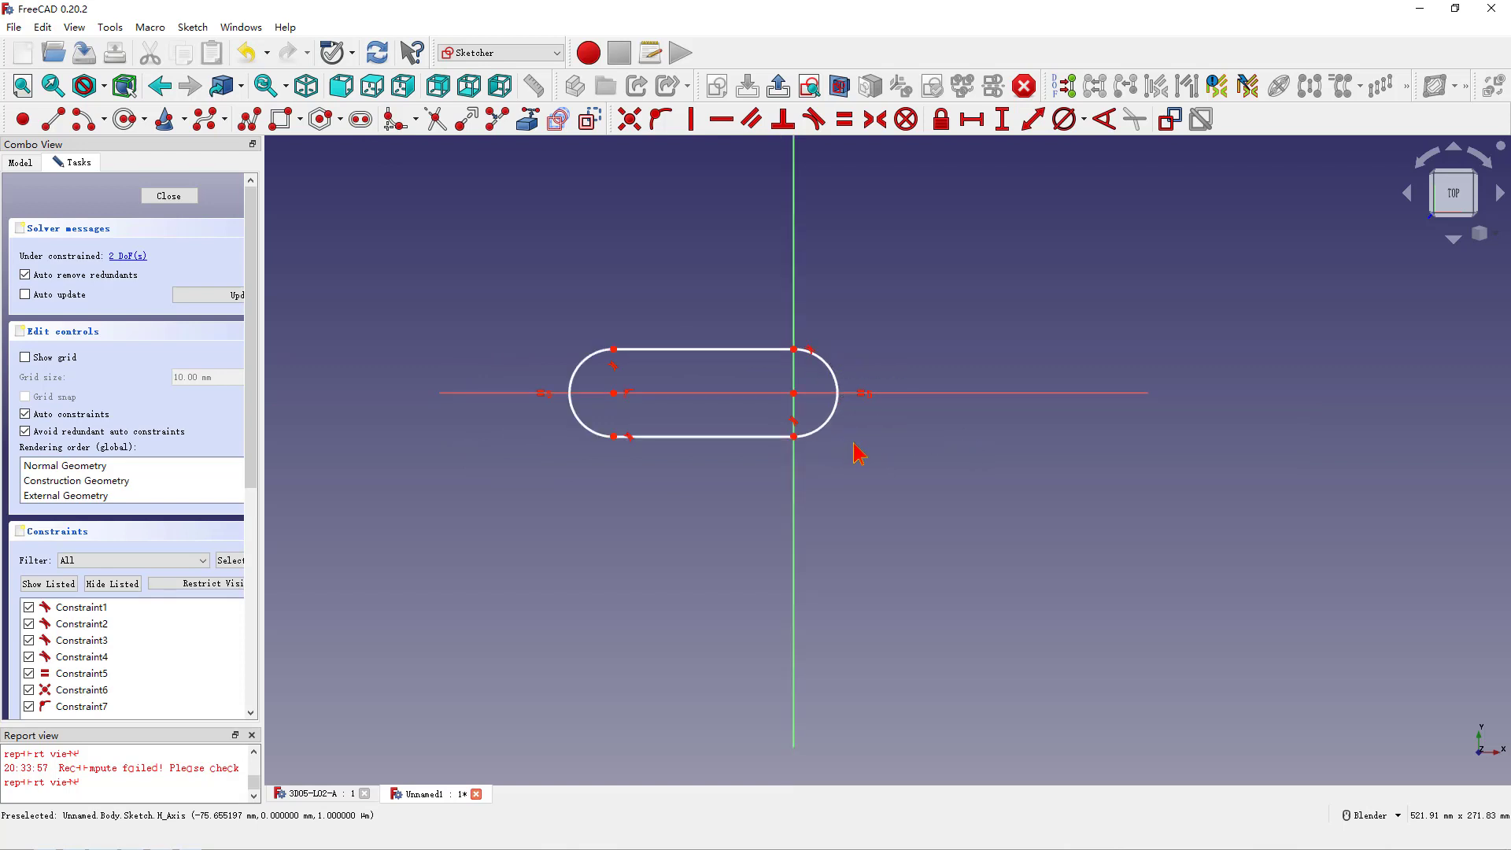
{"action": "mouse_move", "coordinate": [680, 381]}
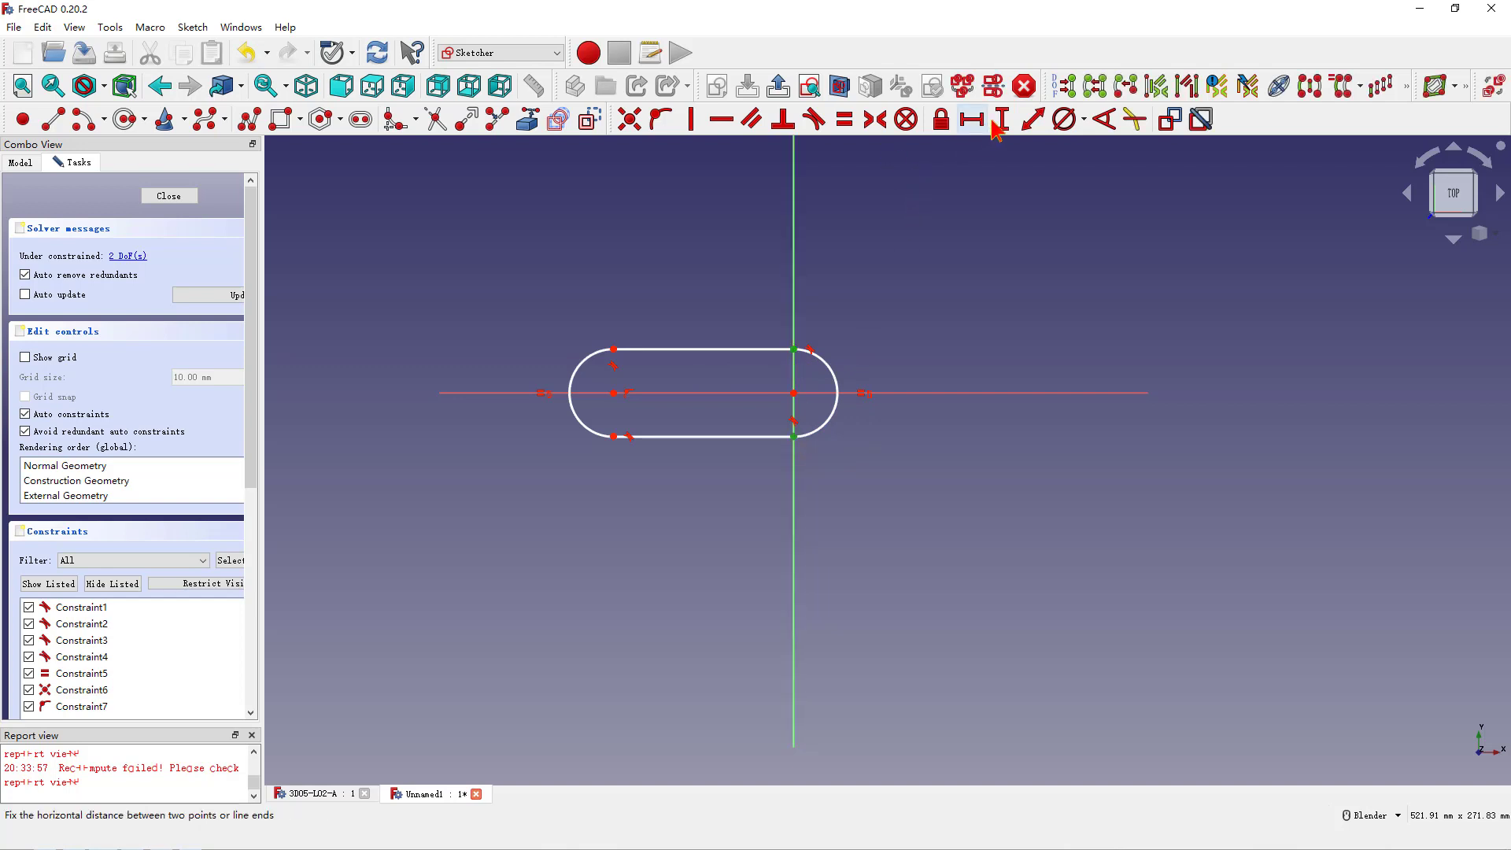
Dimension the slot 32 mm high and 45 mm between its arc centres.
{"action": "left_click", "coordinate": [1003, 118]}
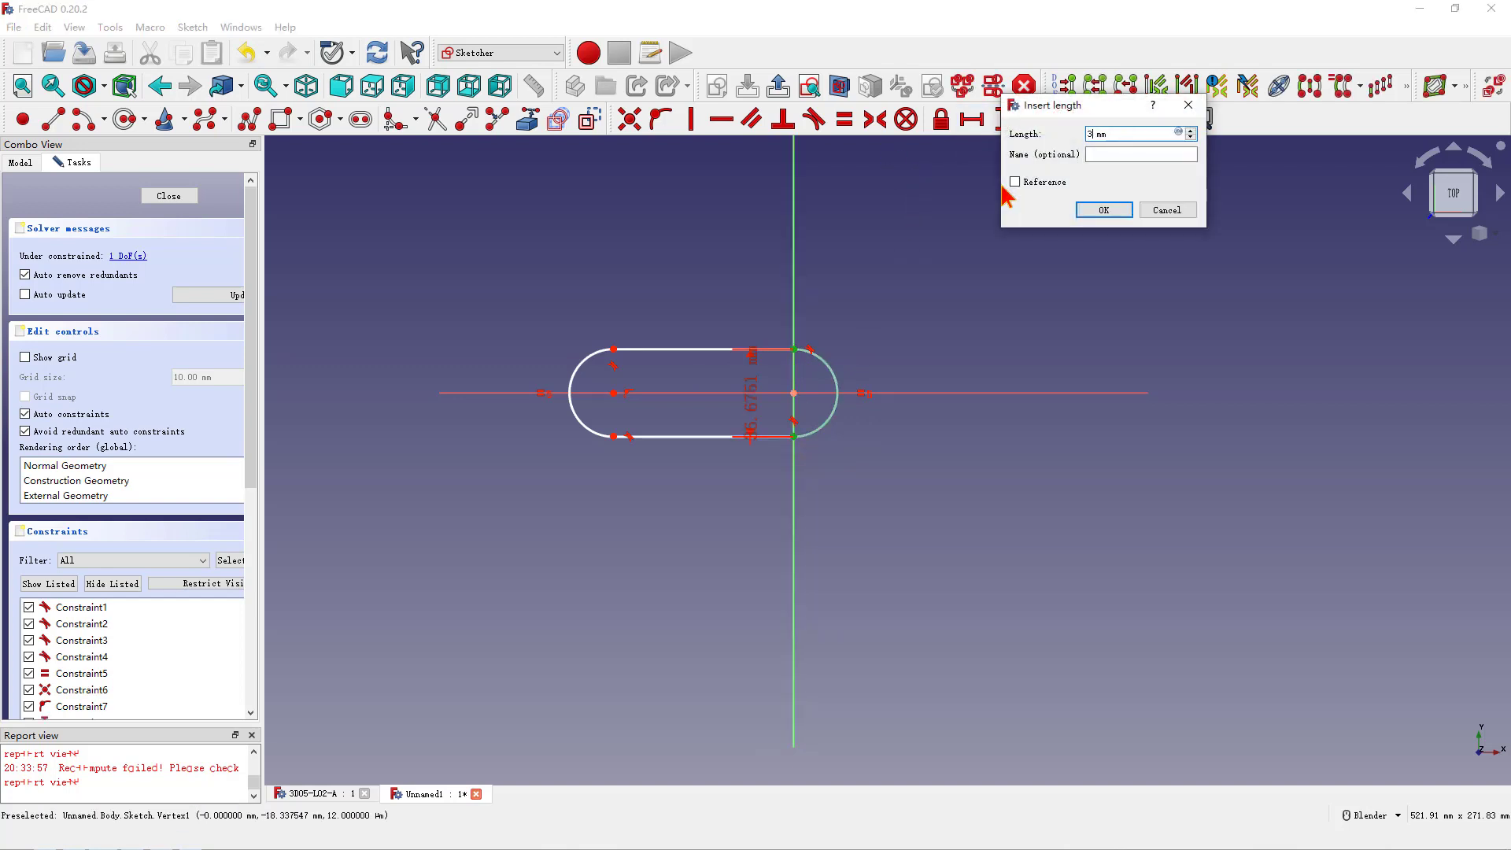
{"action": "left_click", "coordinate": [1101, 209]}
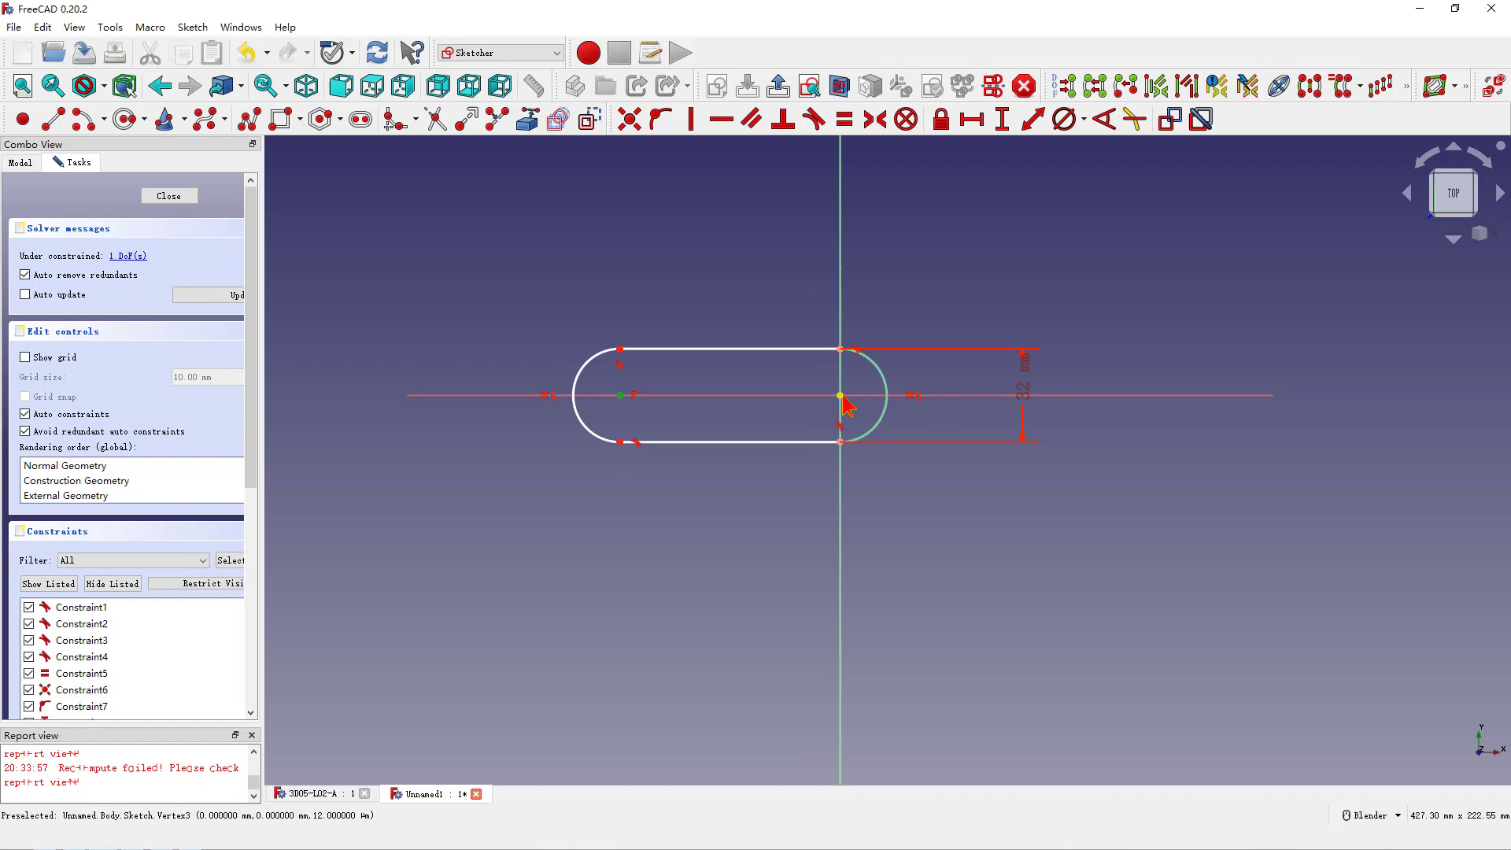
{"action": "left_click", "coordinate": [1001, 120]}
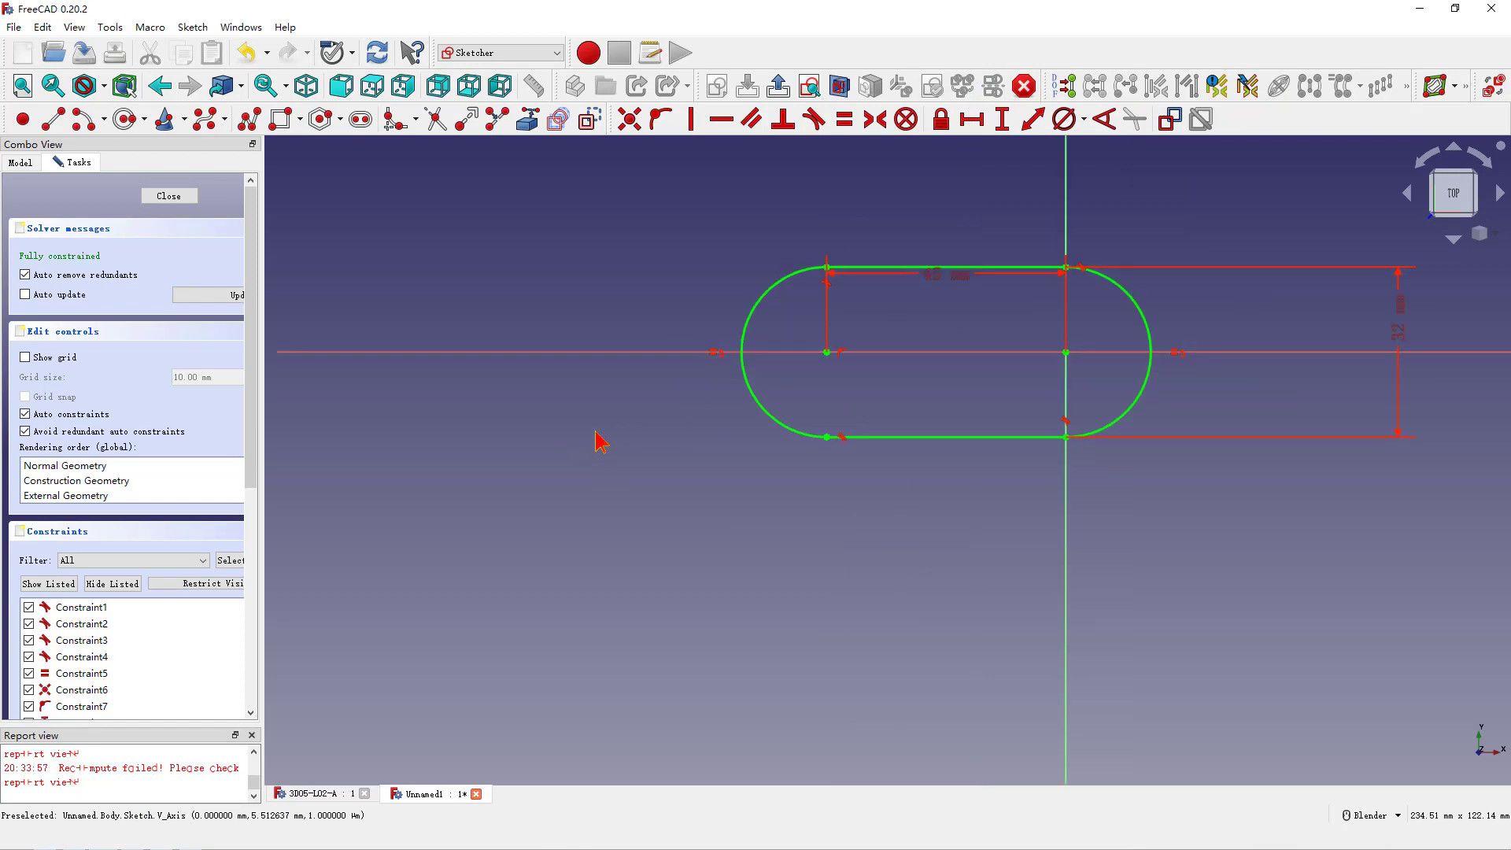
{"action": "mouse_move", "coordinate": [51, 118]}
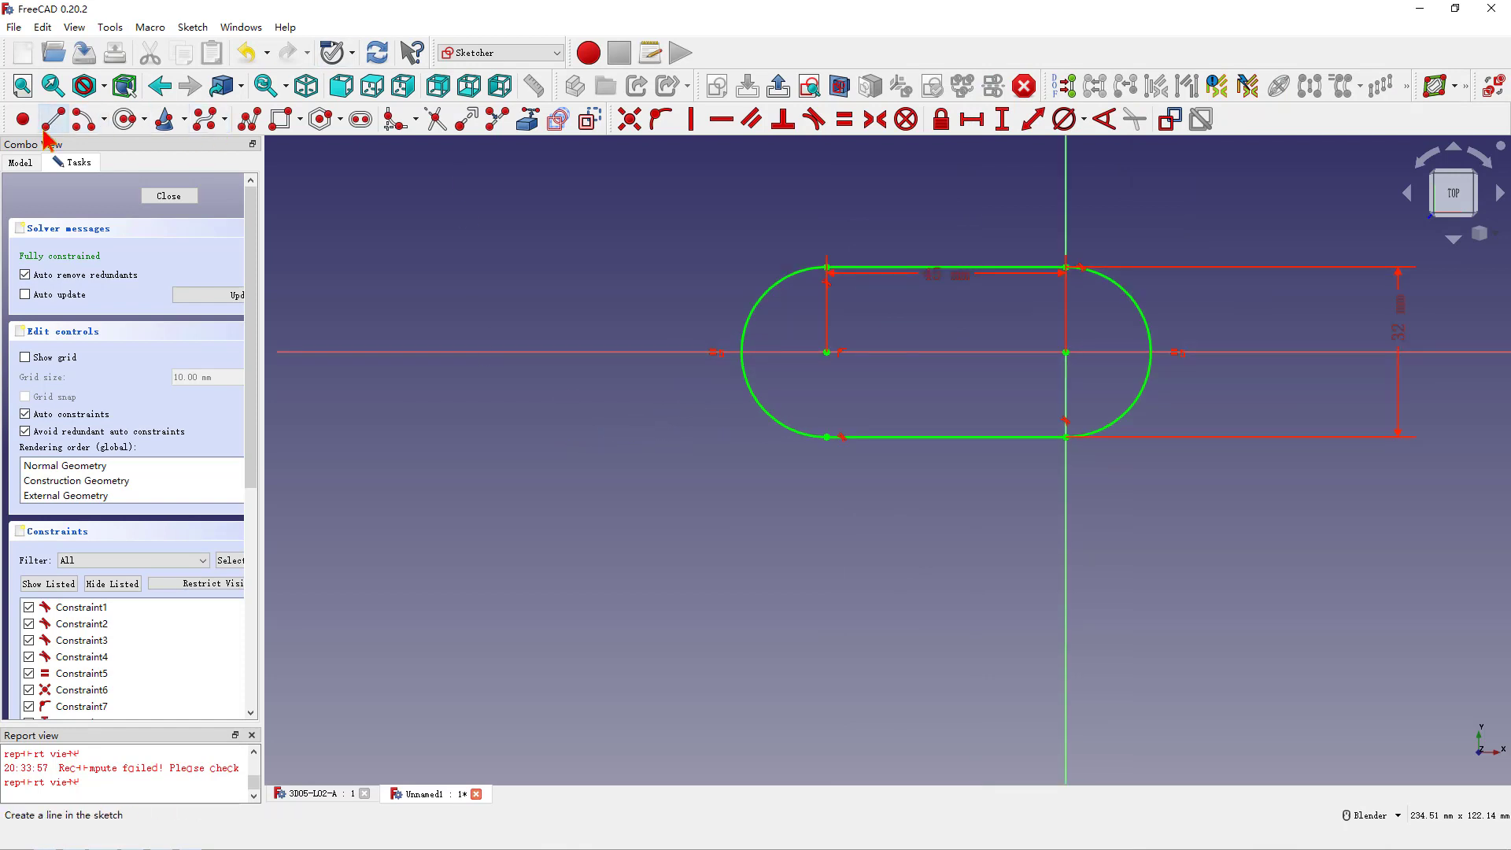
{"action": "mouse_move", "coordinate": [782, 273]}
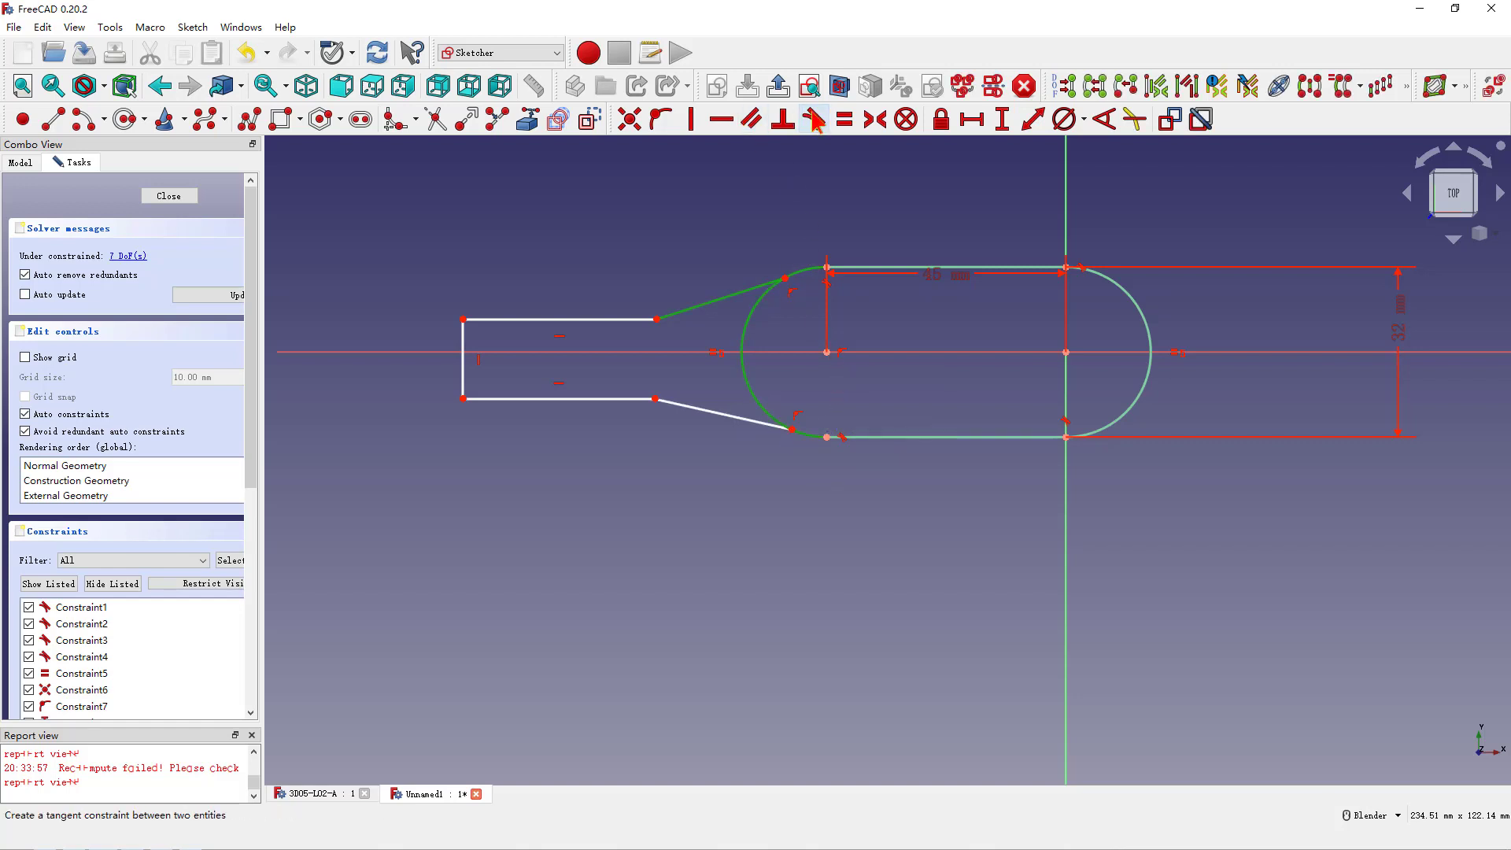
Make the tapered tab line tangent to the slot arc and dimension the tab end's height.
{"action": "left_click", "coordinate": [817, 120]}
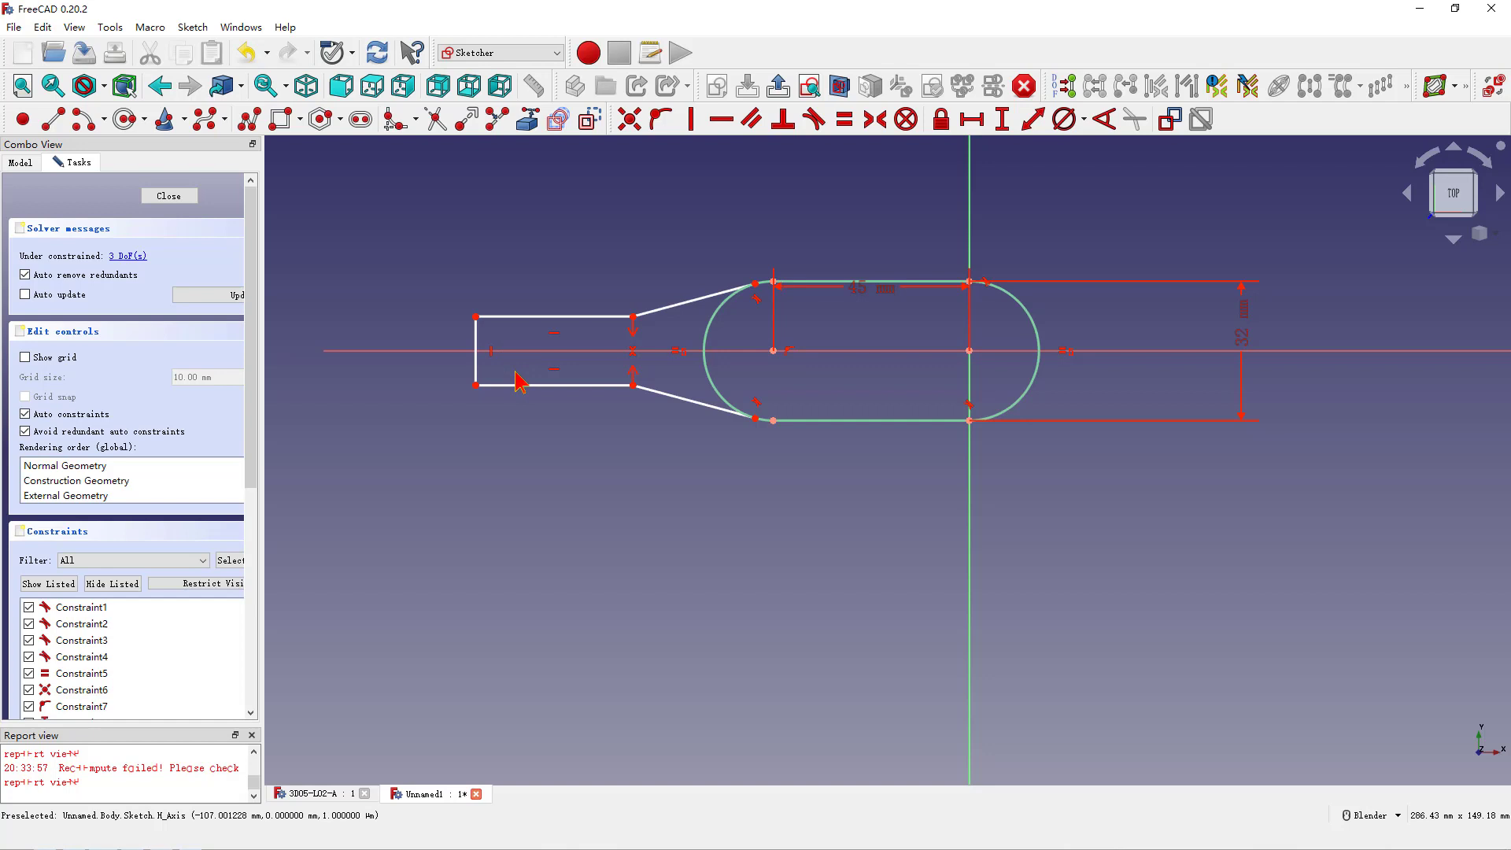
{"action": "left_click", "coordinate": [476, 351]}
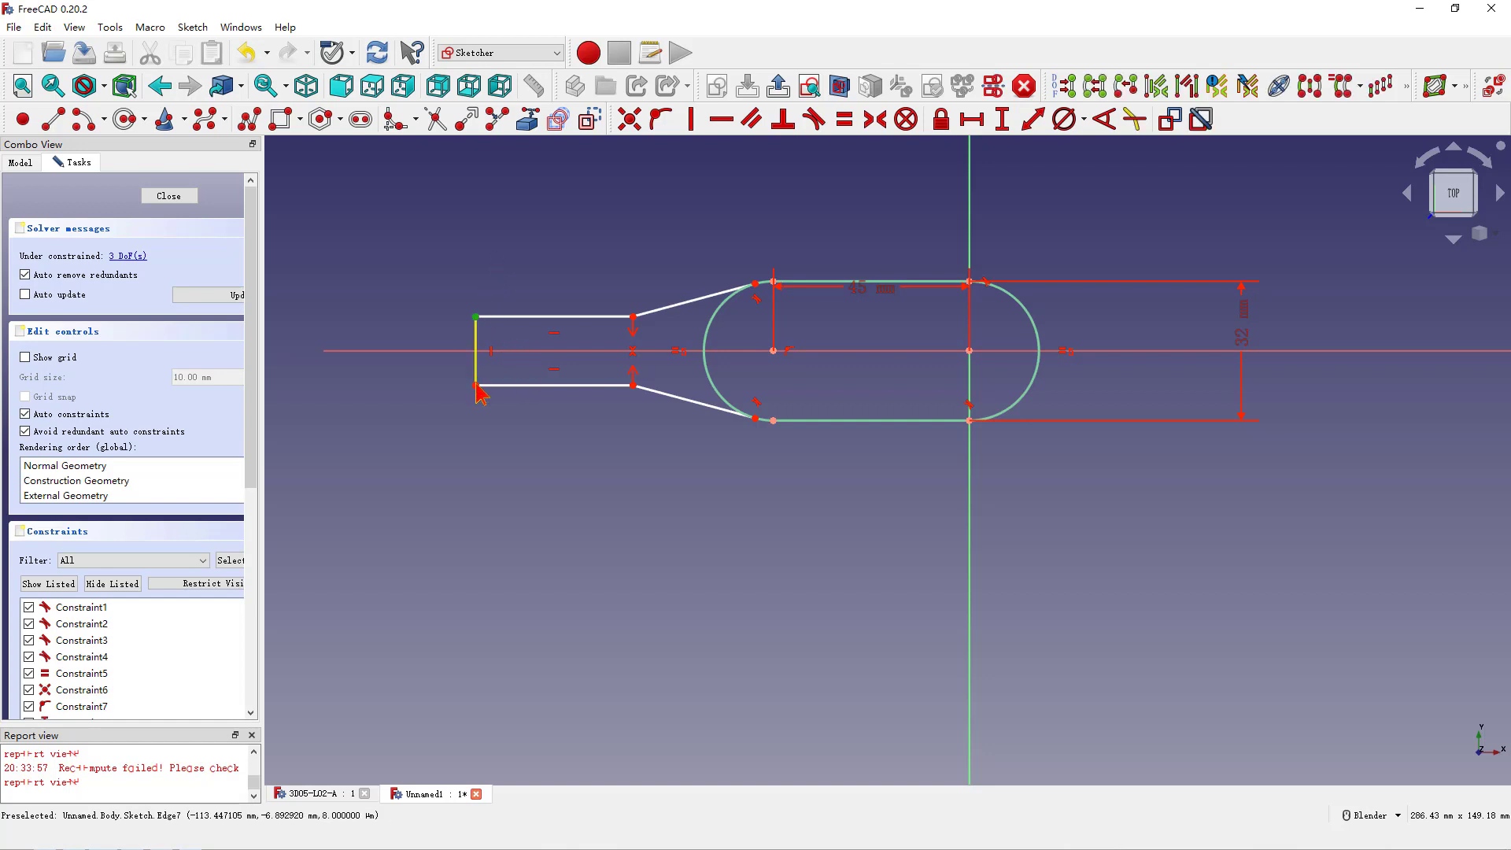
{"action": "left_click", "coordinate": [999, 118]}
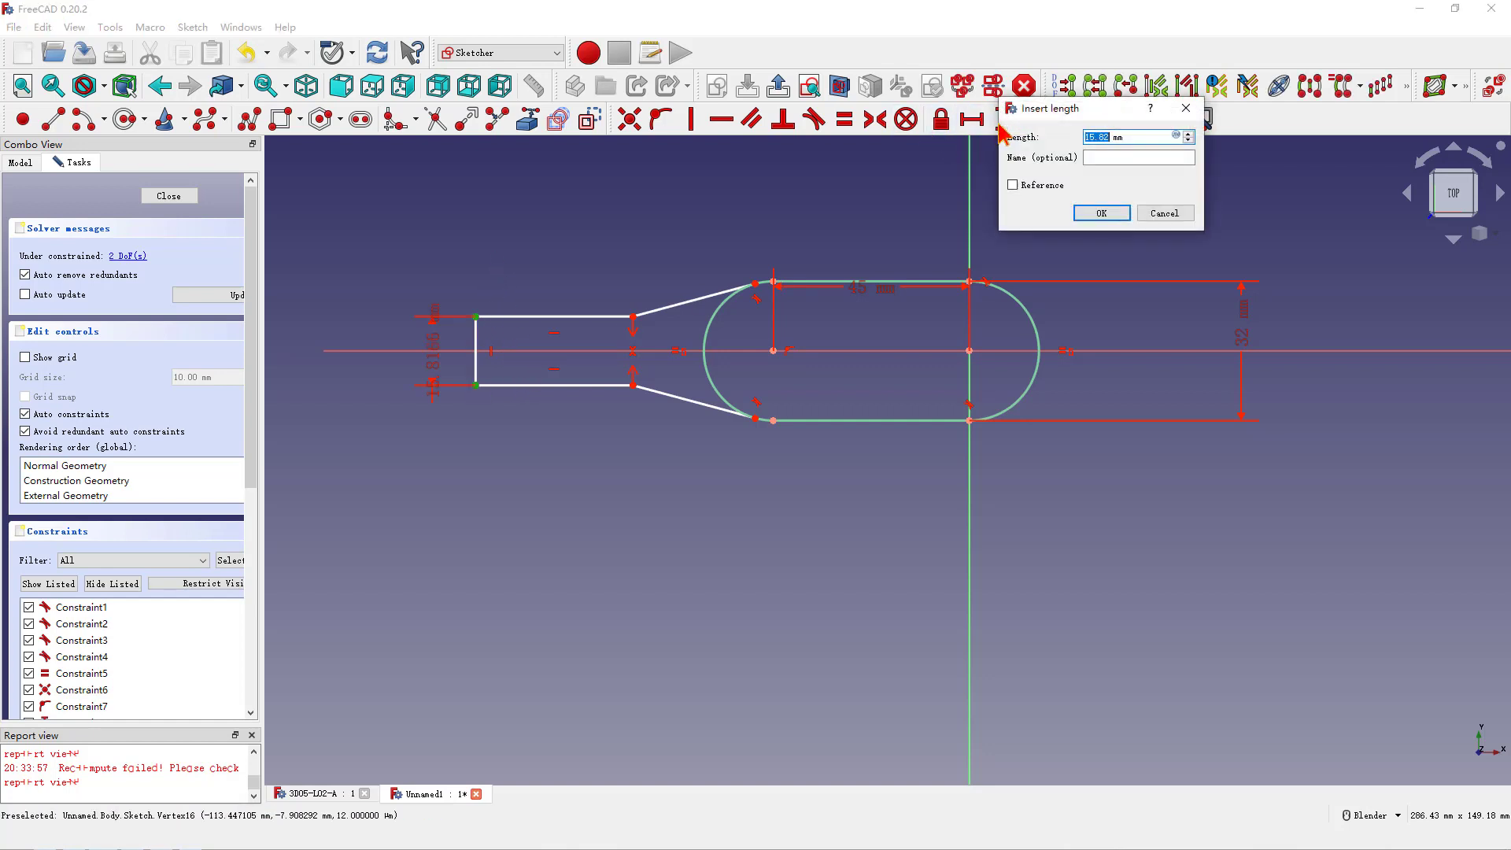
{"action": "left_click", "coordinate": [1101, 212]}
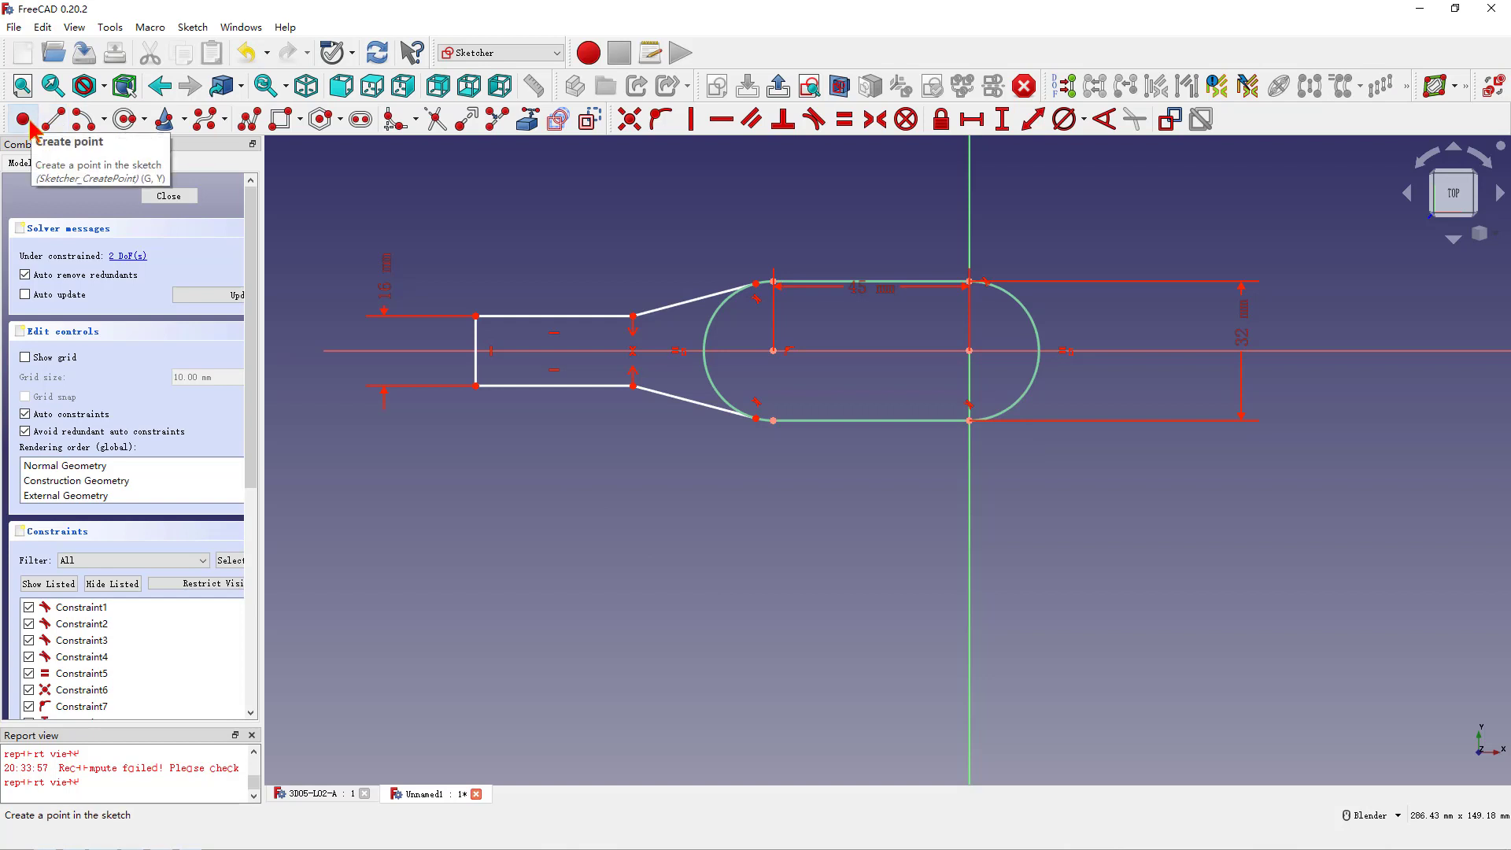
{"action": "mouse_move", "coordinate": [1036, 334]}
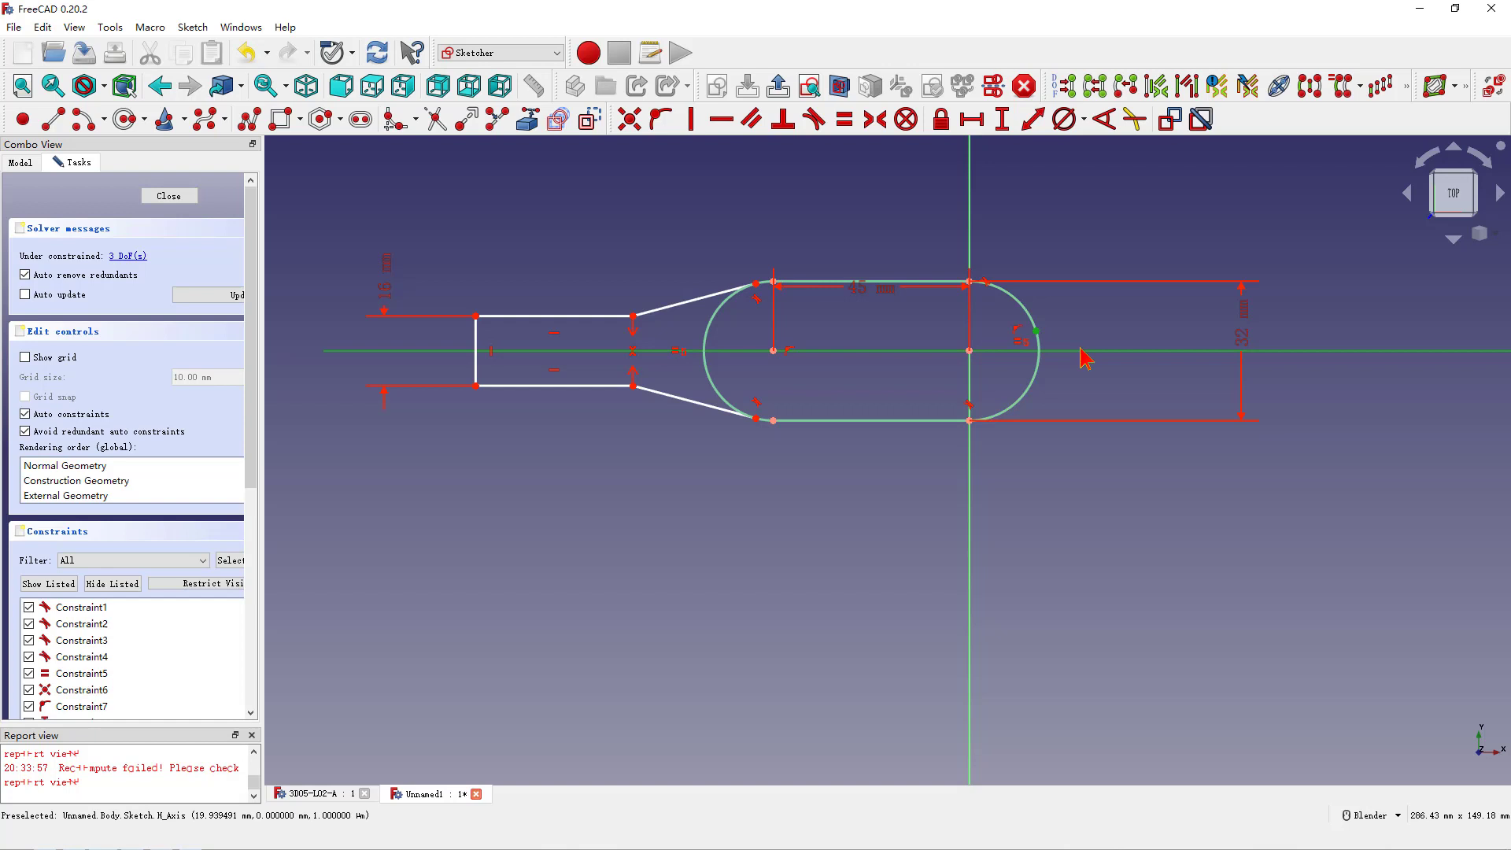
Align the profile to the horizontal axis, set 120 mm overall length and the taper angle.
{"action": "left_click", "coordinate": [660, 119]}
{"action": "type", "text": "12"}
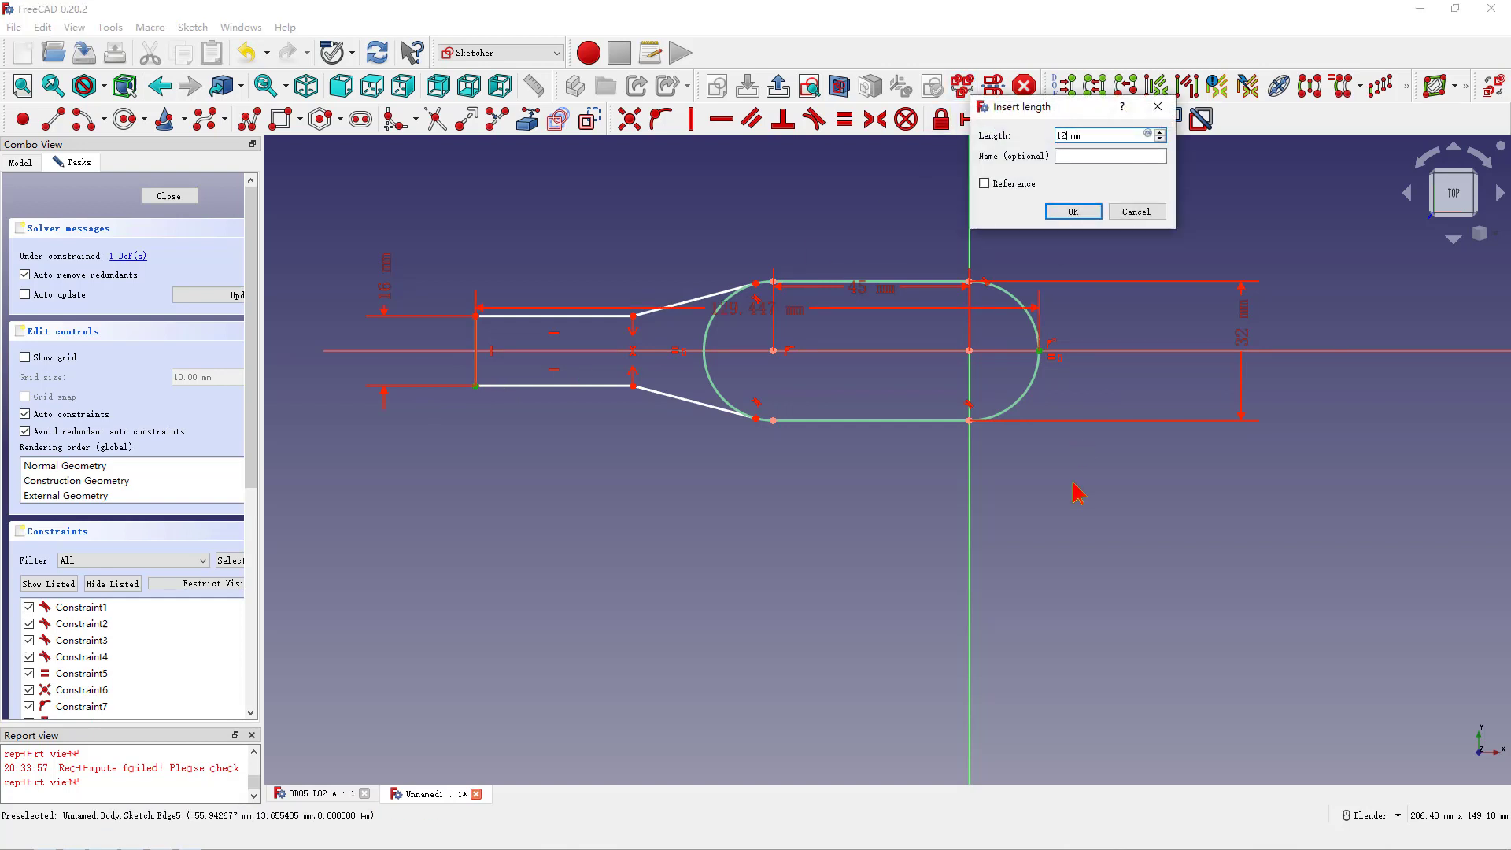
{"action": "left_click", "coordinate": [1072, 211]}
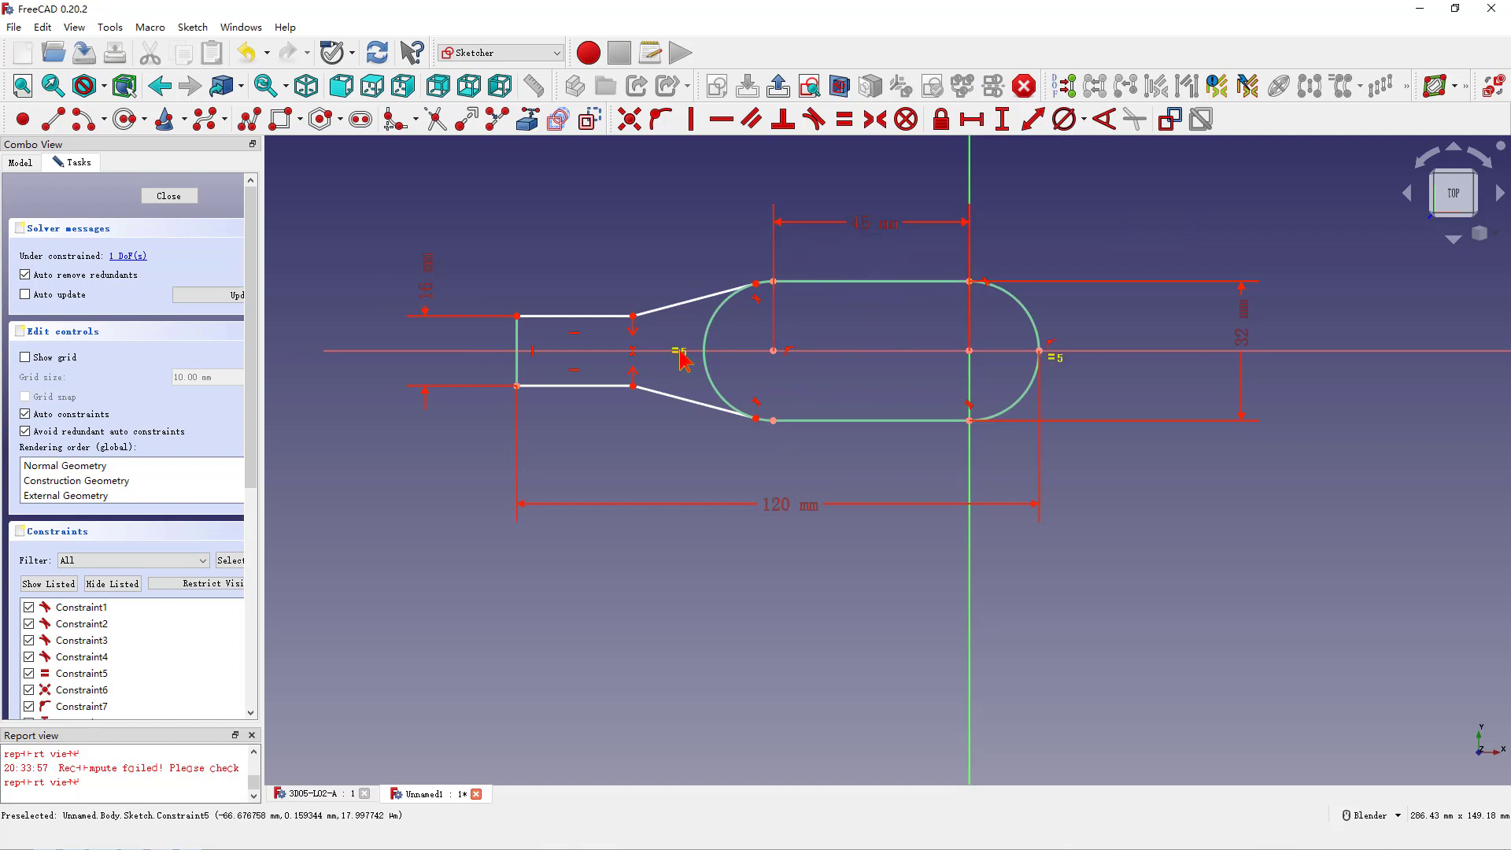
{"action": "mouse_move", "coordinate": [675, 409]}
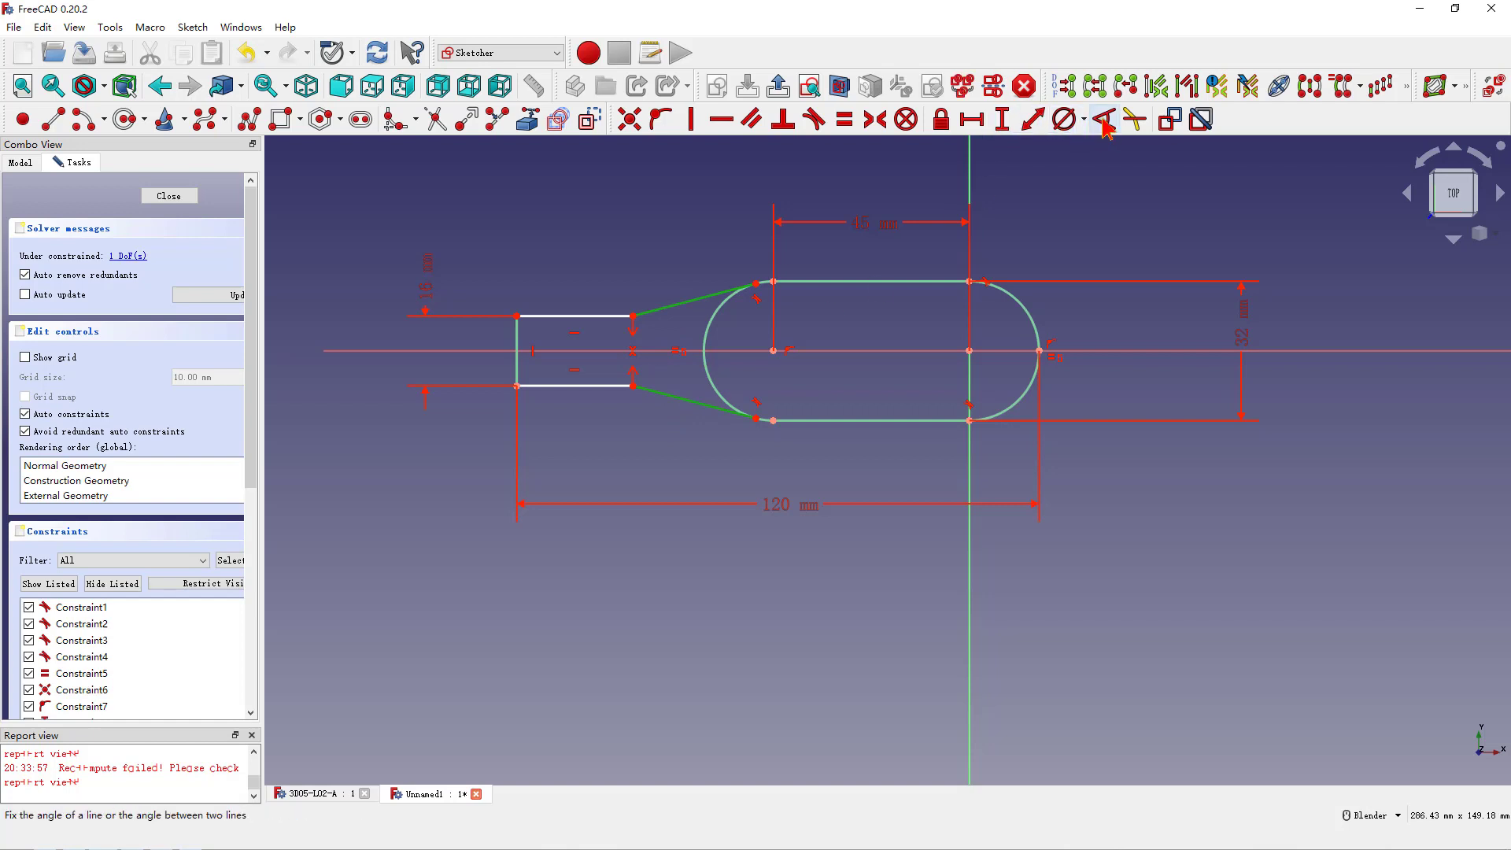
{"action": "left_click", "coordinate": [1105, 118]}
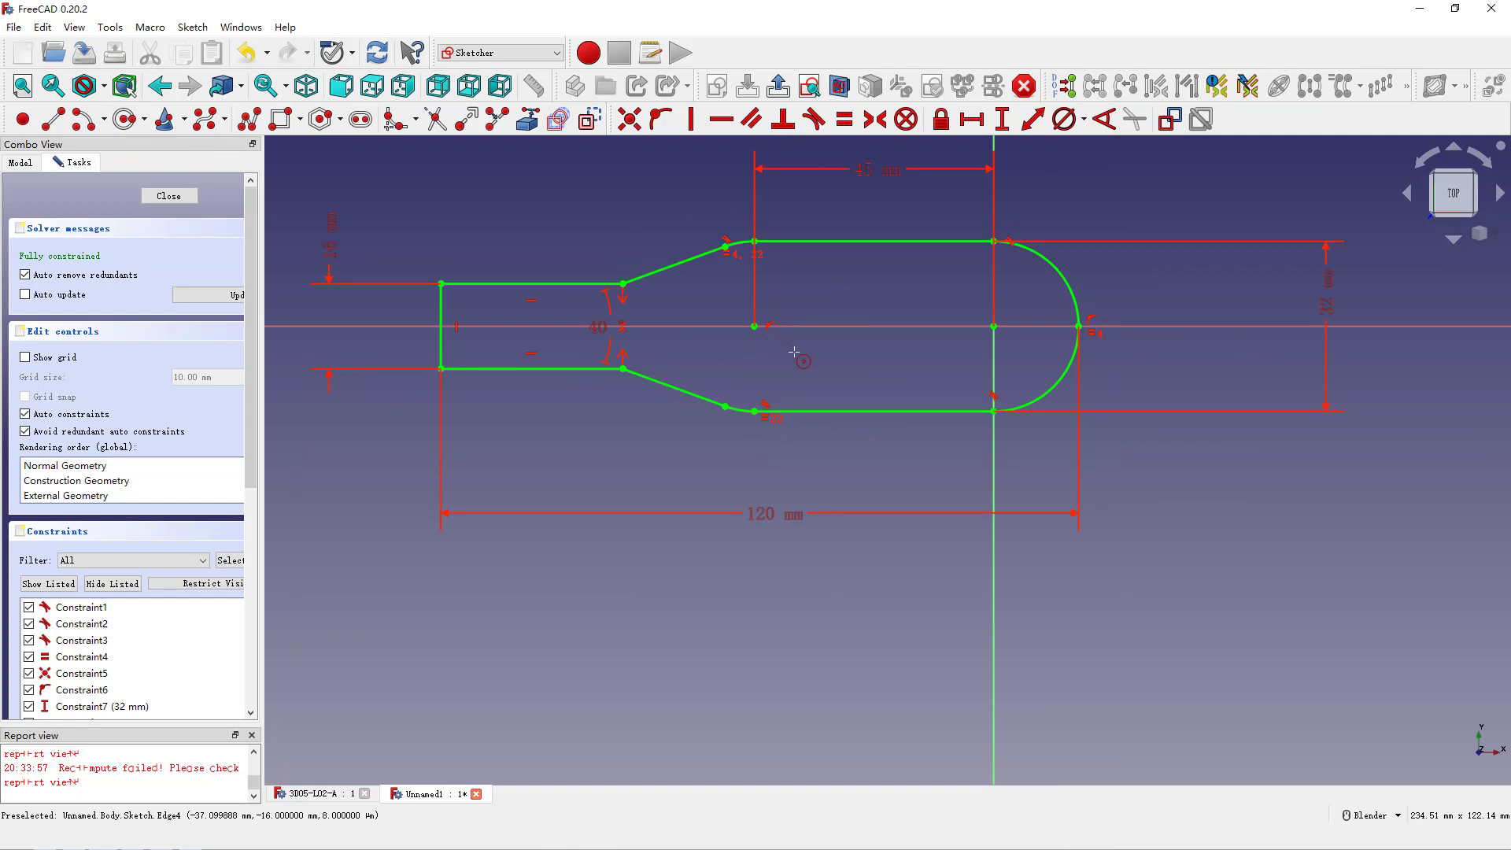
{"action": "mouse_move", "coordinate": [739, 332]}
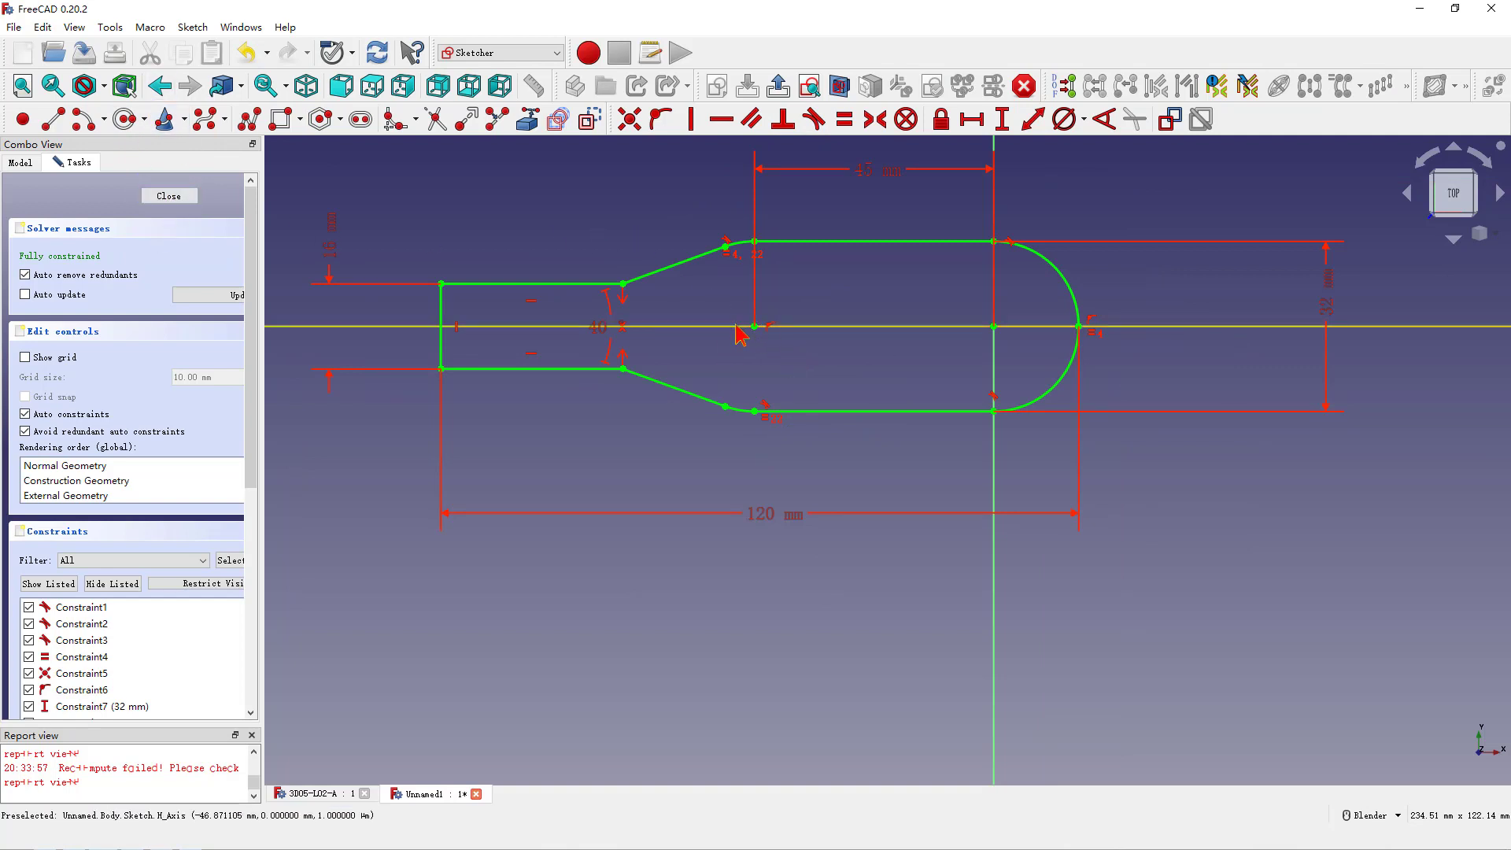
Close the sketch and pad the profile into a 65 mm solid.
{"action": "left_click", "coordinate": [169, 195]}
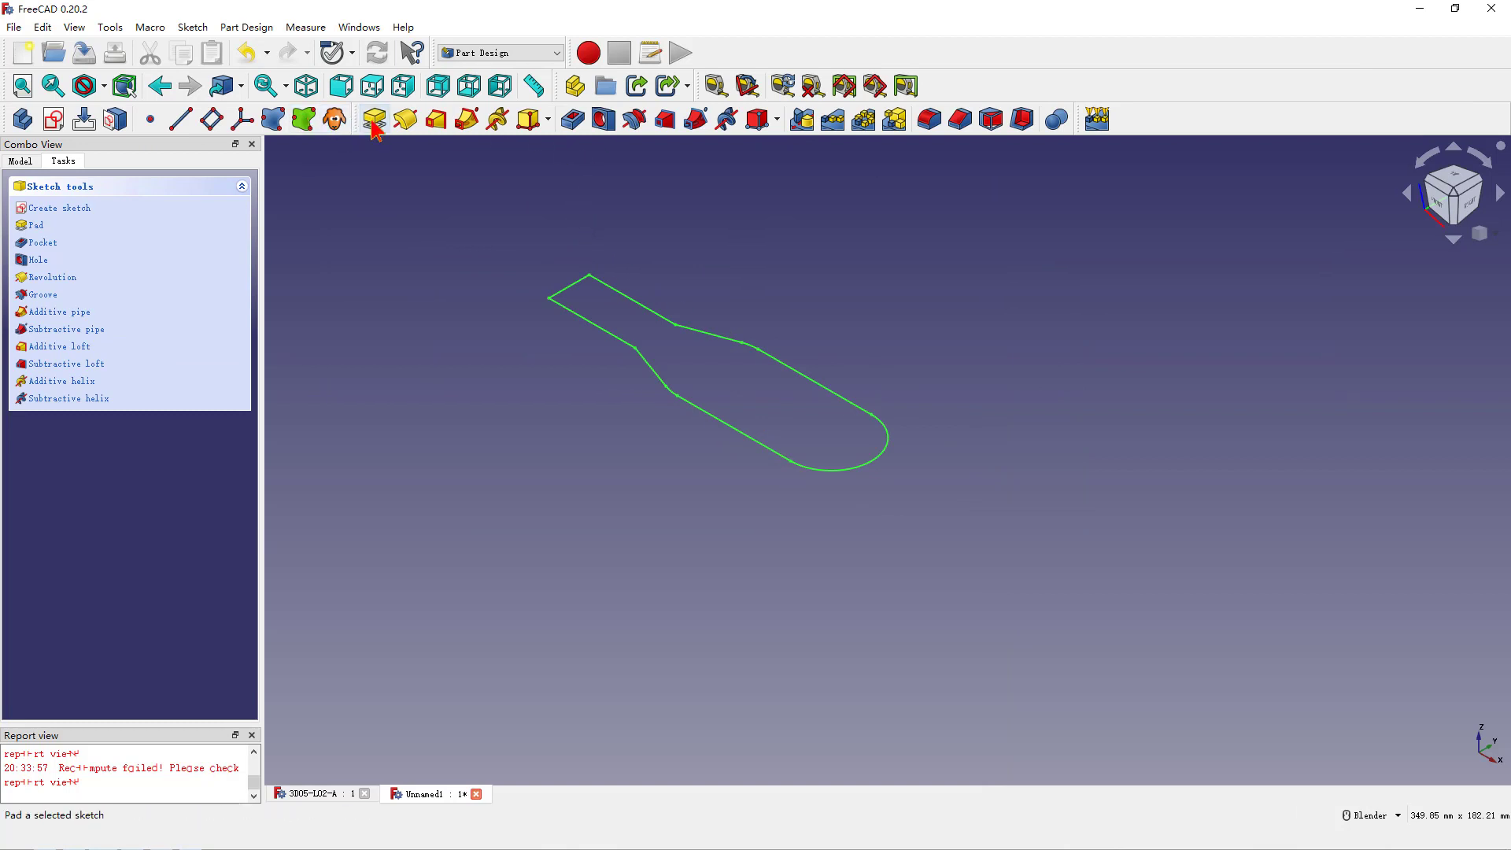
{"action": "left_click", "coordinate": [372, 118]}
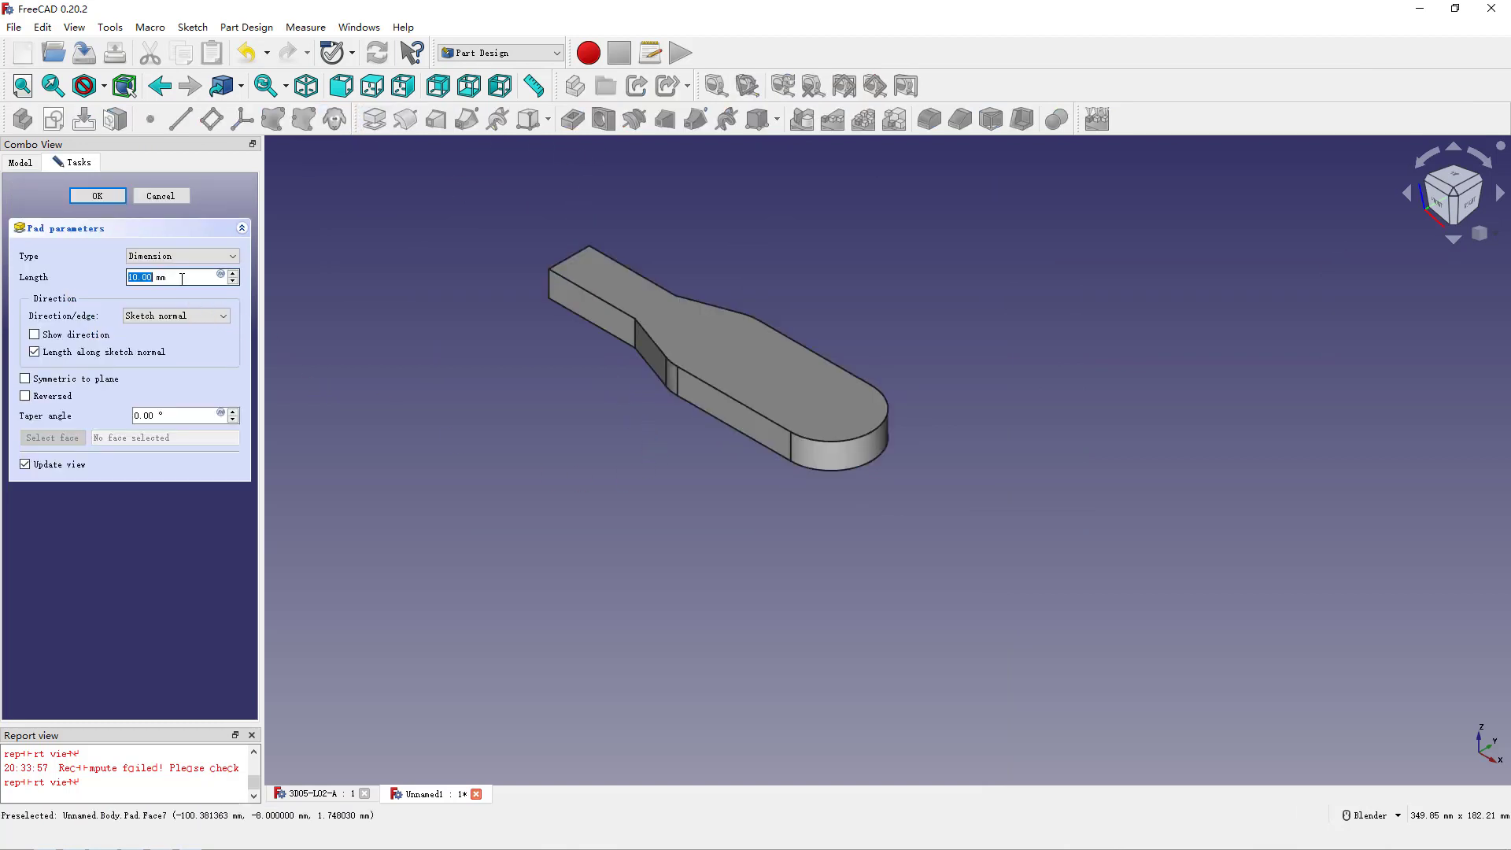
{"action": "type", "text": "65 mm"}
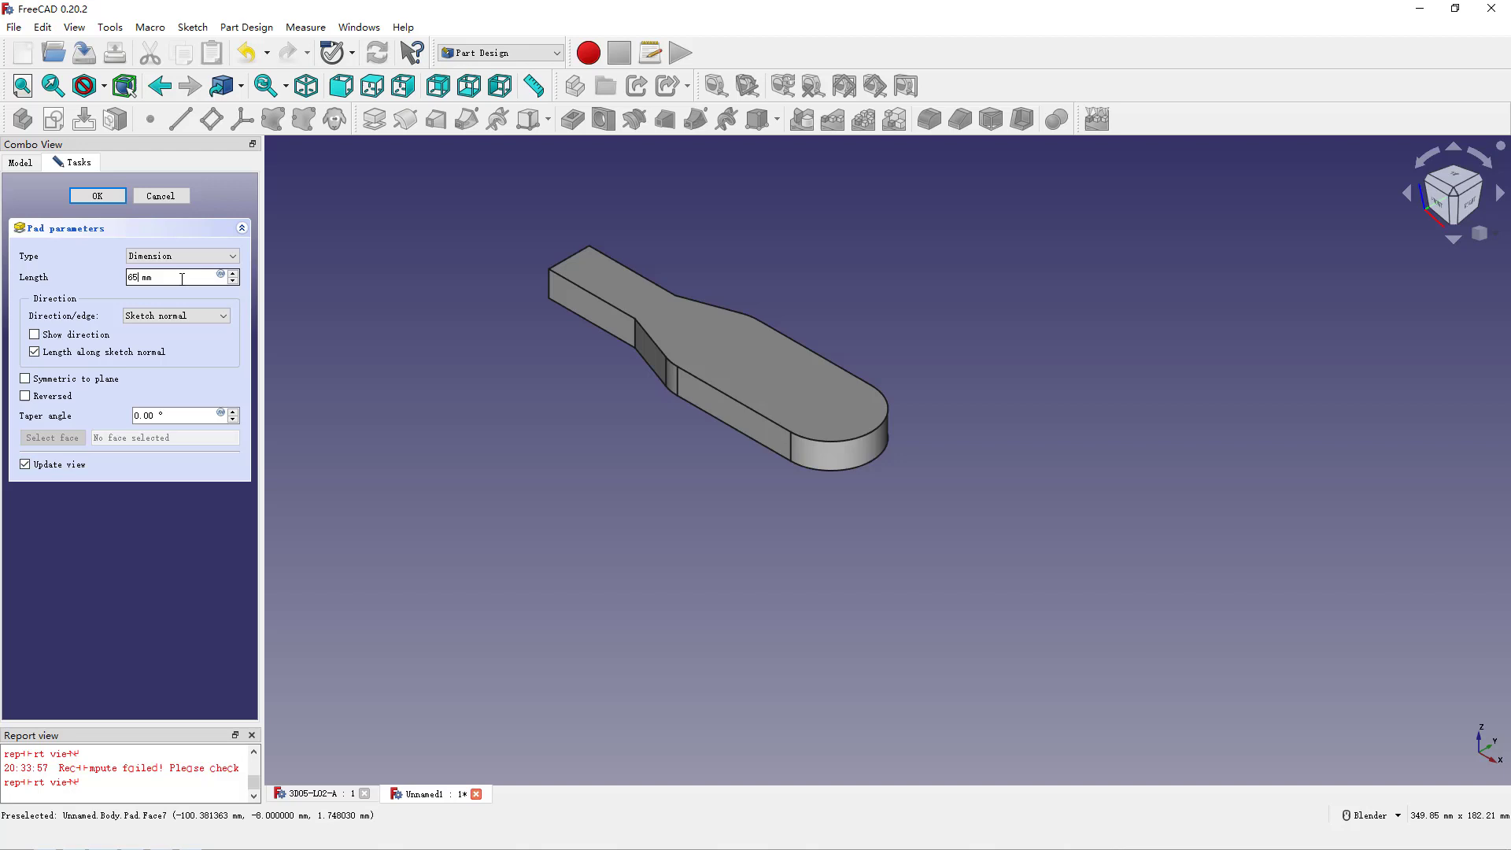
{"action": "left_click", "coordinate": [96, 195]}
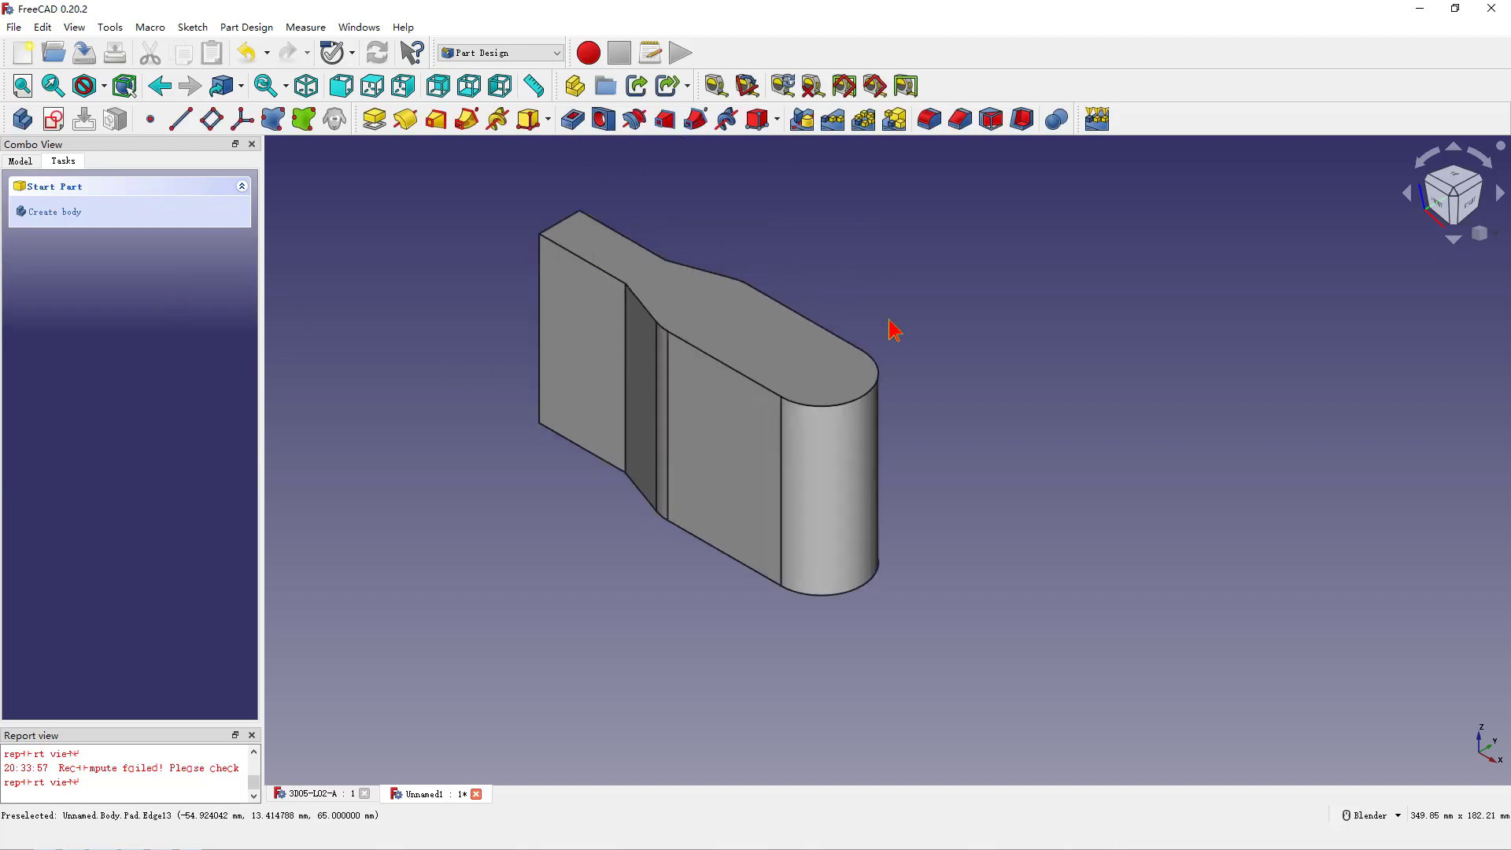
Hollow the solid with Thickness, removing the picked faces, 4 mm inward walls.
{"action": "left_click", "coordinate": [754, 431]}
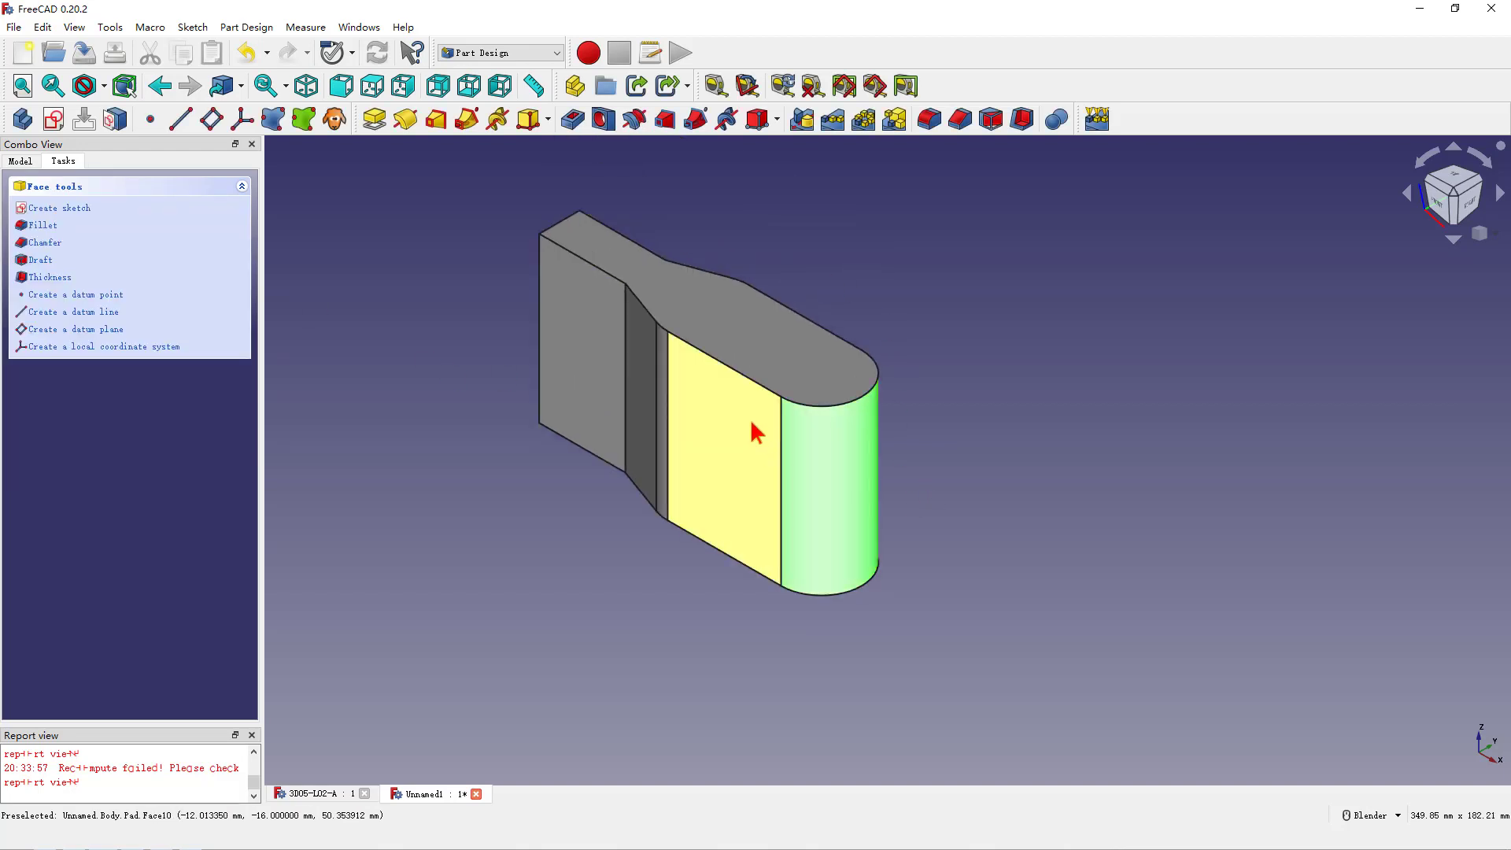
{"action": "mouse_move", "coordinate": [739, 434]}
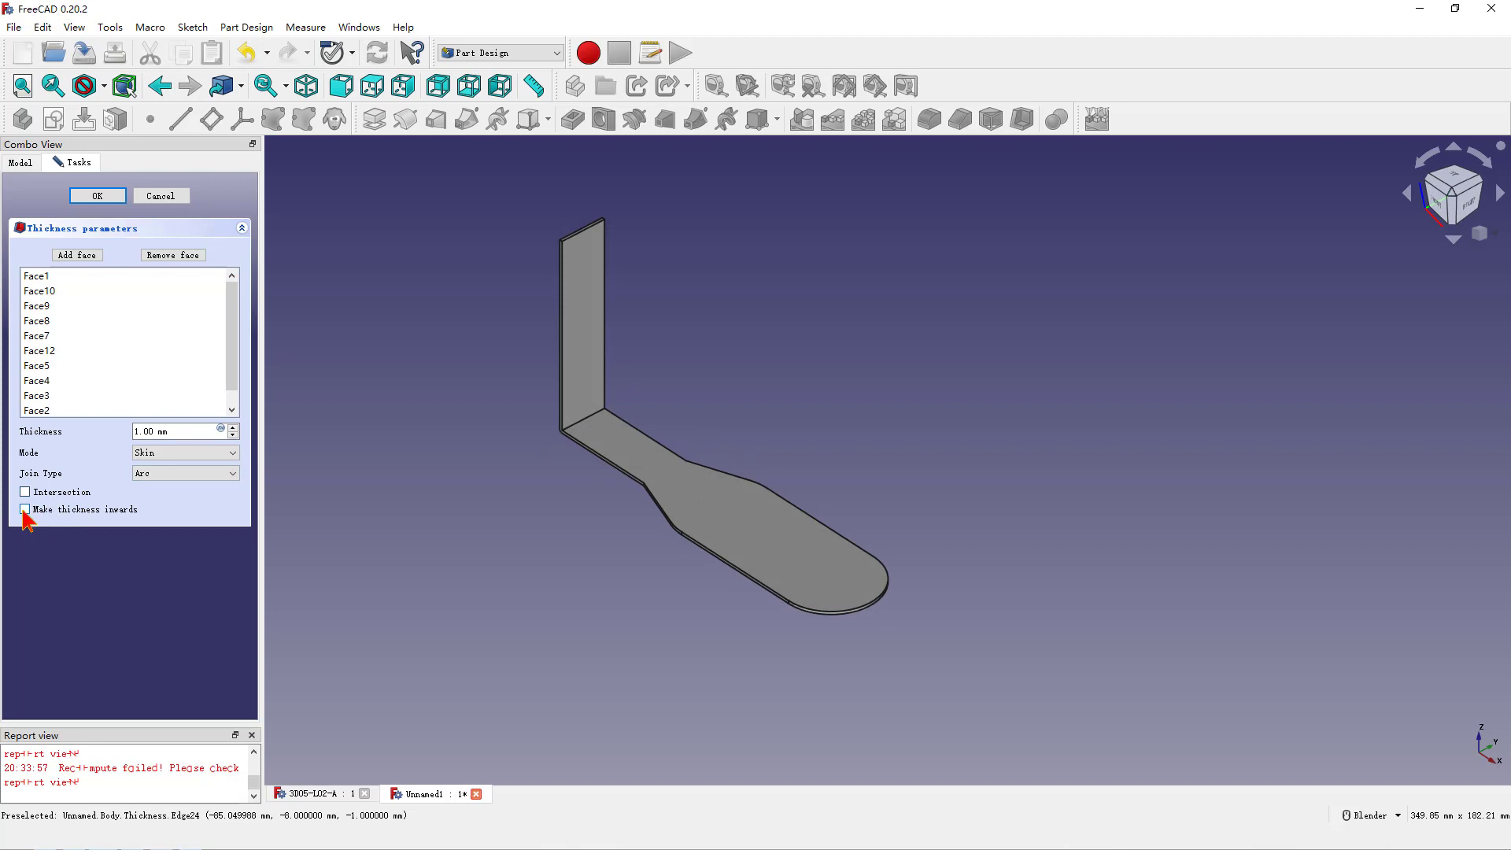
{"action": "left_click", "coordinate": [26, 509]}
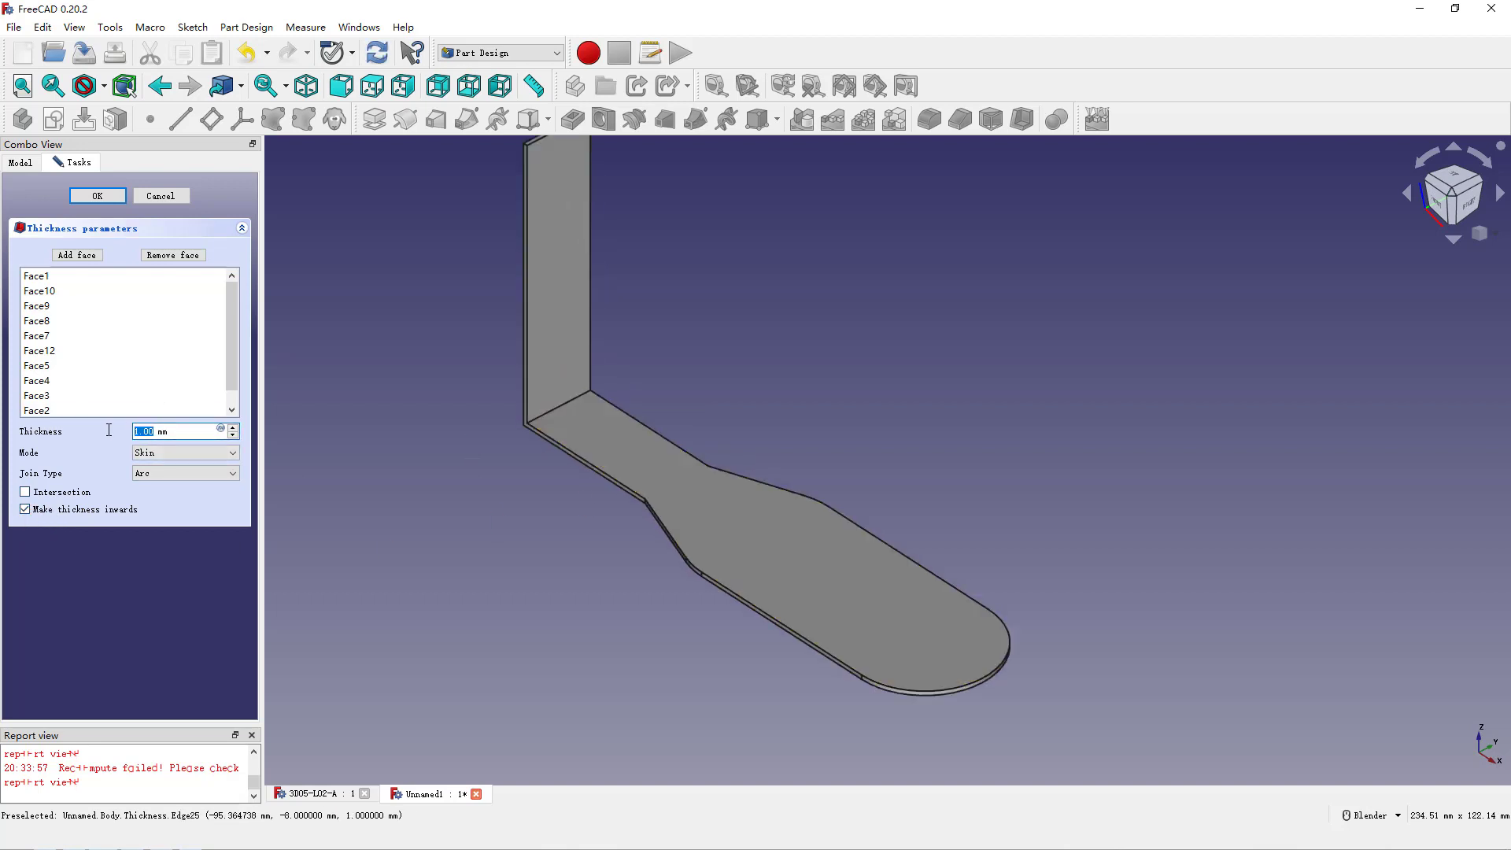
{"action": "type", "text": "4 mm"}
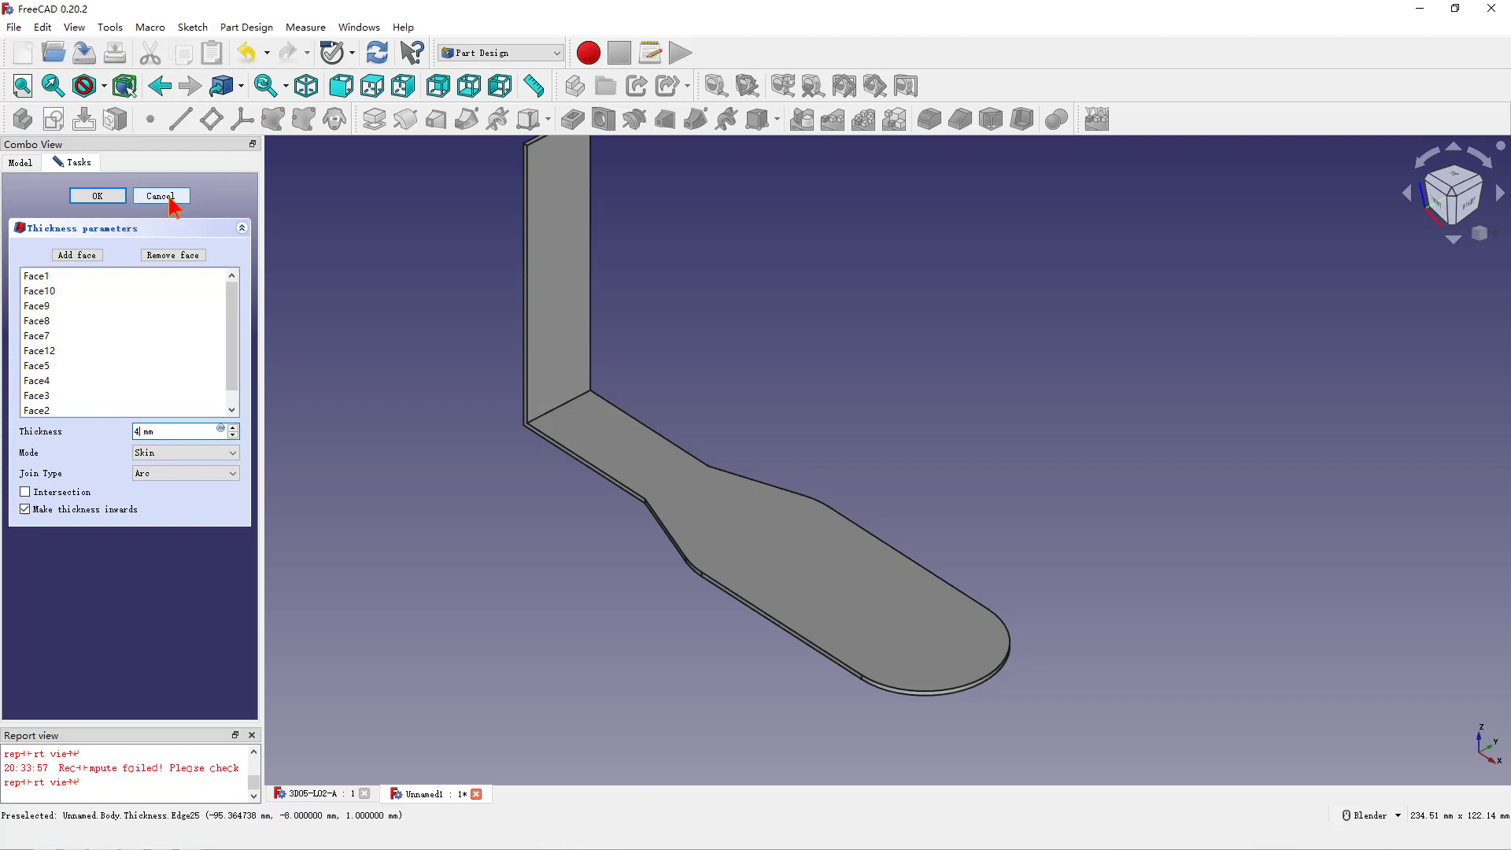
Cancel the shell and fillet the solid's corner edge for a rounded bend.
{"action": "left_click", "coordinate": [161, 195]}
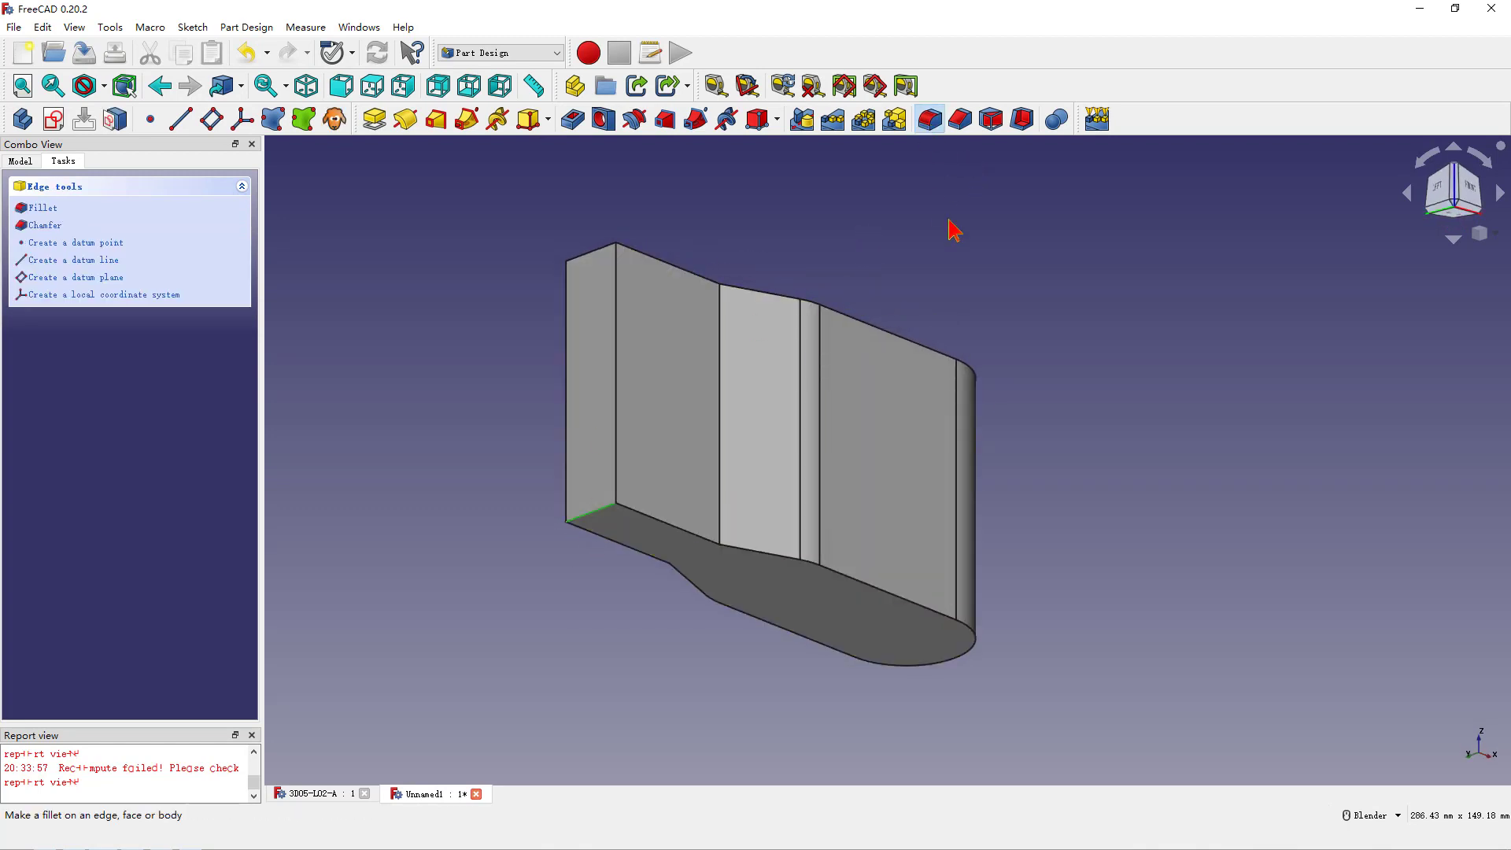
{"action": "left_click", "coordinate": [40, 208]}
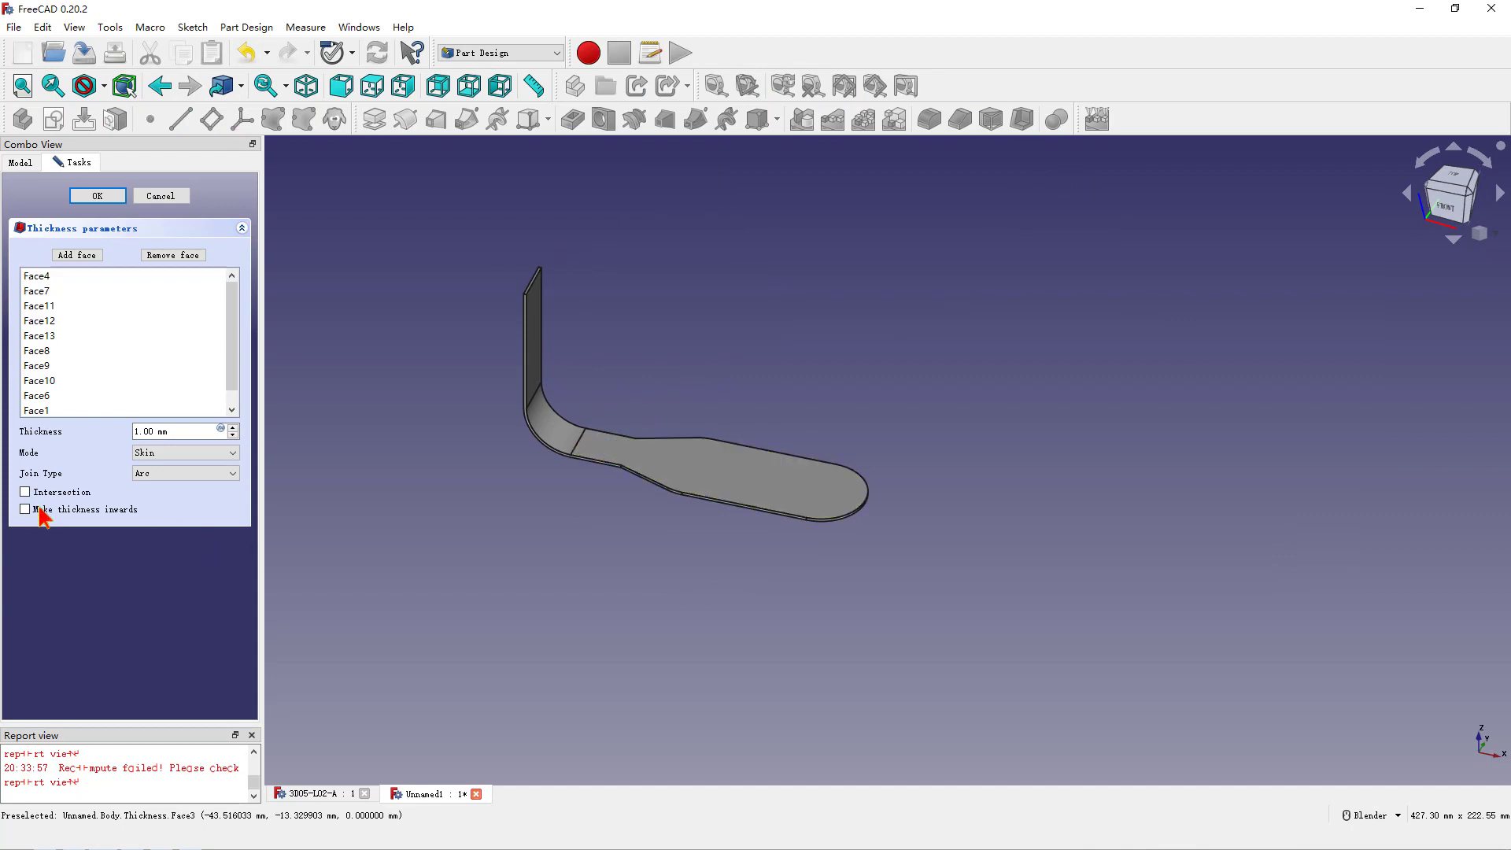
Accept the 4 mm inward Thickness, leaving the bent L-shaped bracket.
{"action": "left_click", "coordinate": [24, 508]}
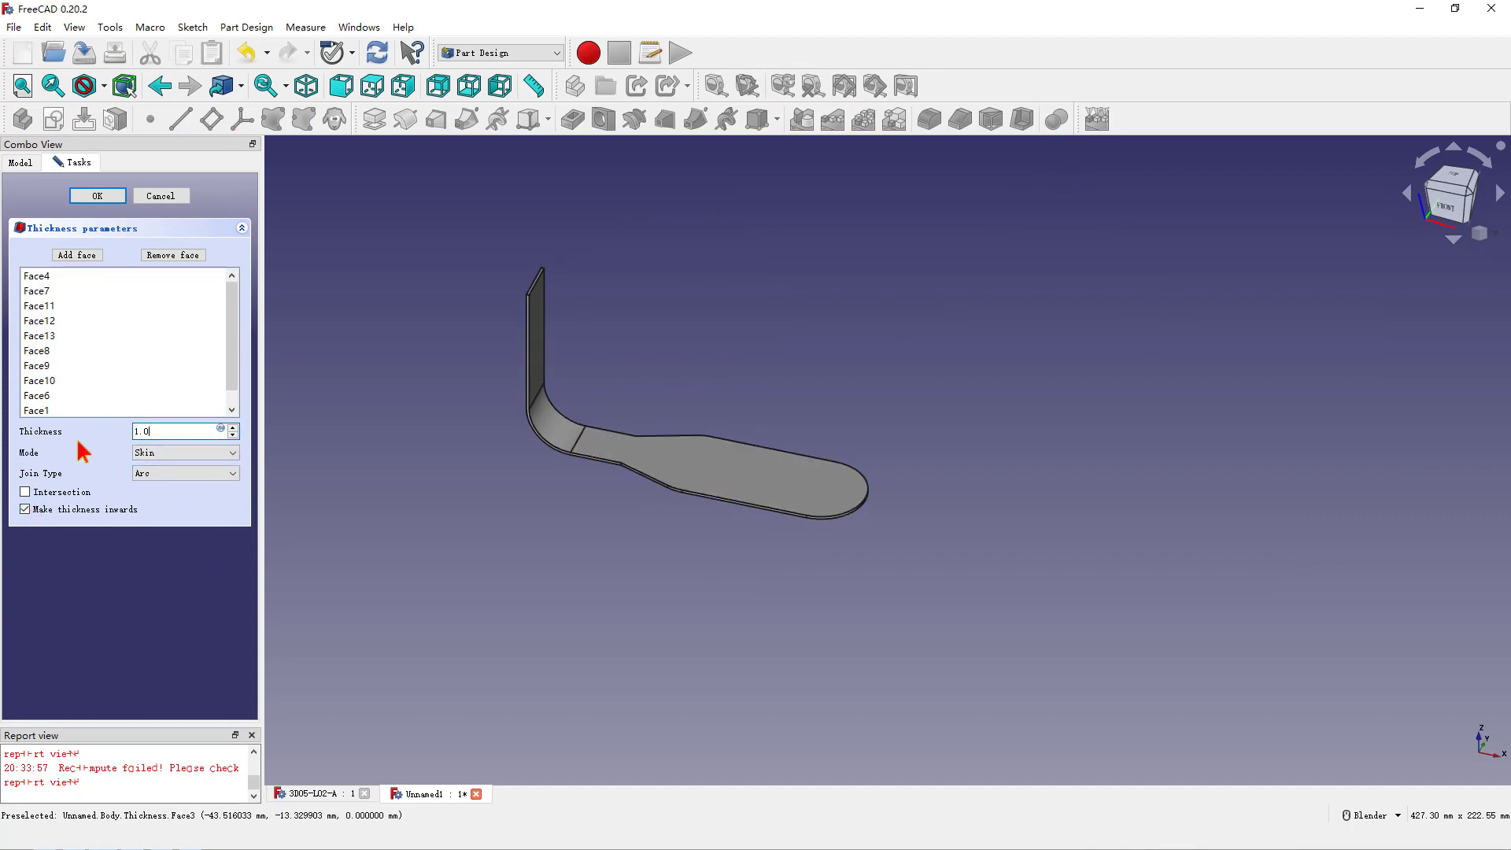
{"action": "type", "text": "4"}
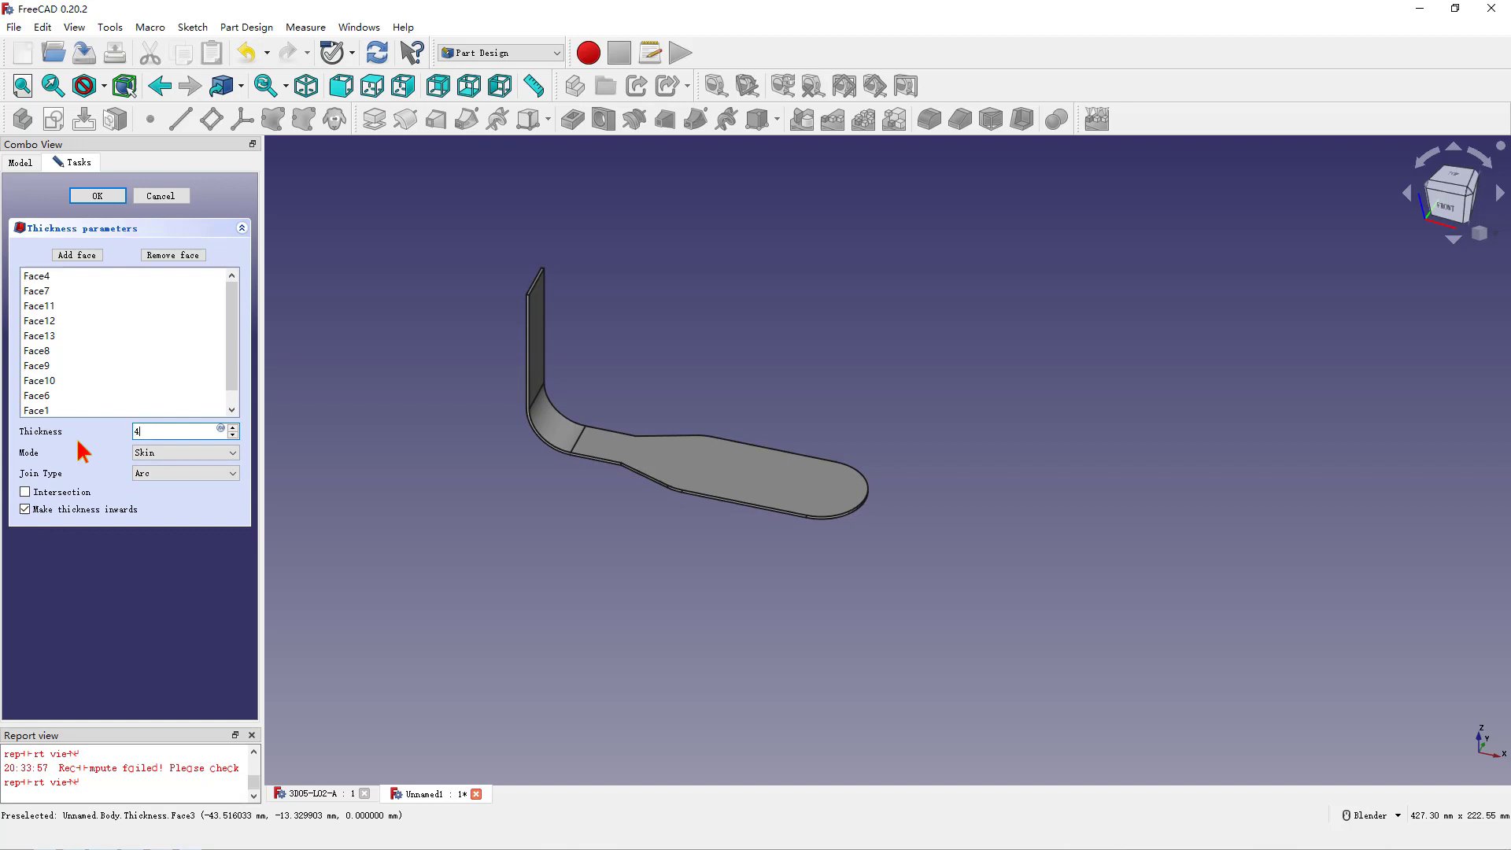
{"action": "left_click", "coordinate": [96, 195]}
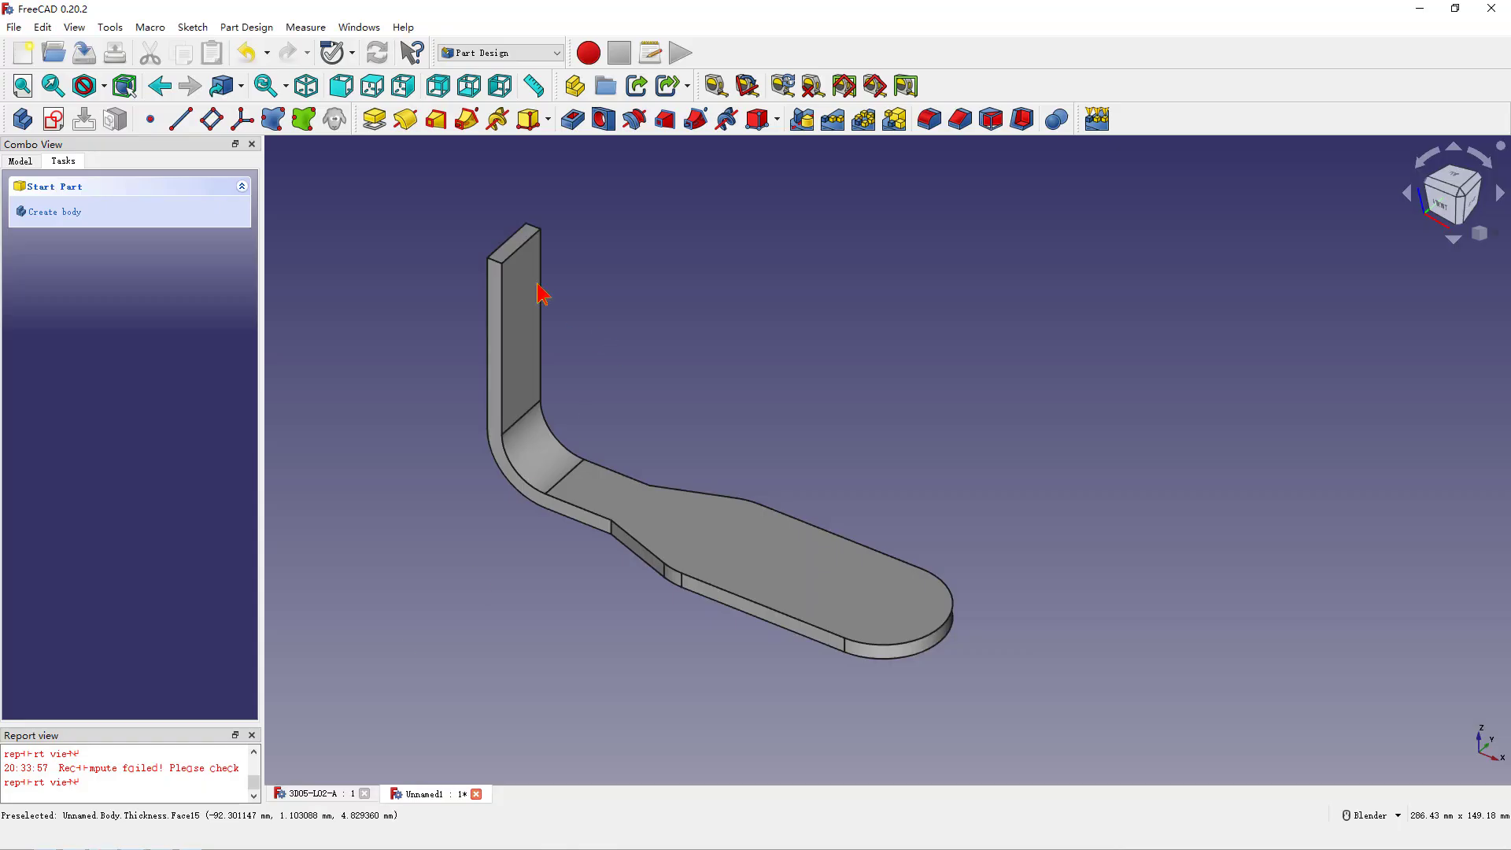
Sketch the angled tab polyline on the upright arm's top face, squaring its end perpendicular.
{"action": "left_click", "coordinate": [517, 241]}
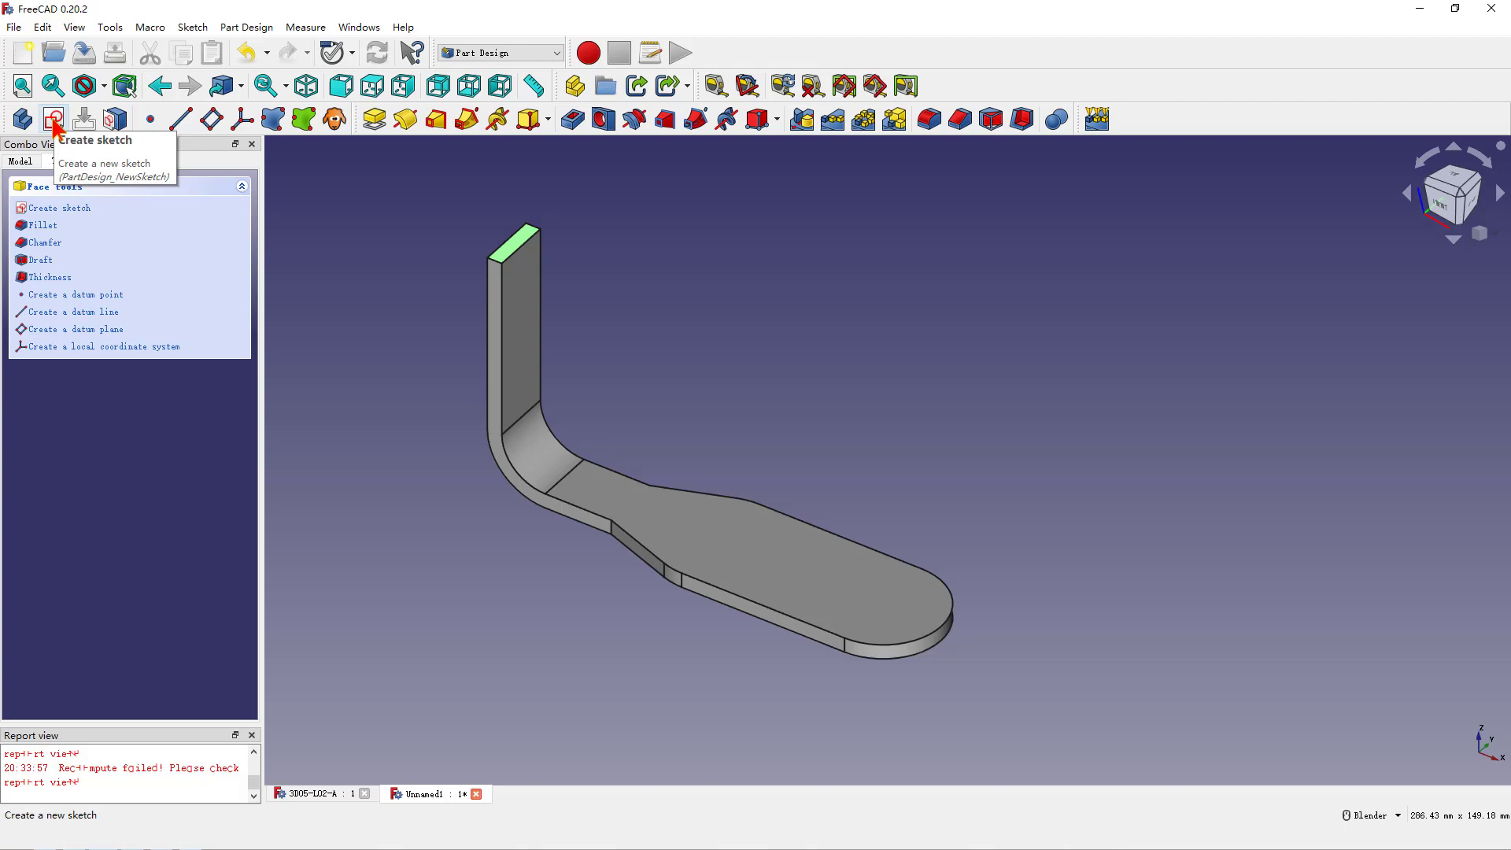
{"action": "left_click", "coordinate": [50, 118]}
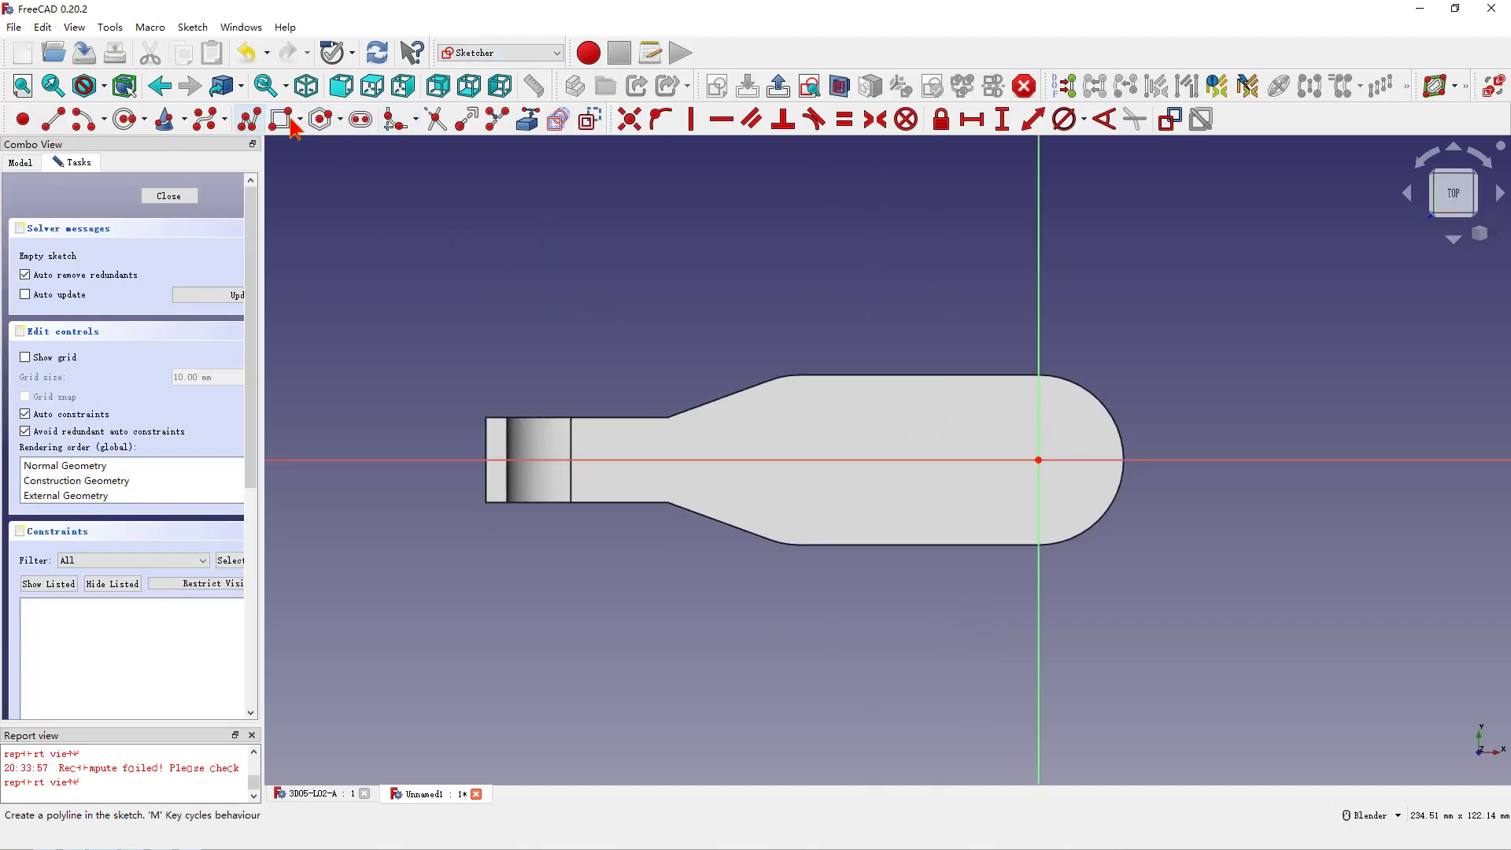
{"action": "mouse_move", "coordinate": [534, 118]}
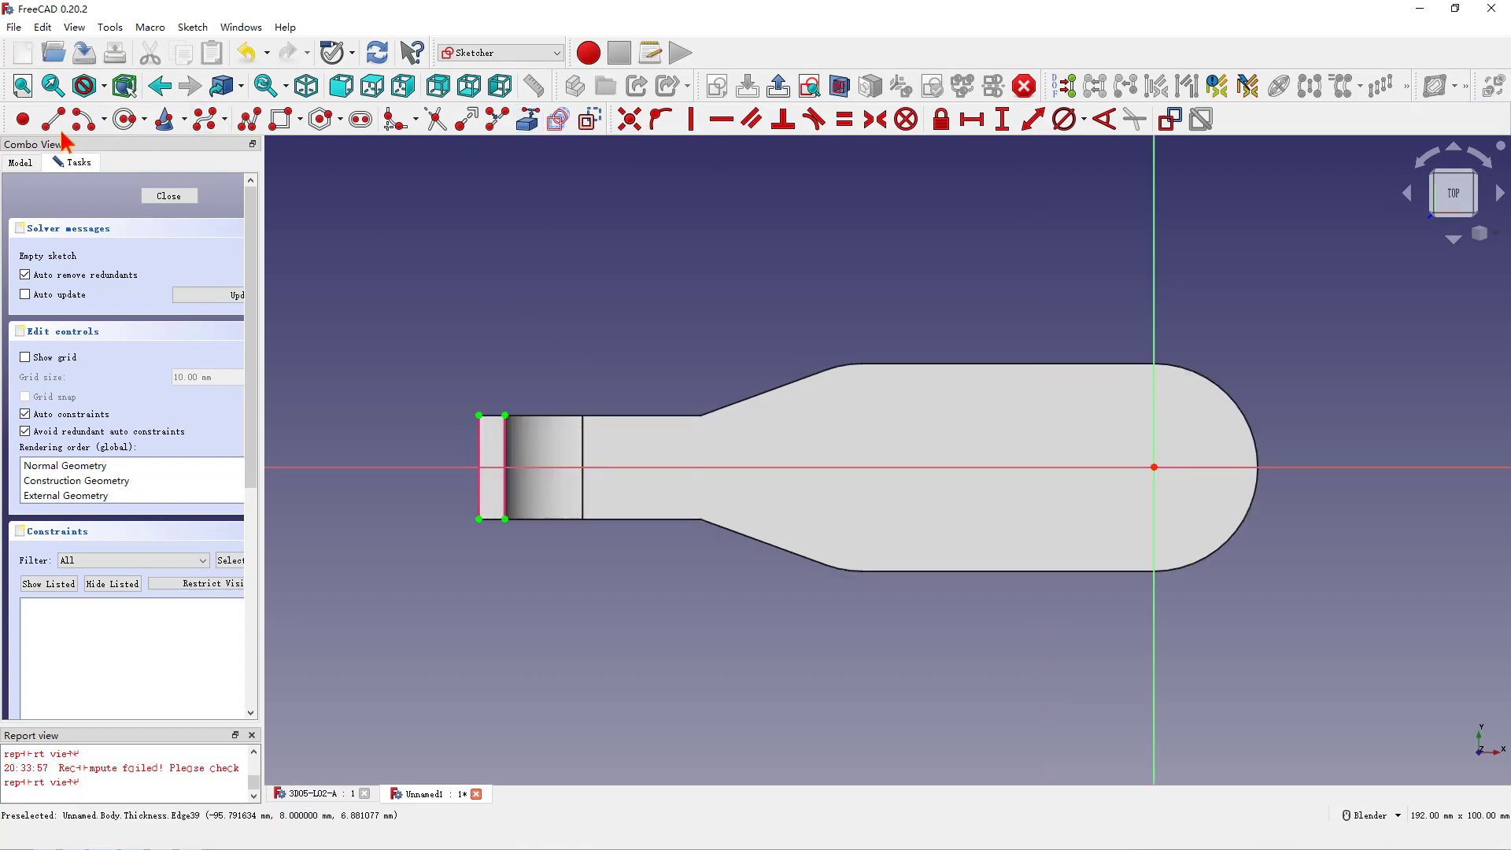
{"action": "mouse_move", "coordinate": [478, 247]}
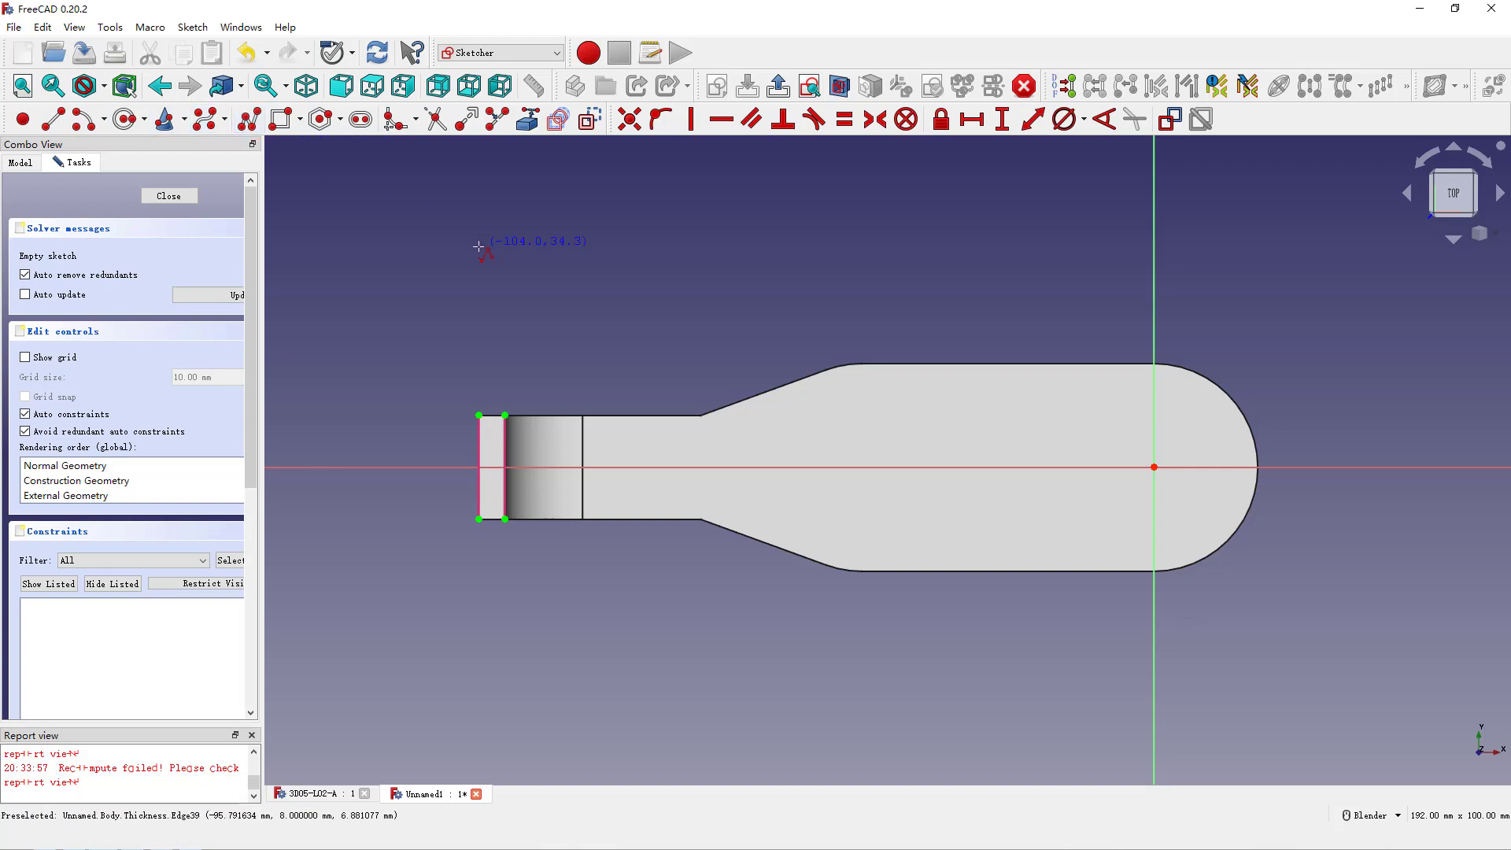
{"action": "mouse_move", "coordinate": [482, 416]}
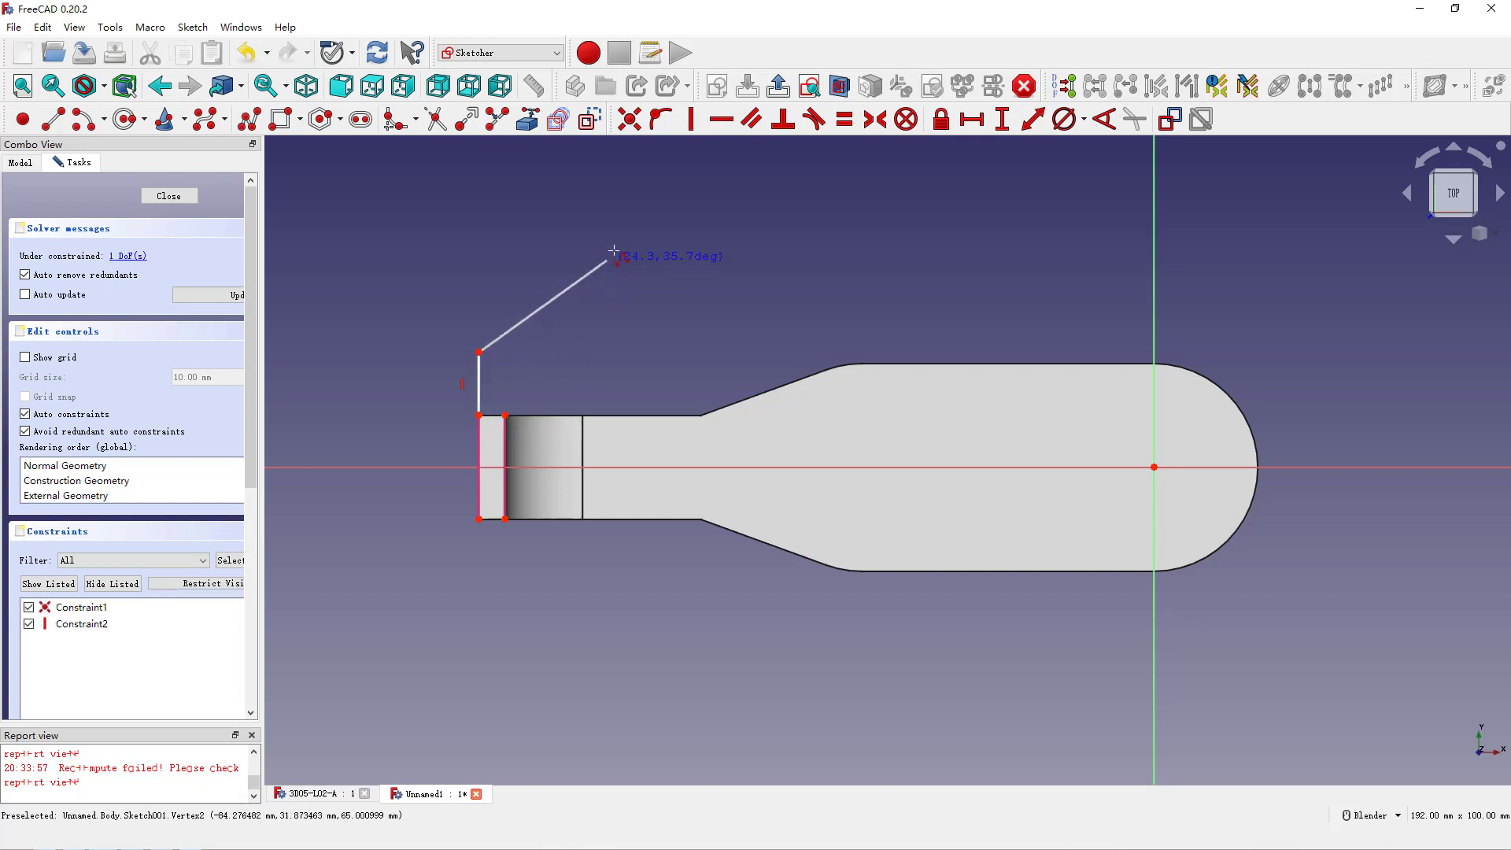
{"action": "left_click", "coordinate": [617, 242]}
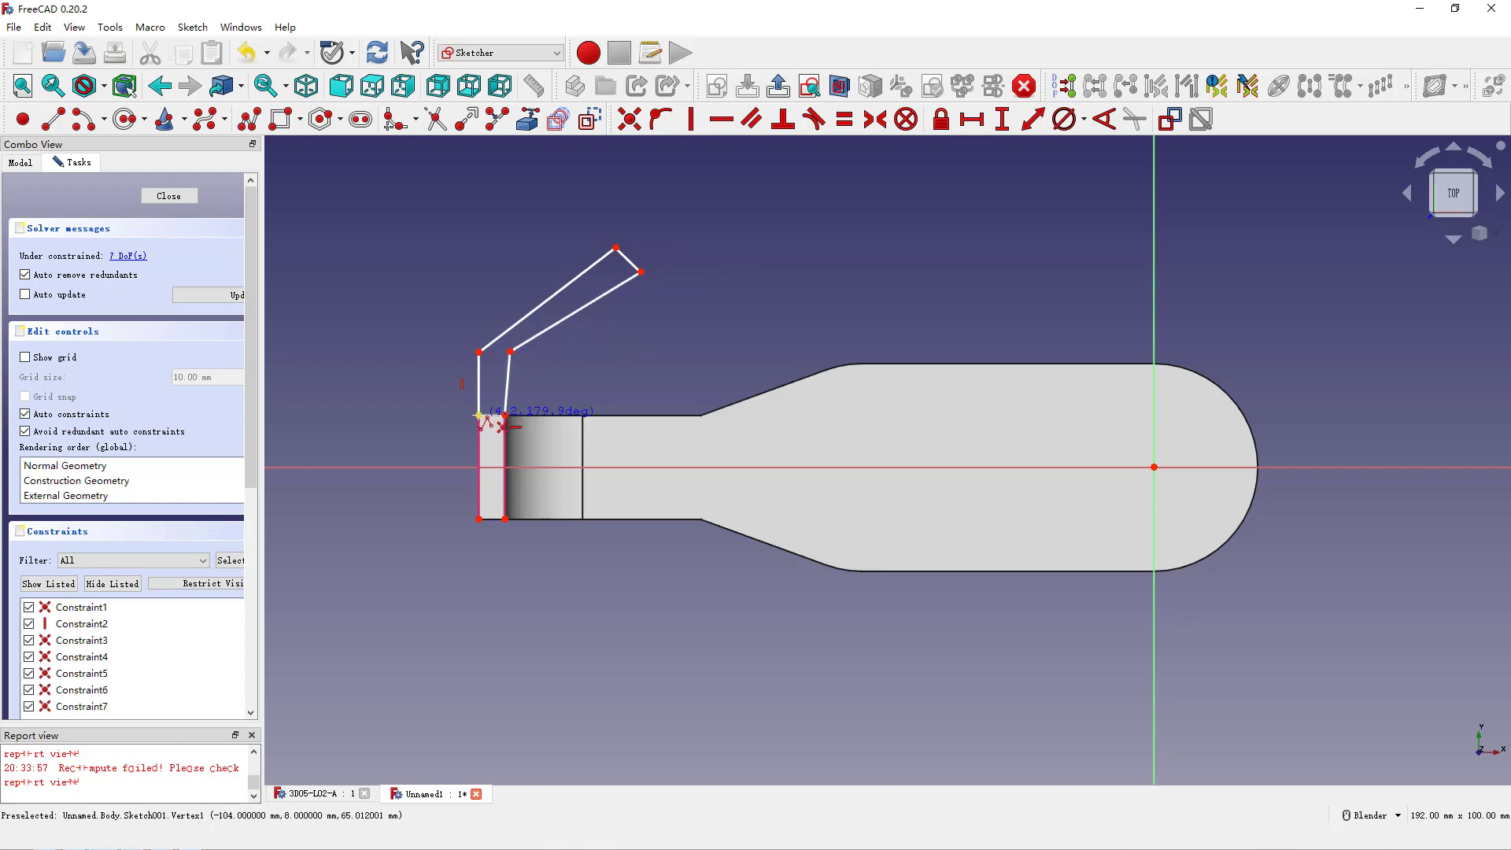
{"action": "right_click", "coordinate": [510, 371]}
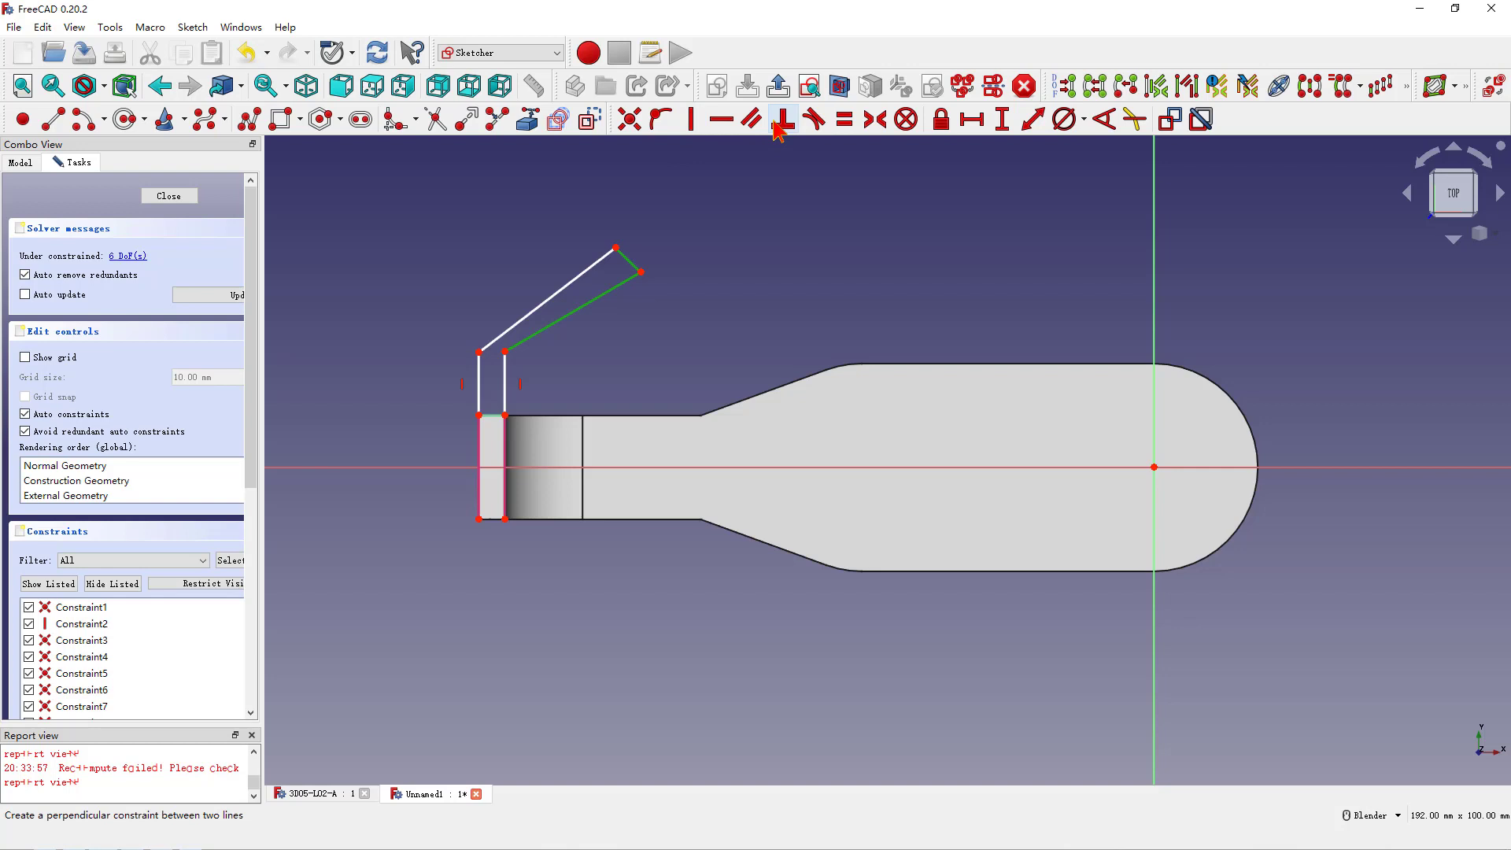
{"action": "left_click", "coordinate": [778, 119]}
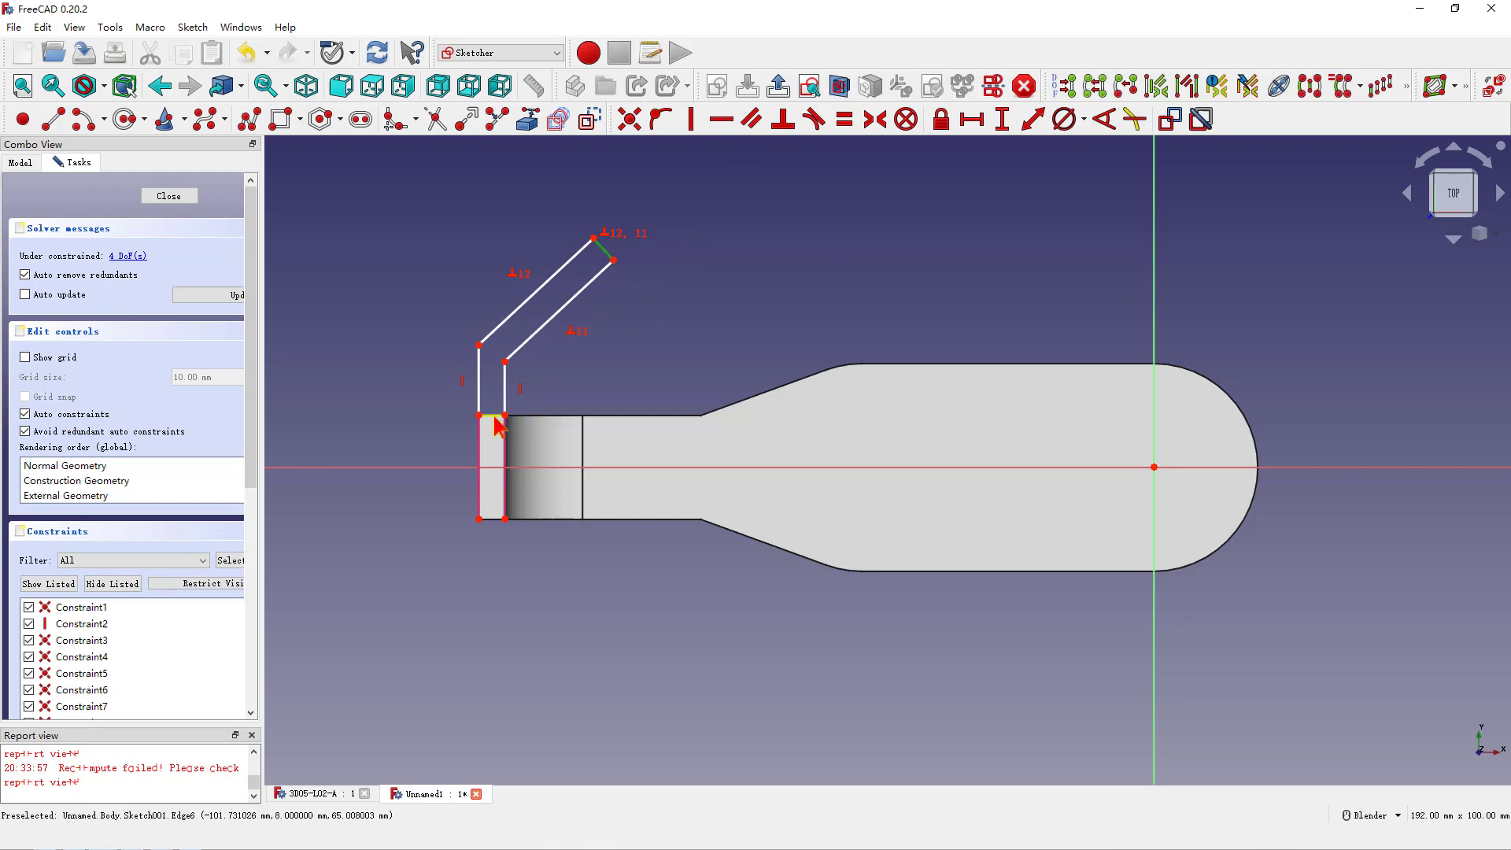
{"action": "mouse_move", "coordinate": [840, 118]}
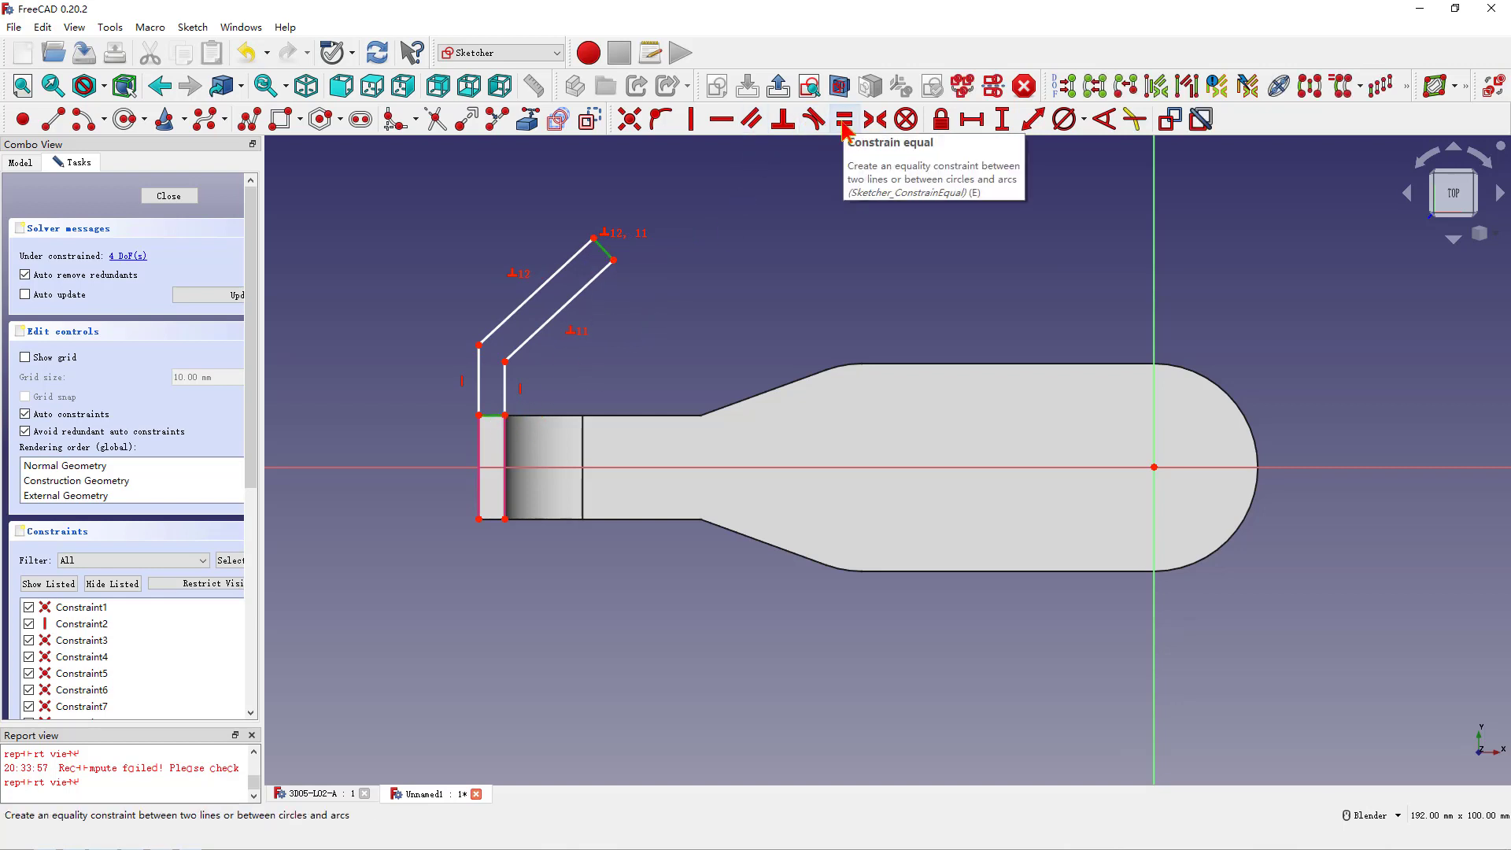
Match the tab end width to the arm and fix the bend arc radius at 10 mm.
{"action": "left_click", "coordinate": [843, 118]}
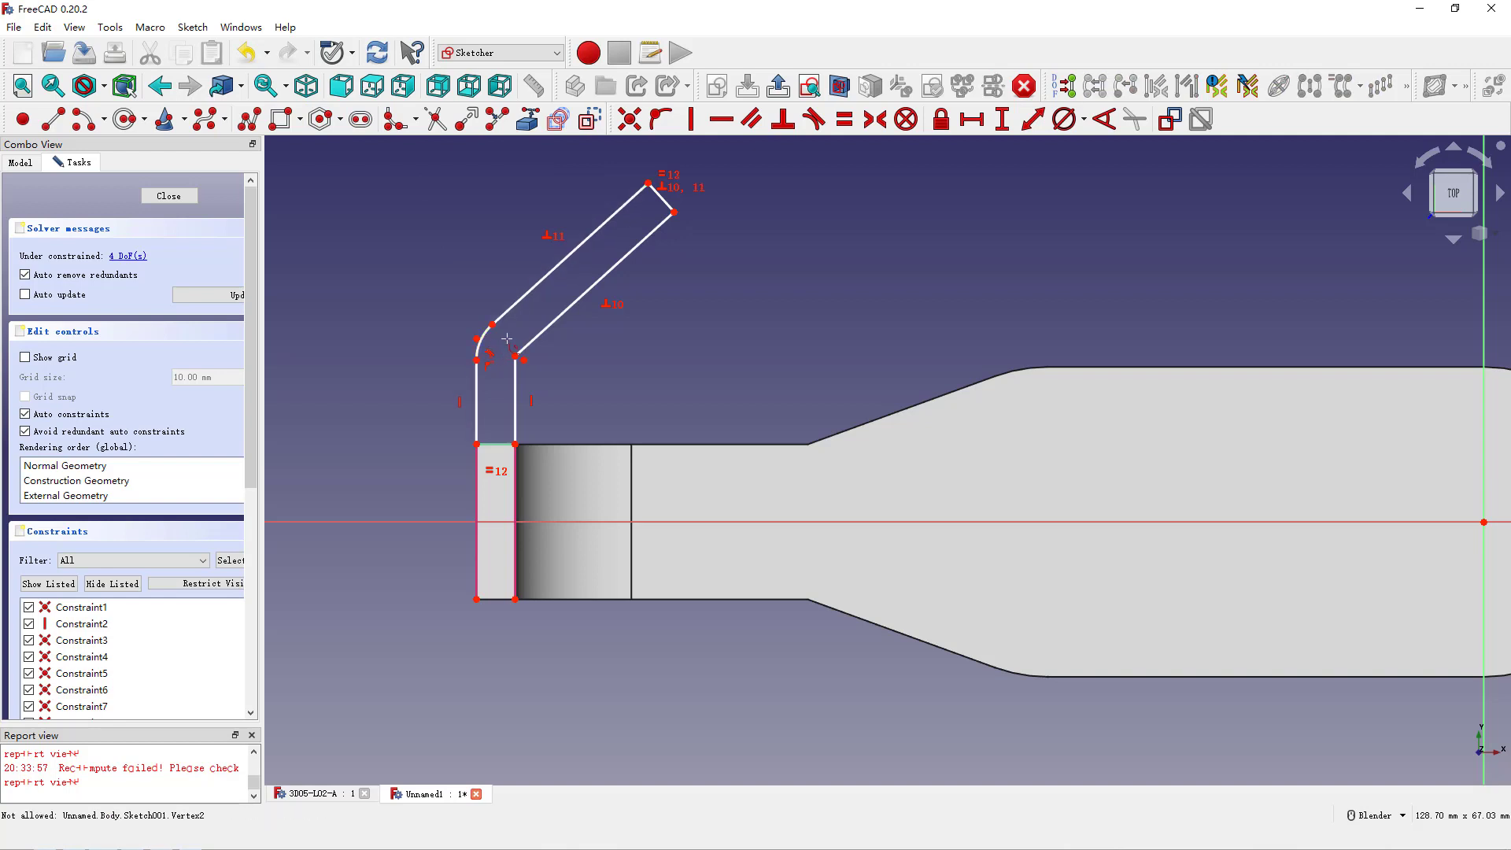
{"action": "mouse_move", "coordinate": [977, 118]}
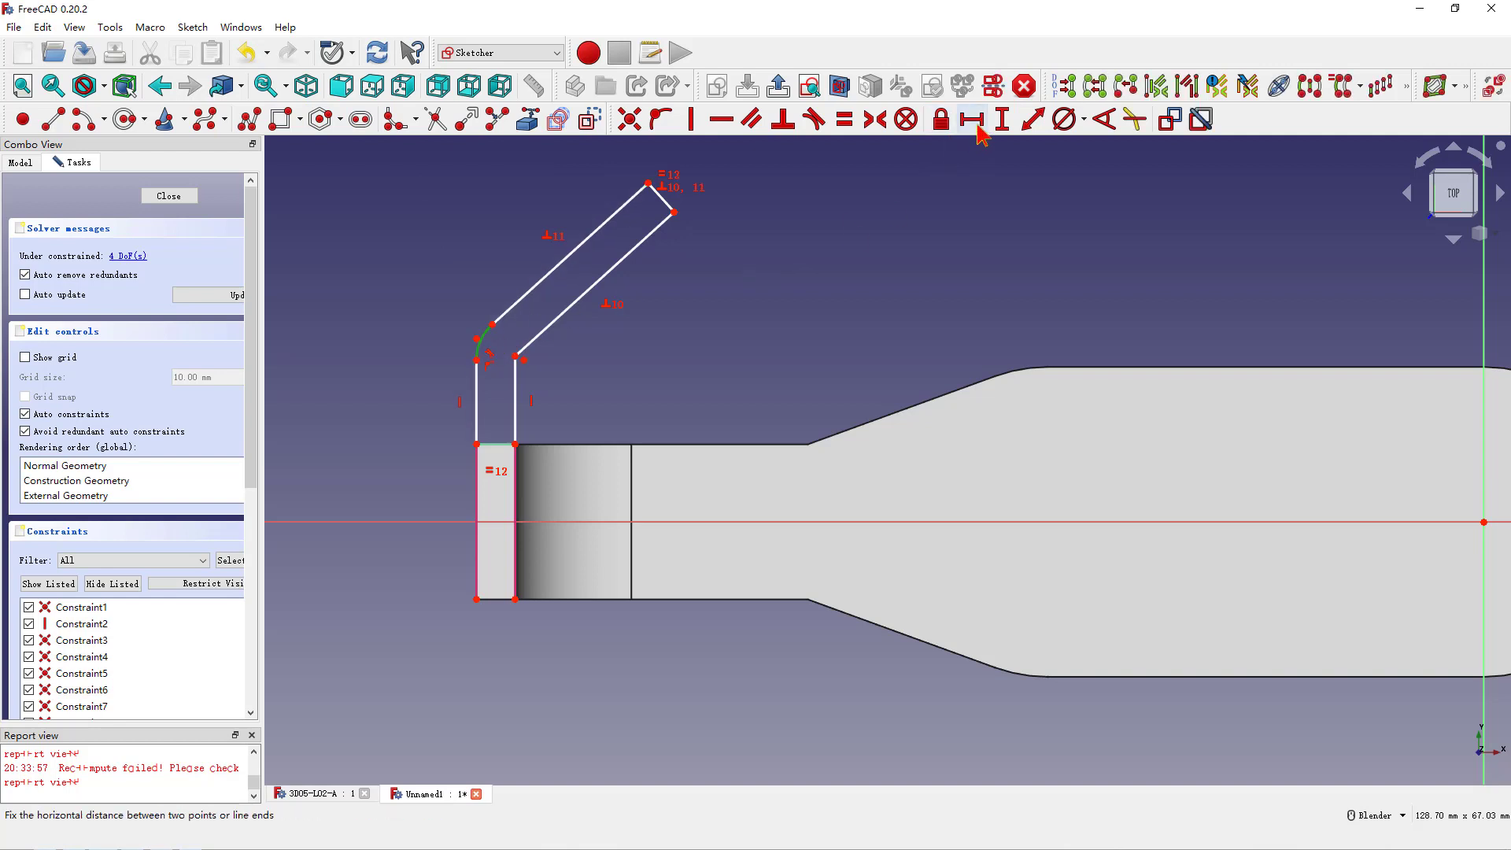
{"action": "left_click", "coordinate": [1077, 119]}
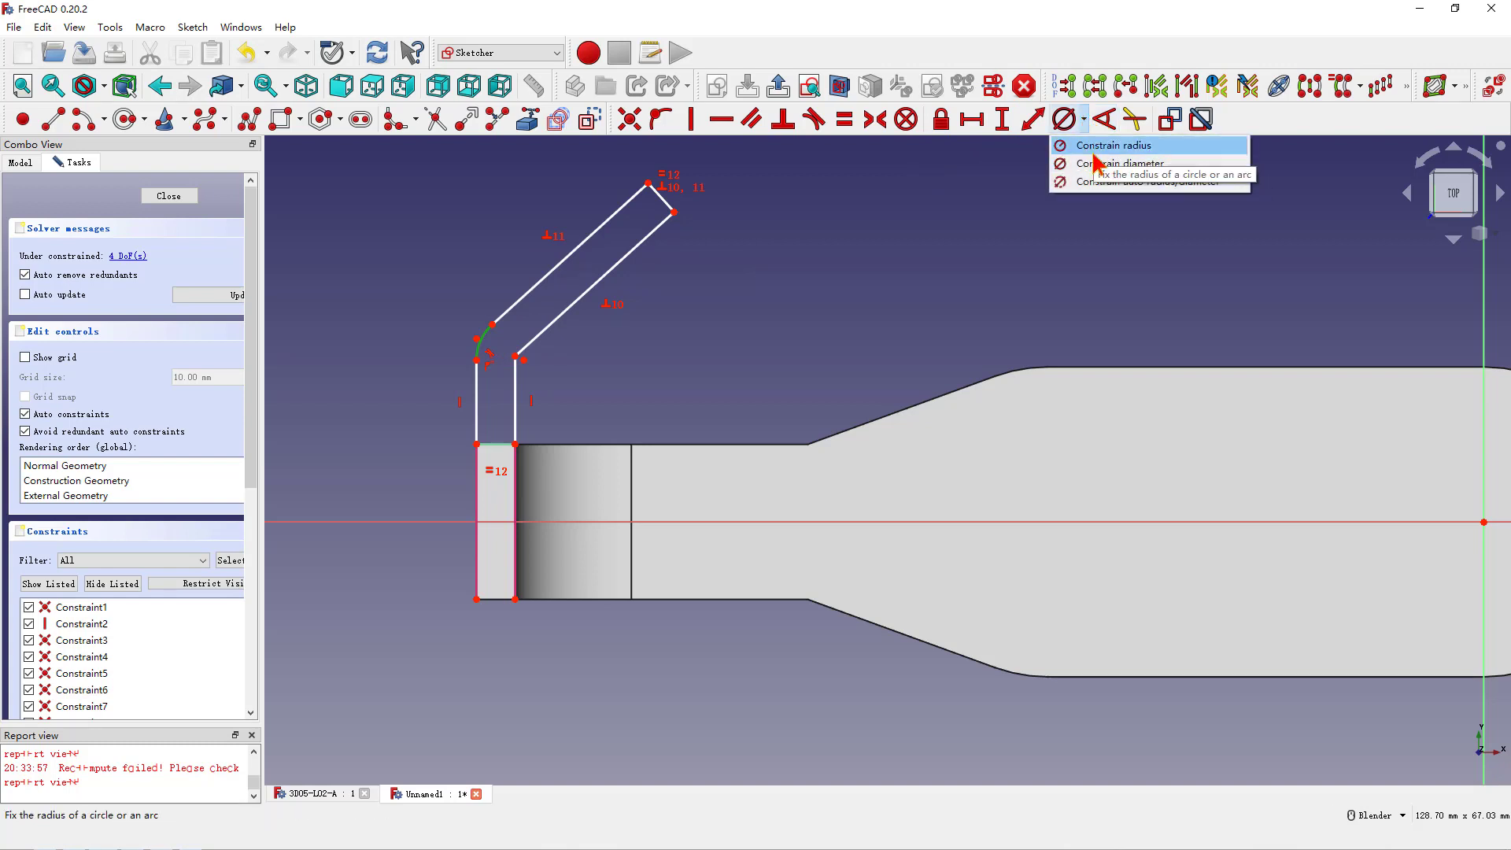
{"action": "left_click", "coordinate": [1116, 145]}
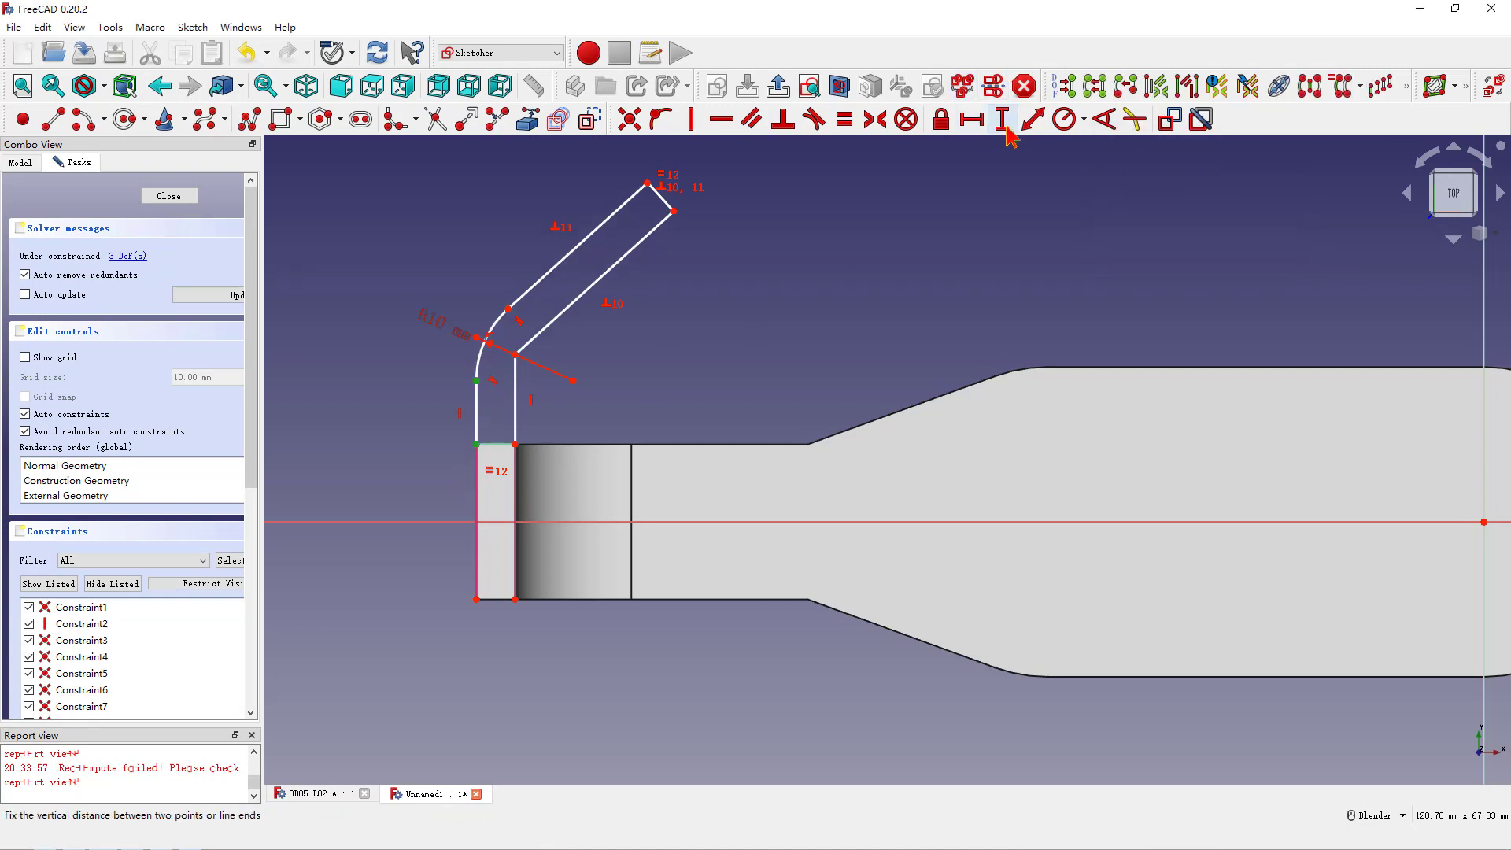
Constrain the vertical leg to 7 mm and the arm angle to 50°.
{"action": "left_click", "coordinate": [1003, 118]}
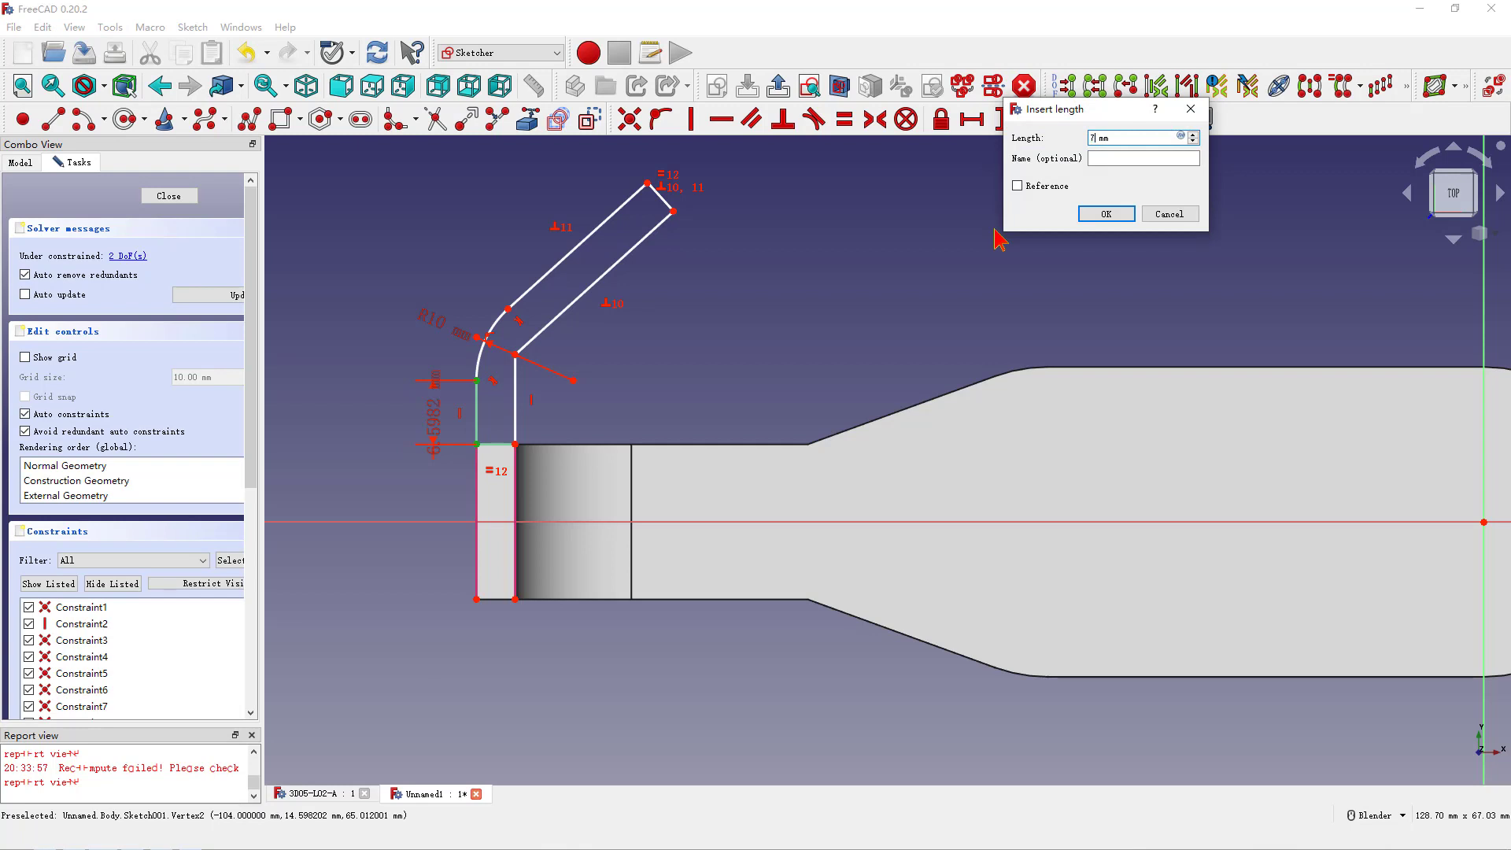
{"action": "left_click", "coordinate": [1105, 212]}
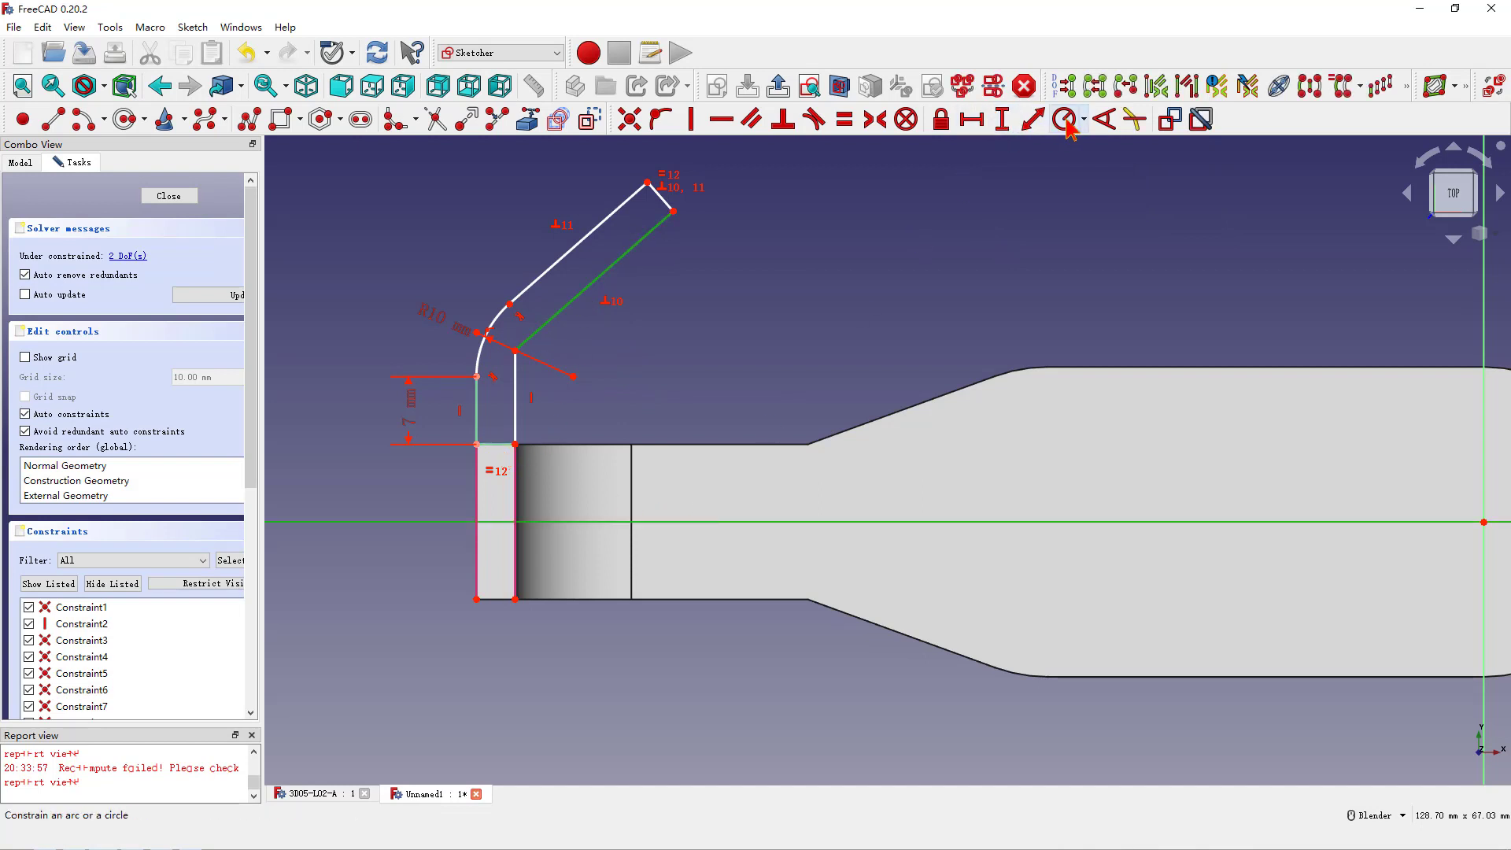
{"action": "left_click", "coordinate": [1065, 118]}
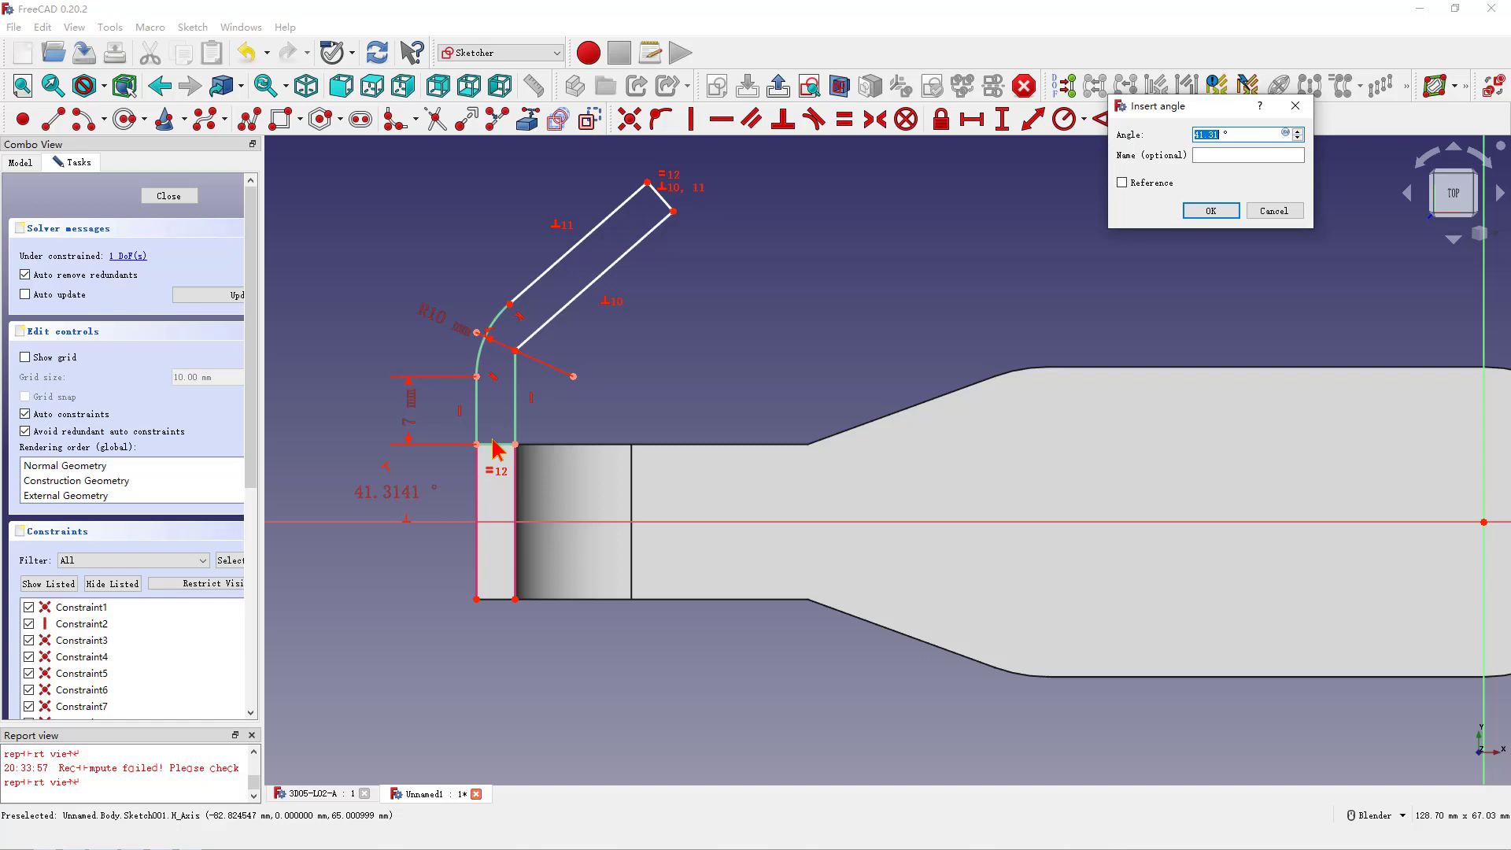
{"action": "type", "text": "50 °"}
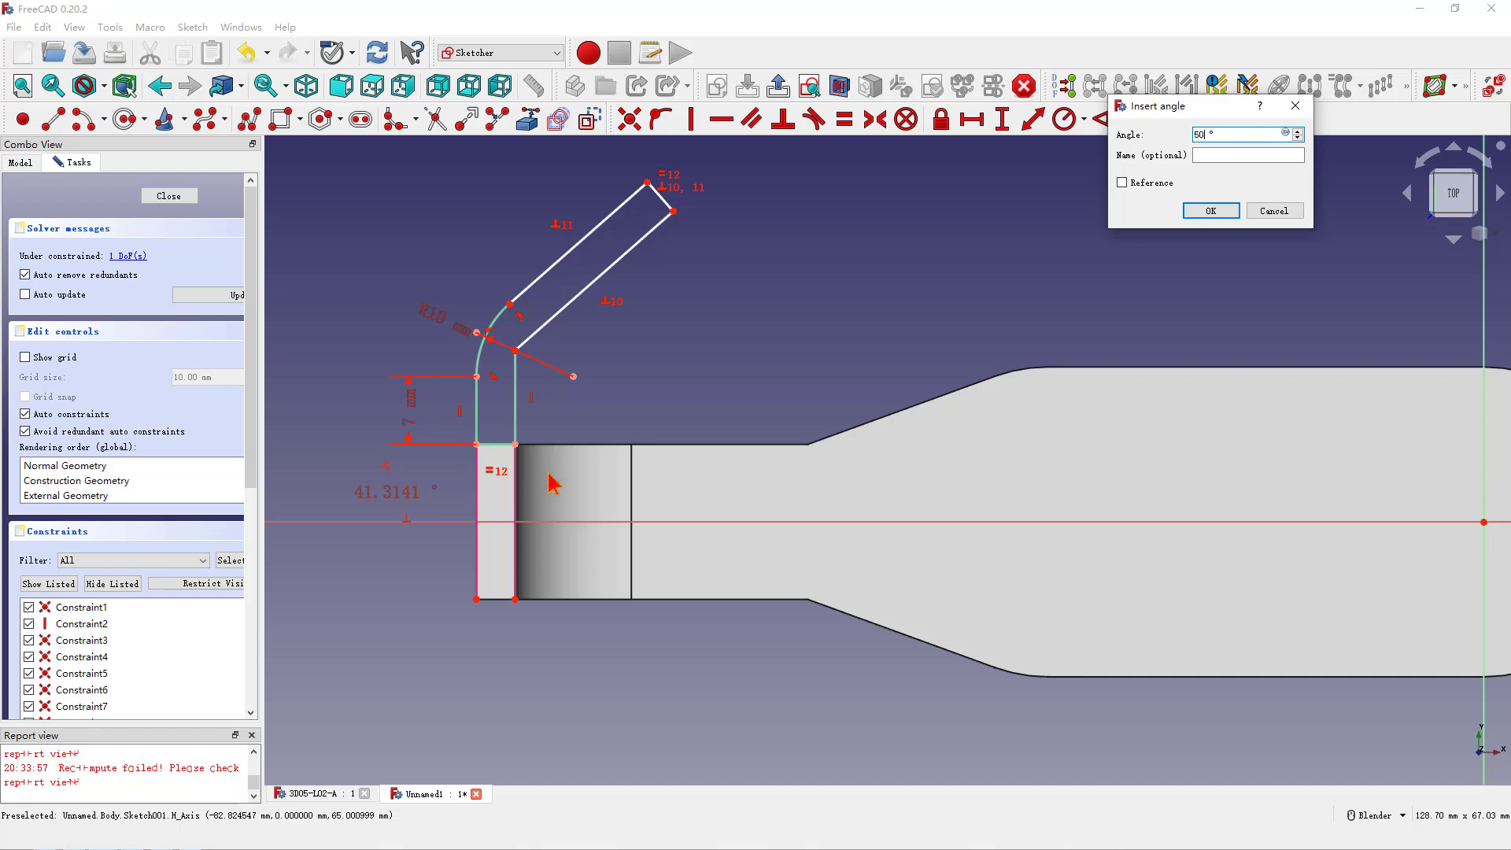
{"action": "left_click", "coordinate": [1209, 209]}
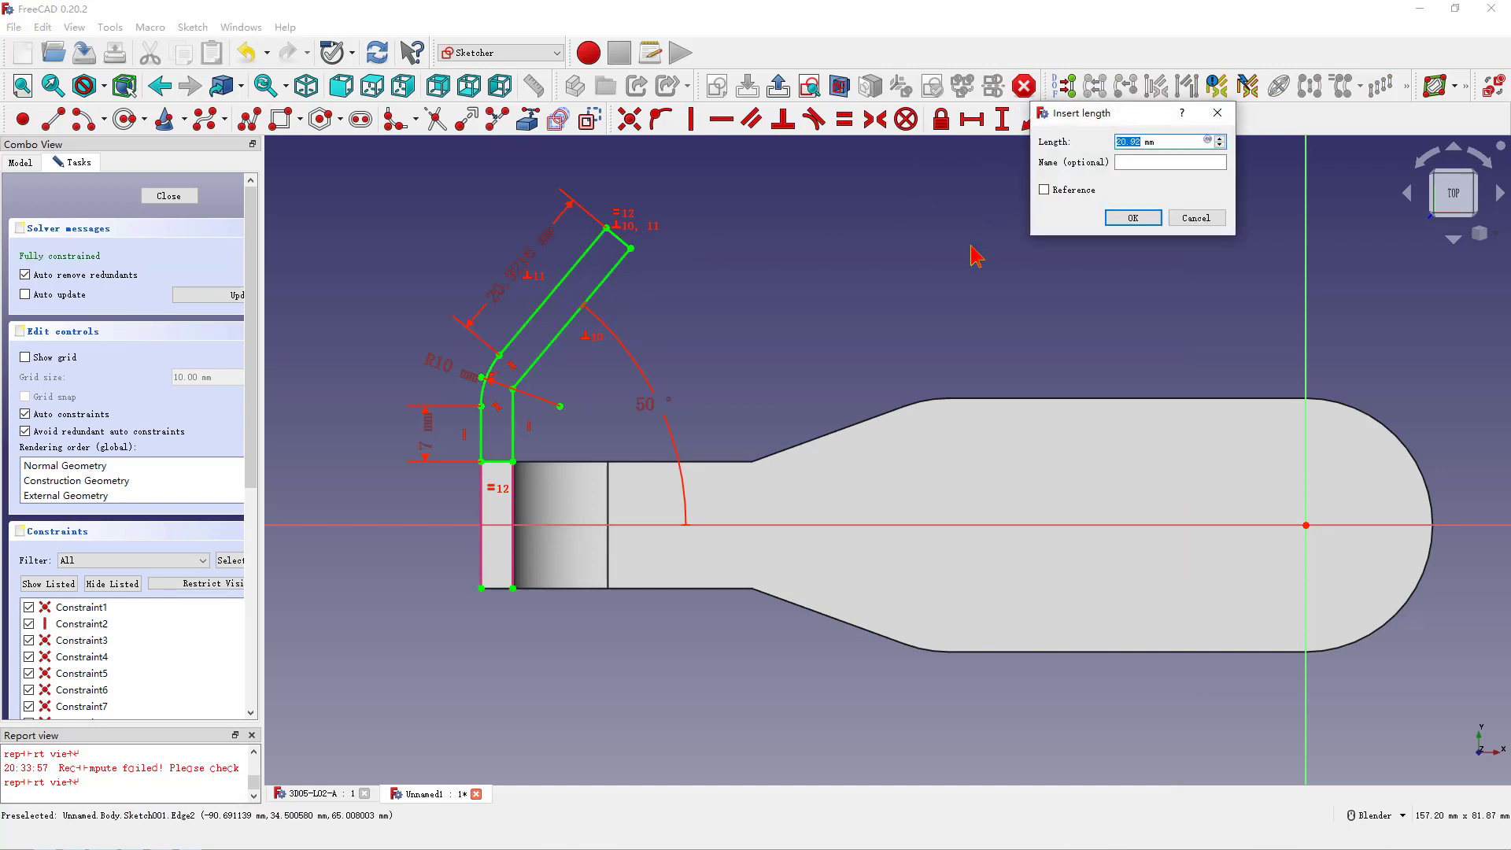
Re-confirm the arm length, bend radius and 50° angle until fully constrained, then close the sketch.
{"action": "left_click", "coordinate": [1132, 218]}
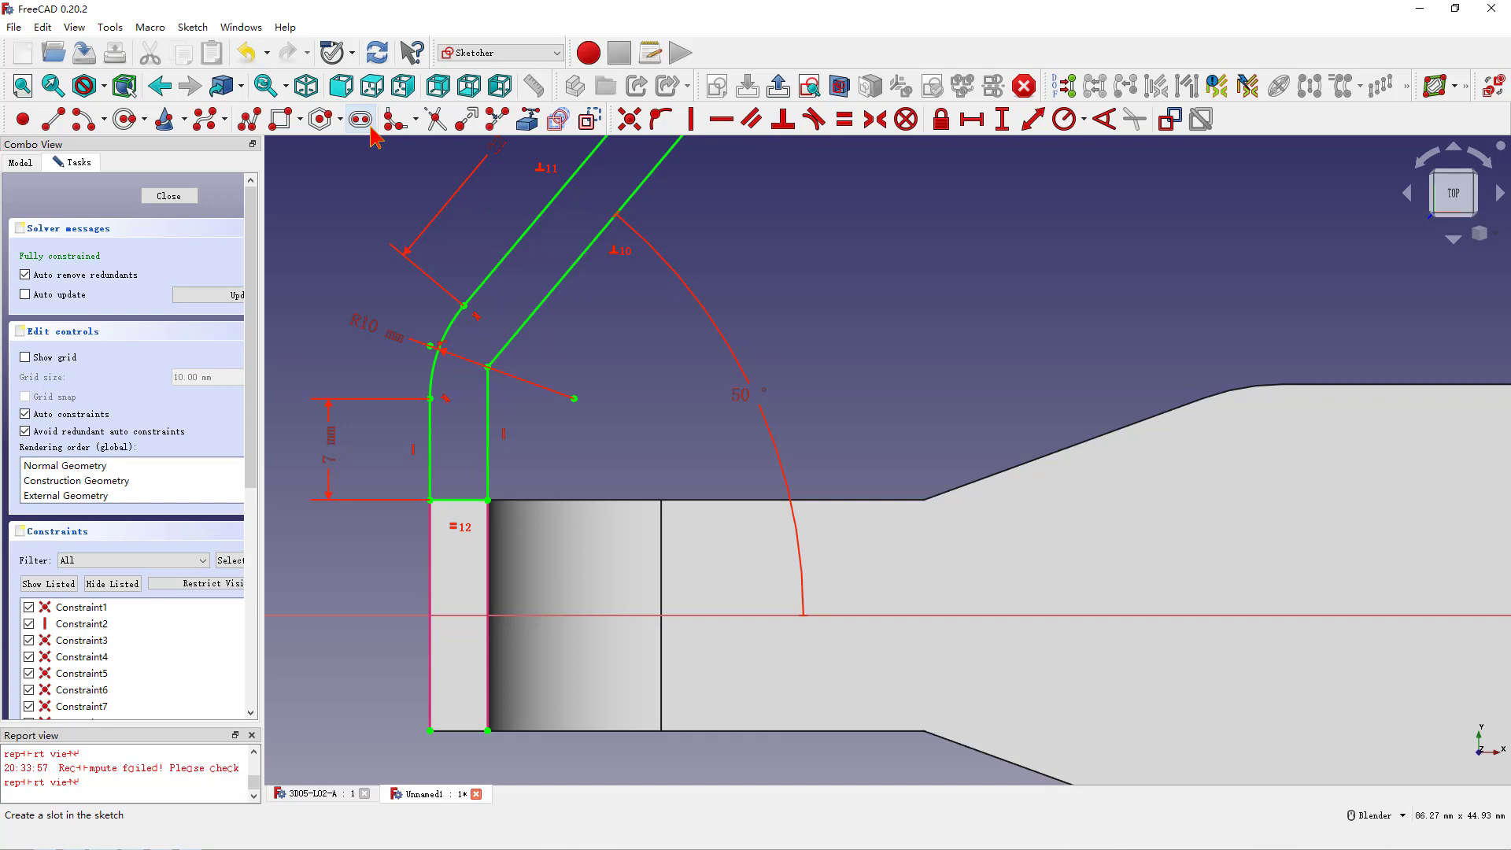
{"action": "mouse_move", "coordinate": [436, 120]}
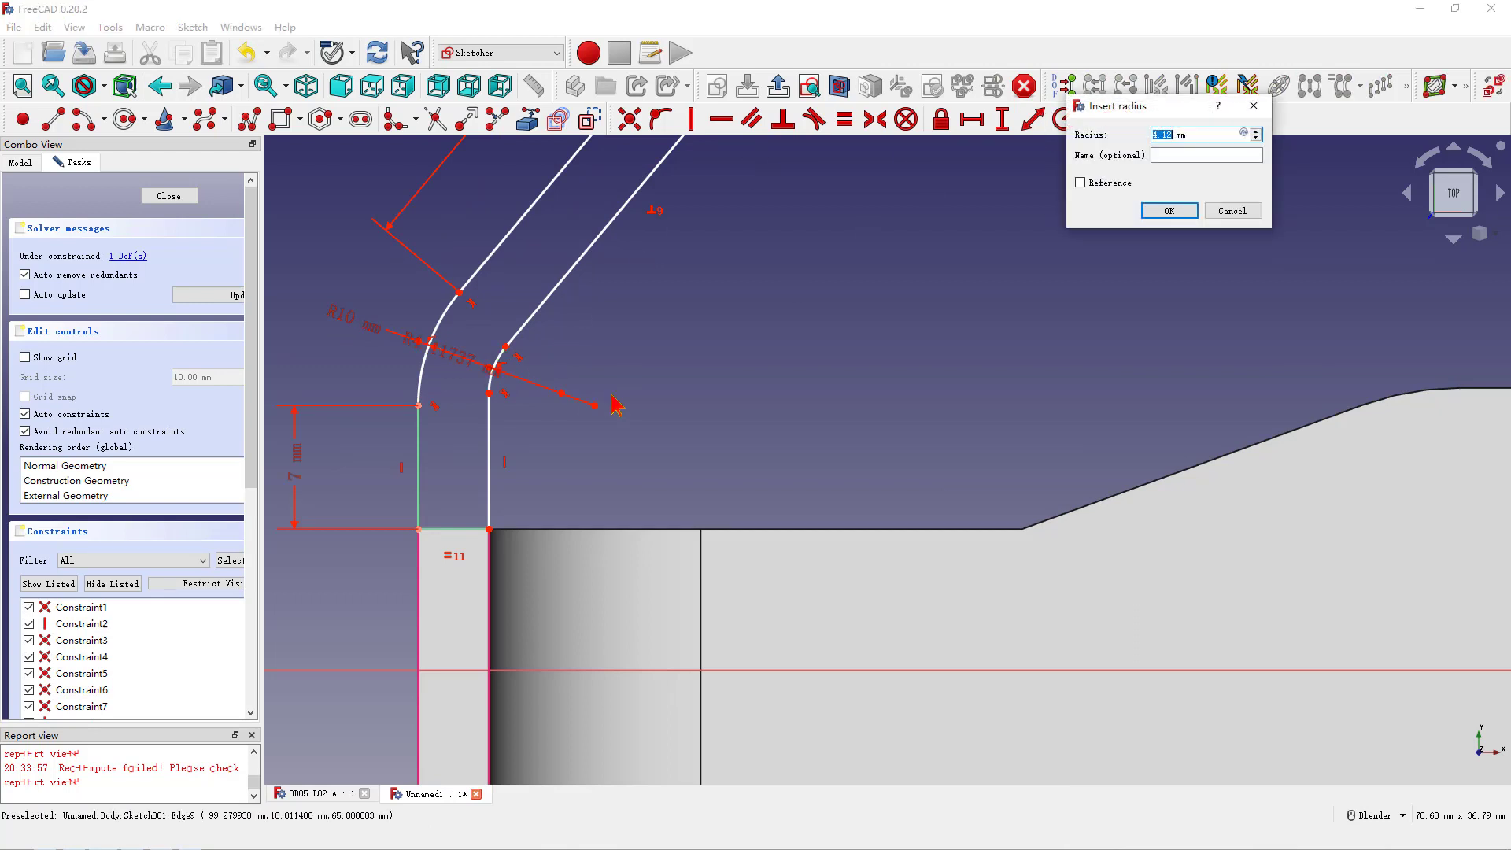
{"action": "left_click", "coordinate": [1166, 210]}
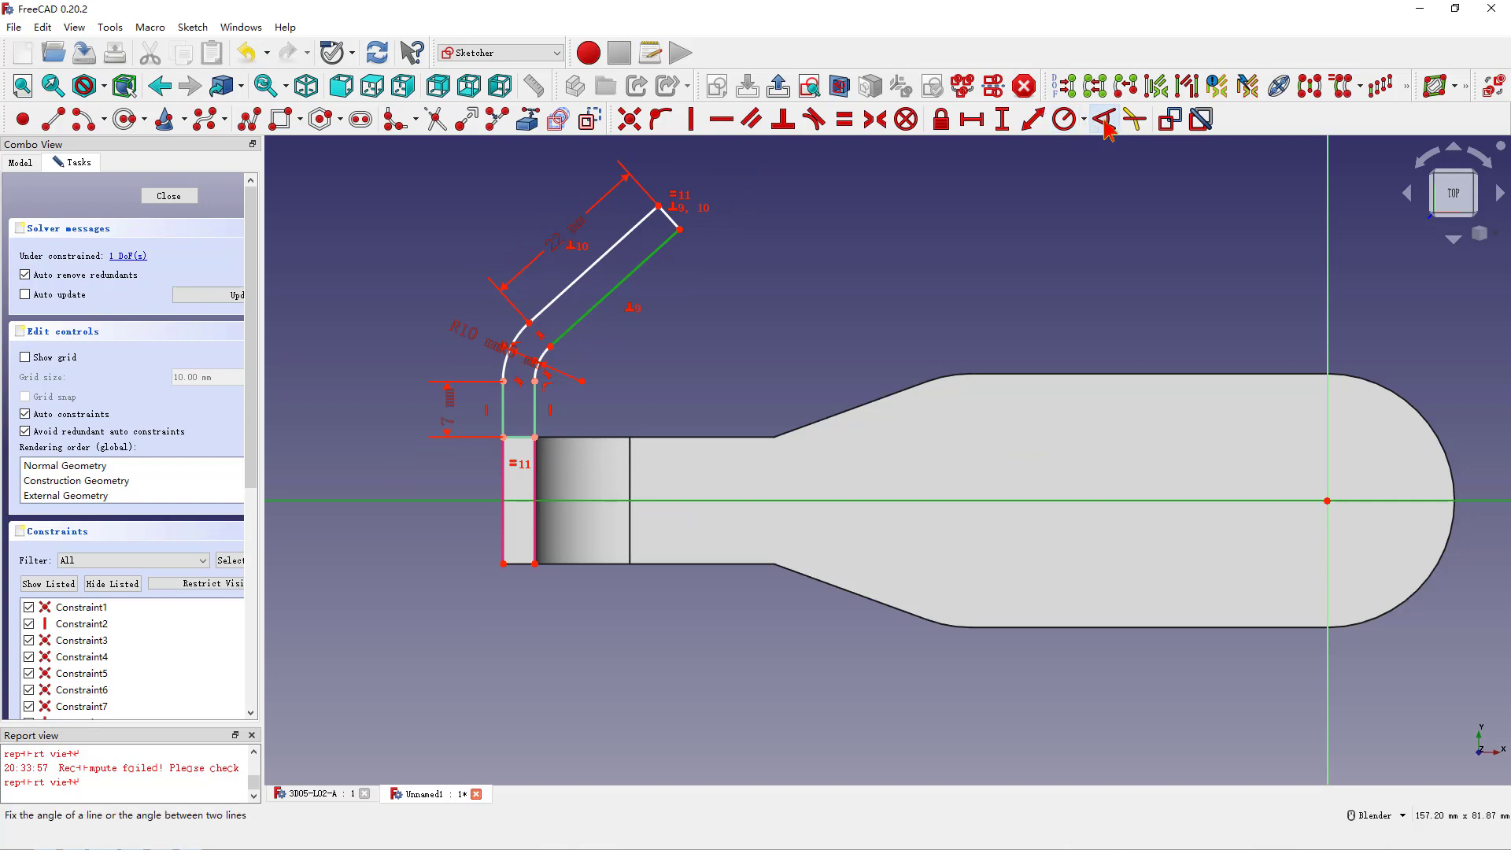
{"action": "left_click", "coordinate": [1105, 118]}
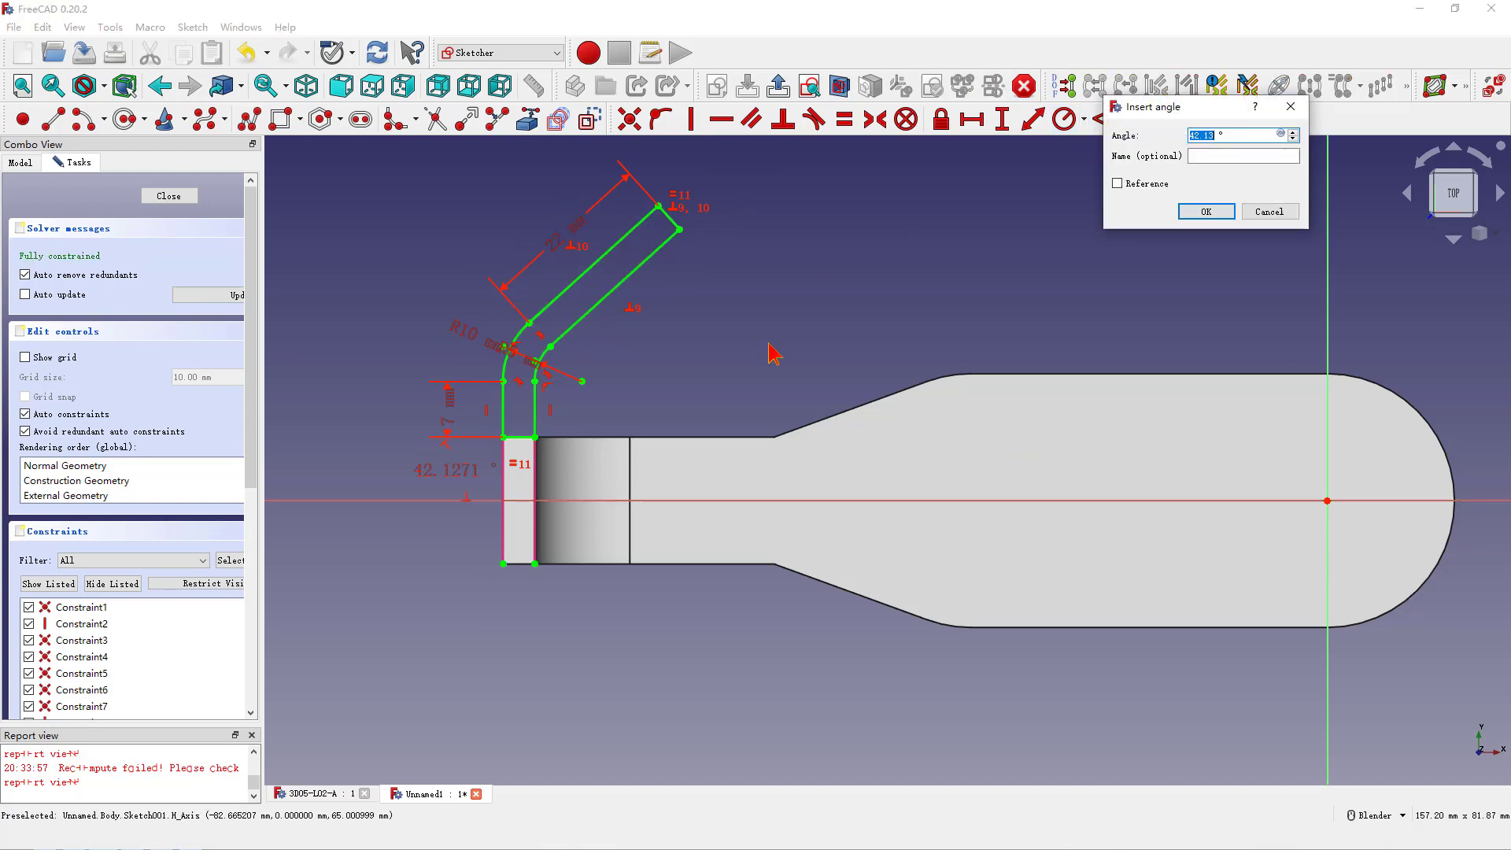
{"action": "left_click", "coordinate": [1204, 211]}
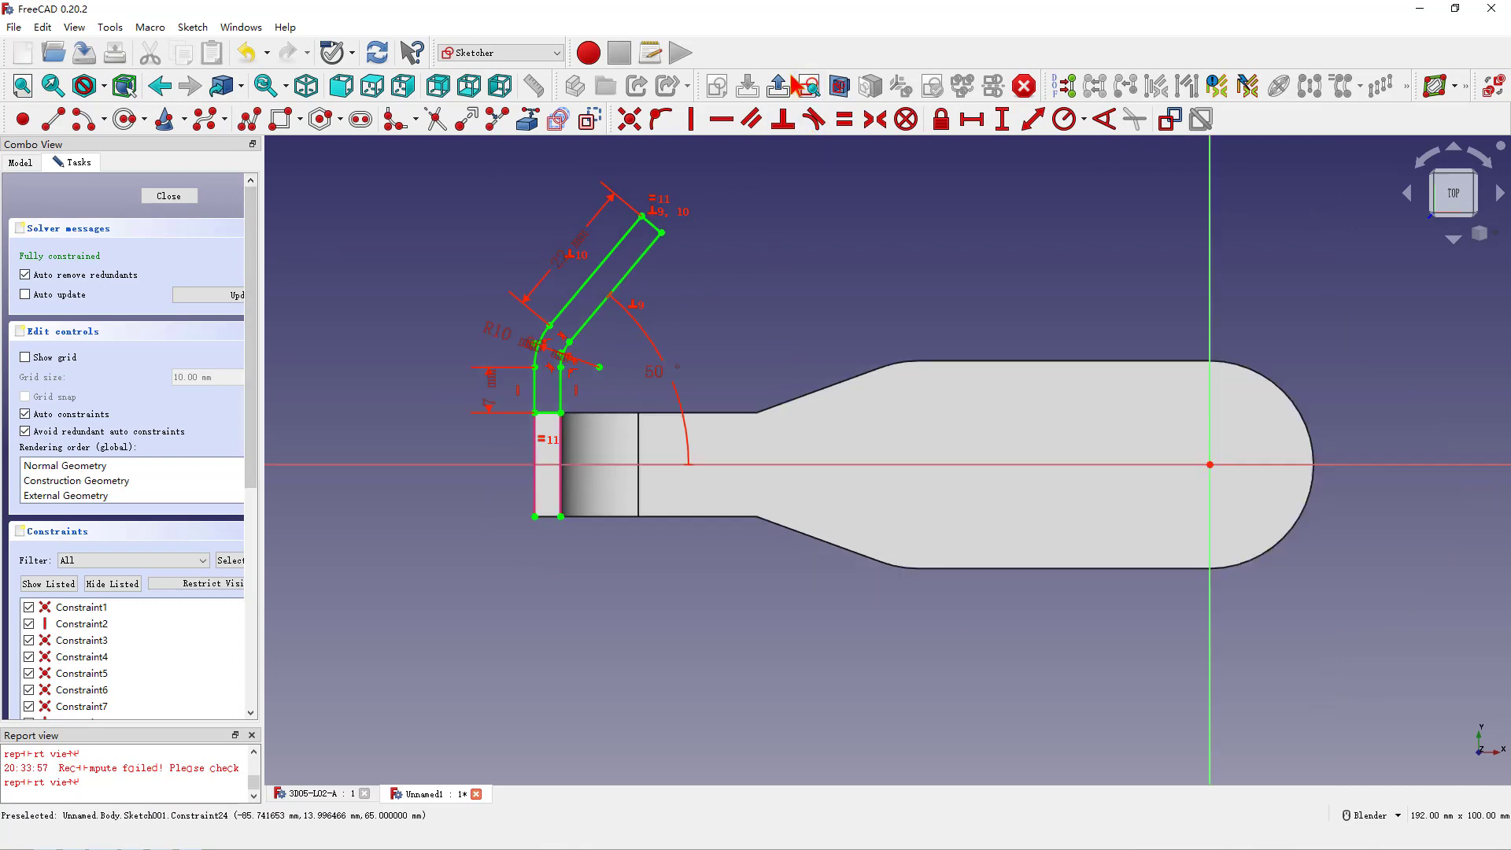
{"action": "left_click", "coordinate": [169, 195]}
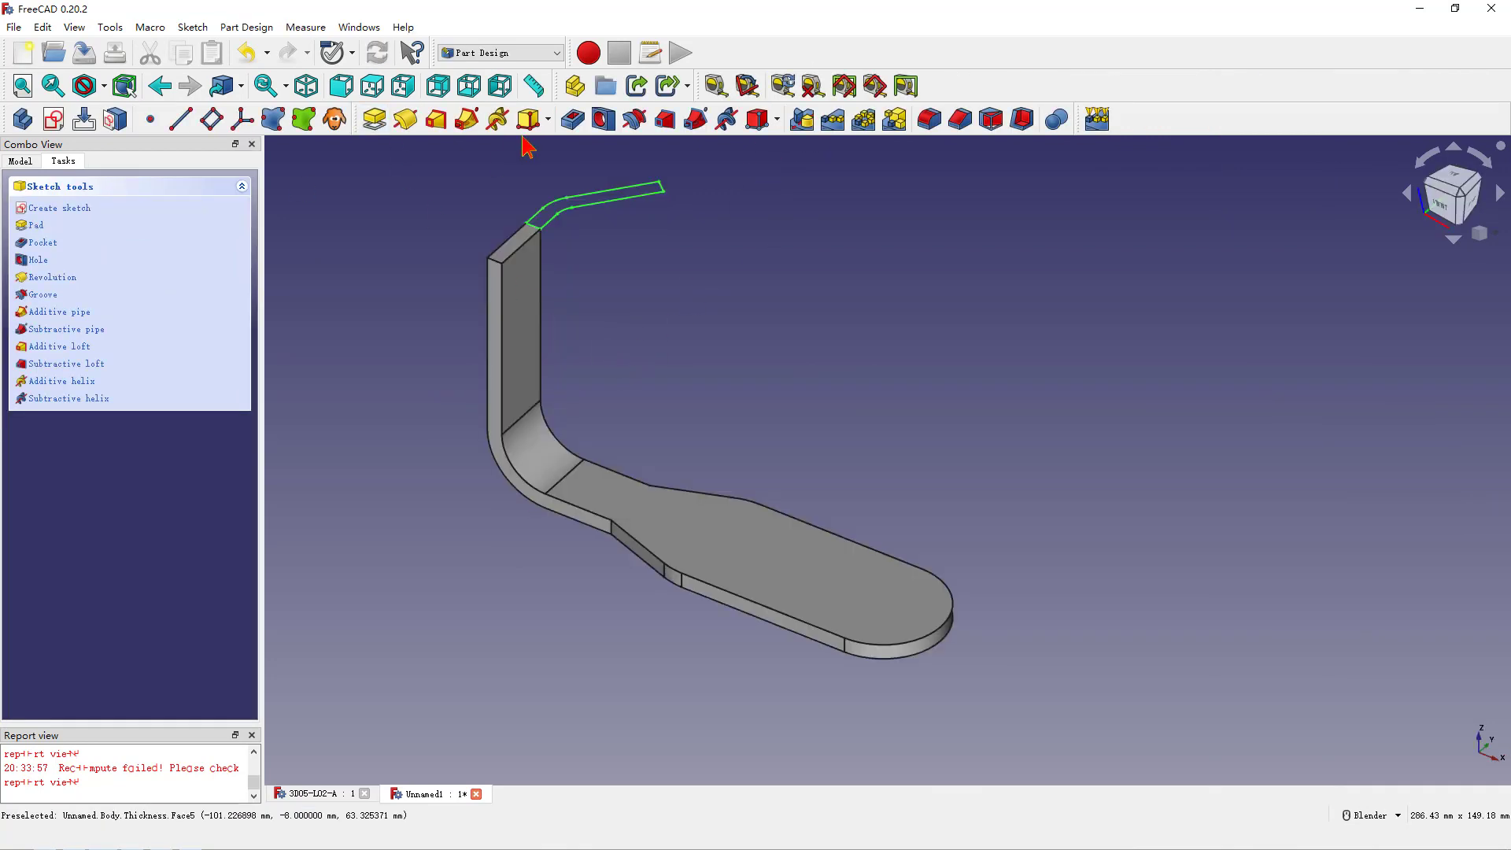
Pad the cranked arm sketch, reversed, into a solid angled tab on the upright.
{"action": "left_click", "coordinate": [36, 225]}
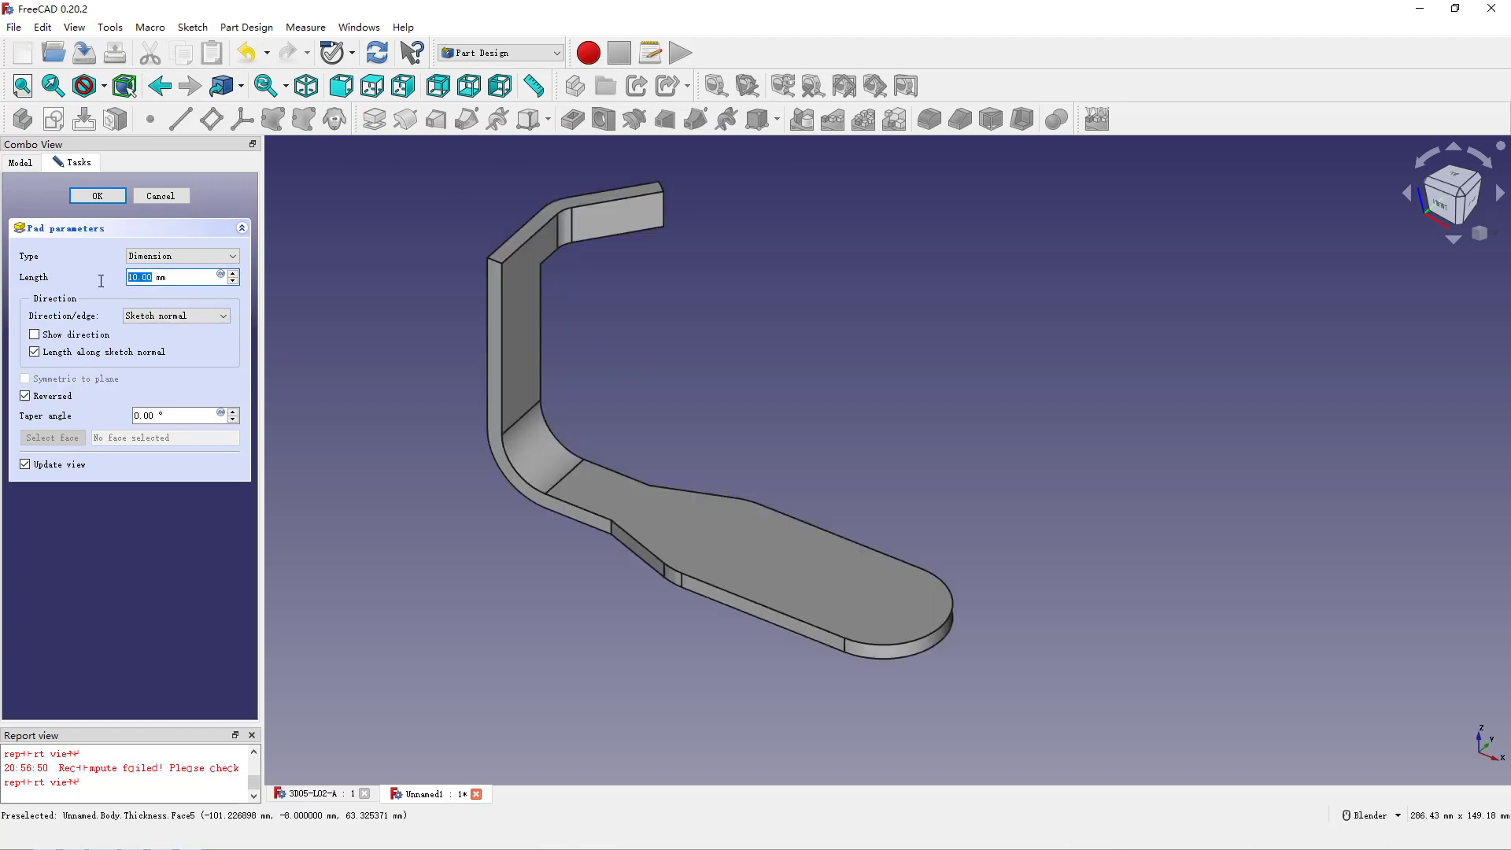
{"action": "left_click", "coordinate": [96, 195]}
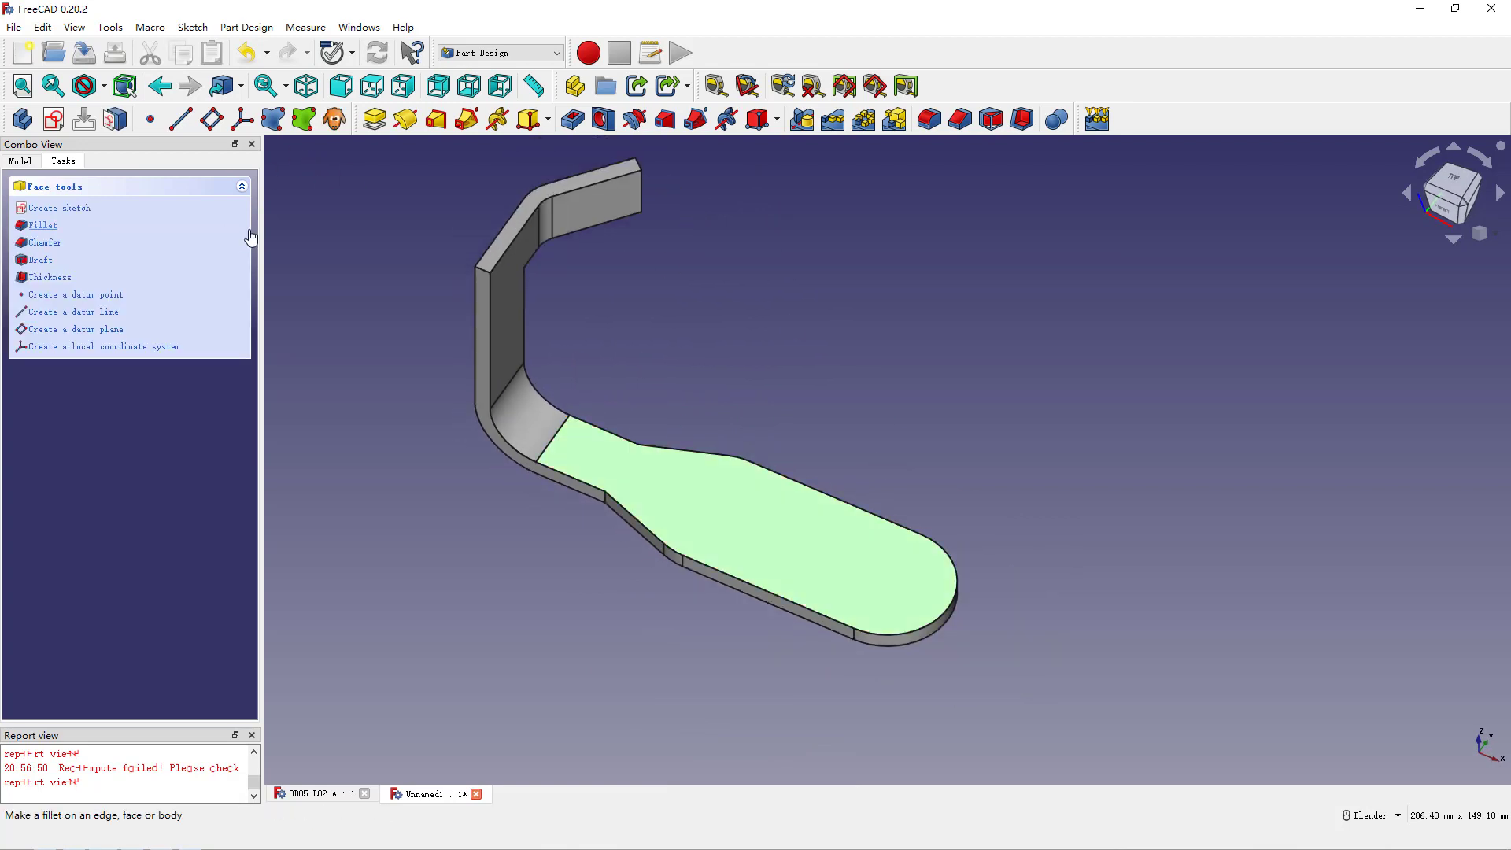
Sketch two circles on the flat face, make them equal with a 16 mm diameter, then close the sketch.
{"action": "left_click", "coordinate": [58, 208]}
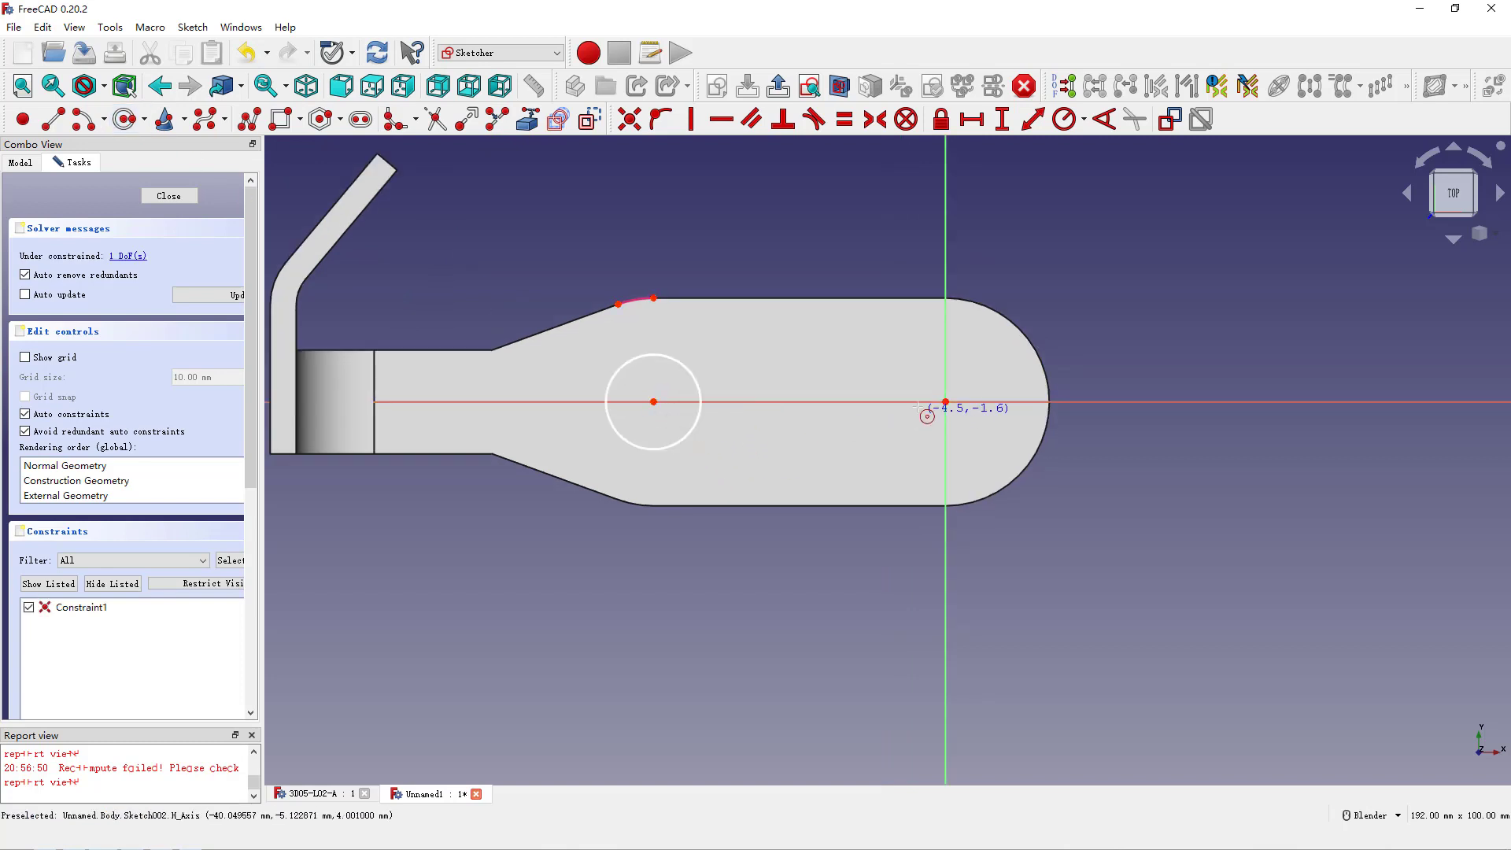
{"action": "left_click", "coordinate": [944, 402]}
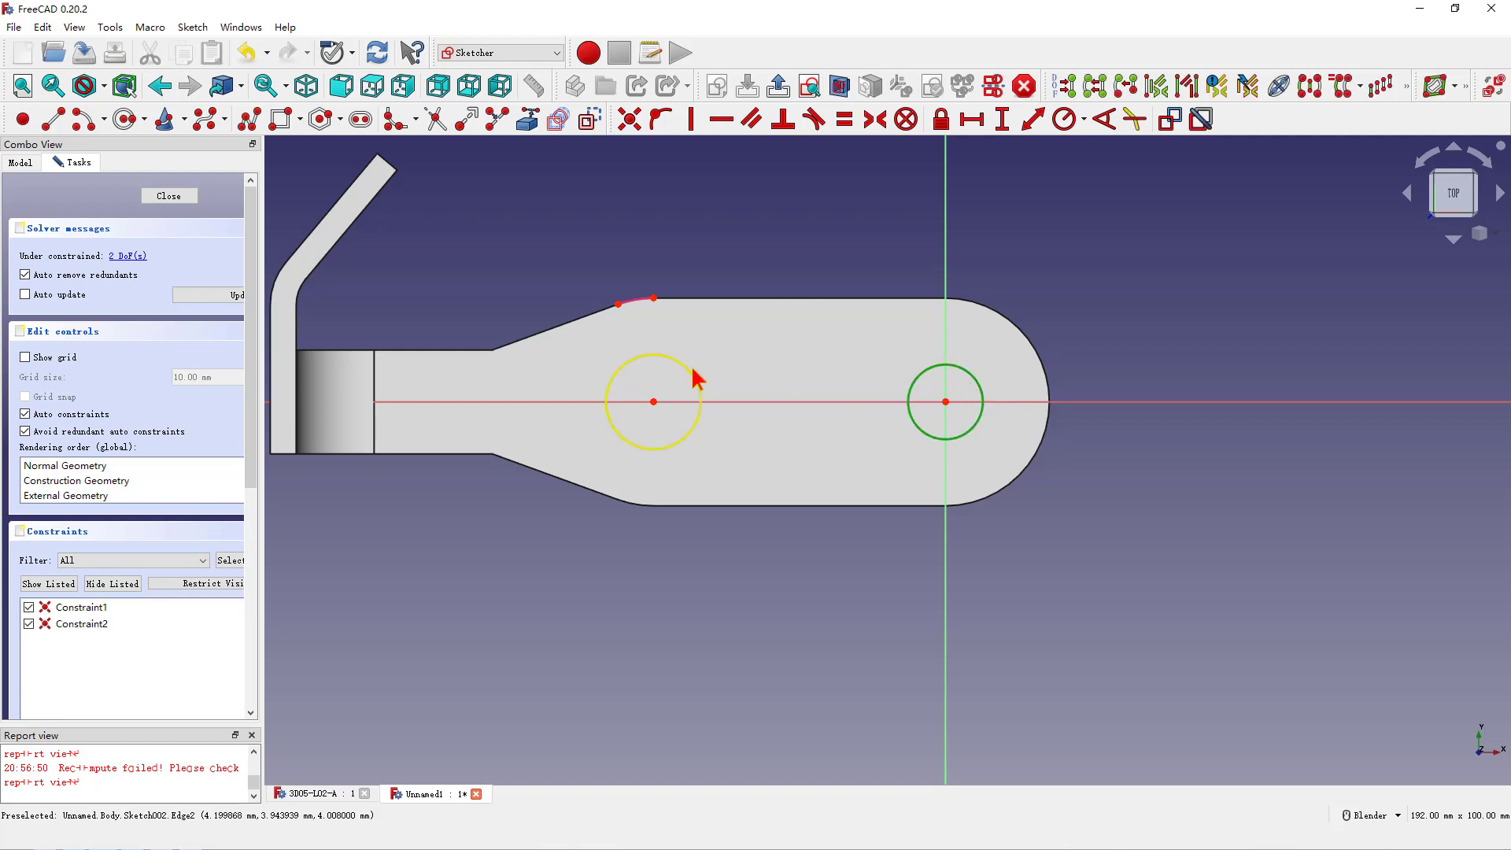
{"action": "left_click", "coordinate": [842, 120]}
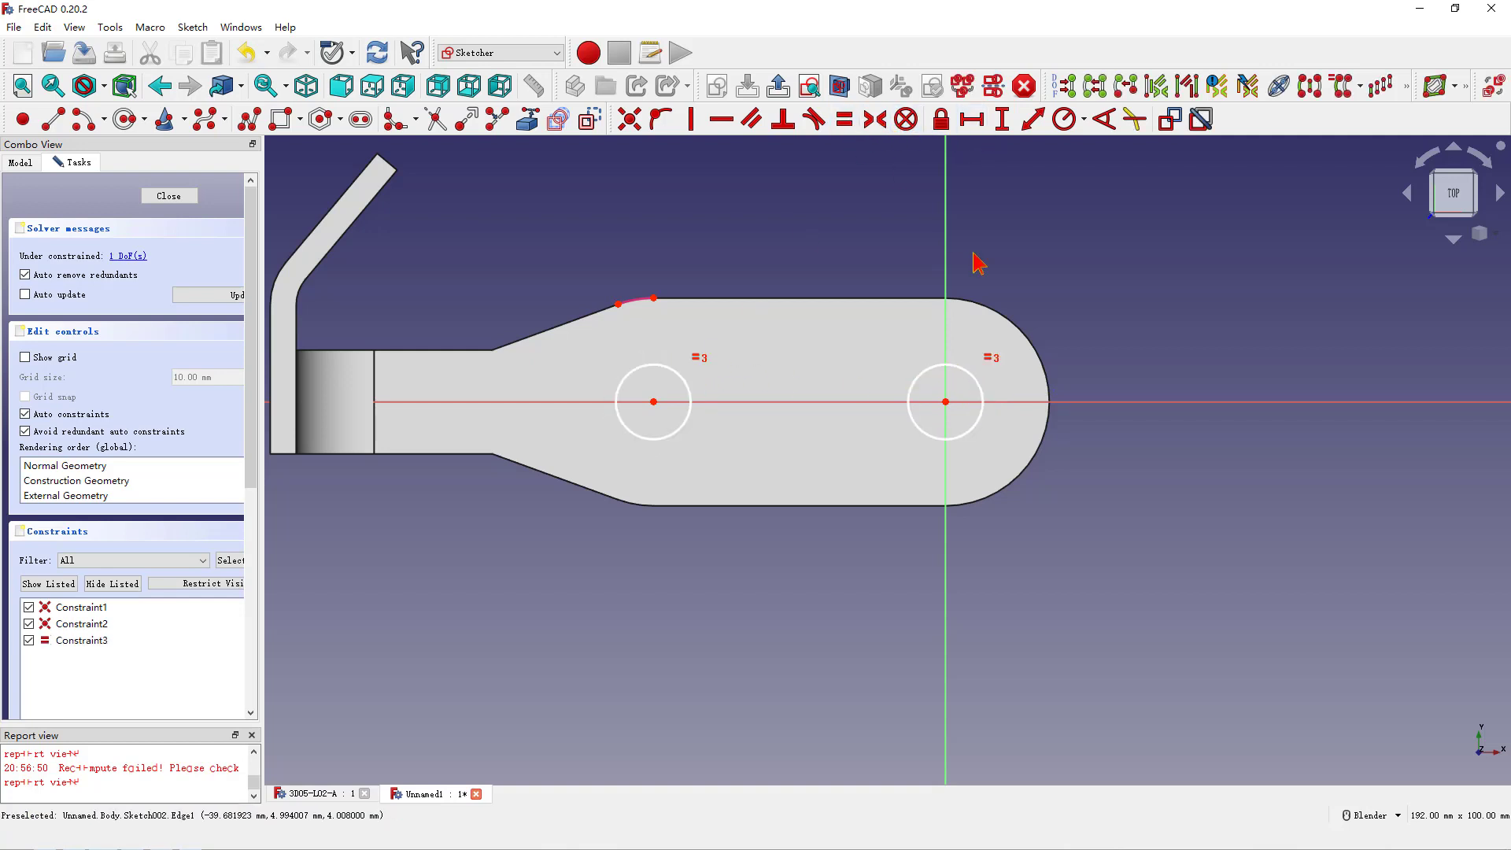
{"action": "left_click", "coordinate": [1080, 118]}
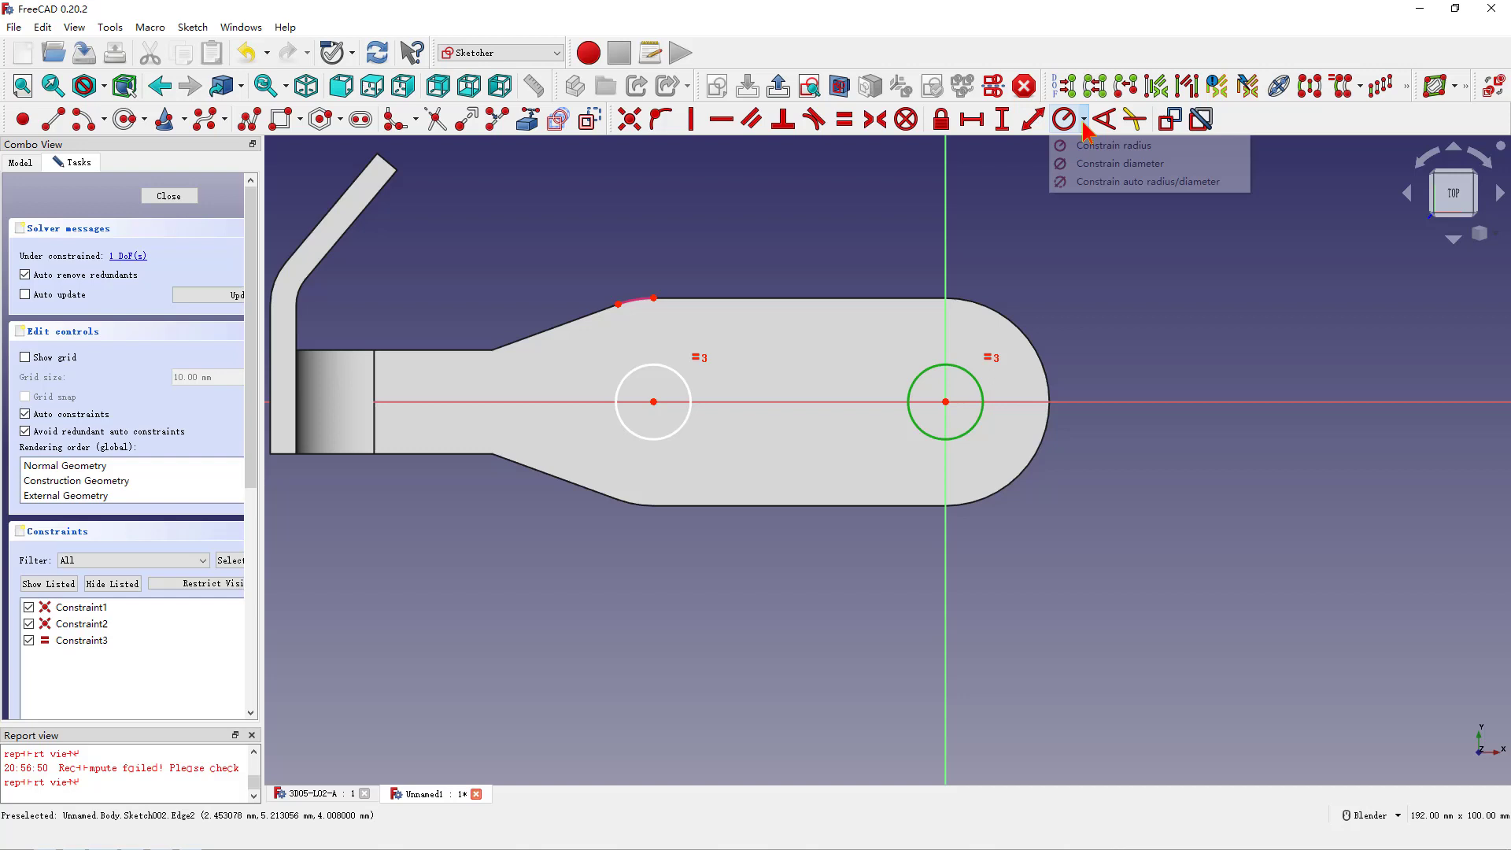
{"action": "left_click", "coordinate": [1119, 162]}
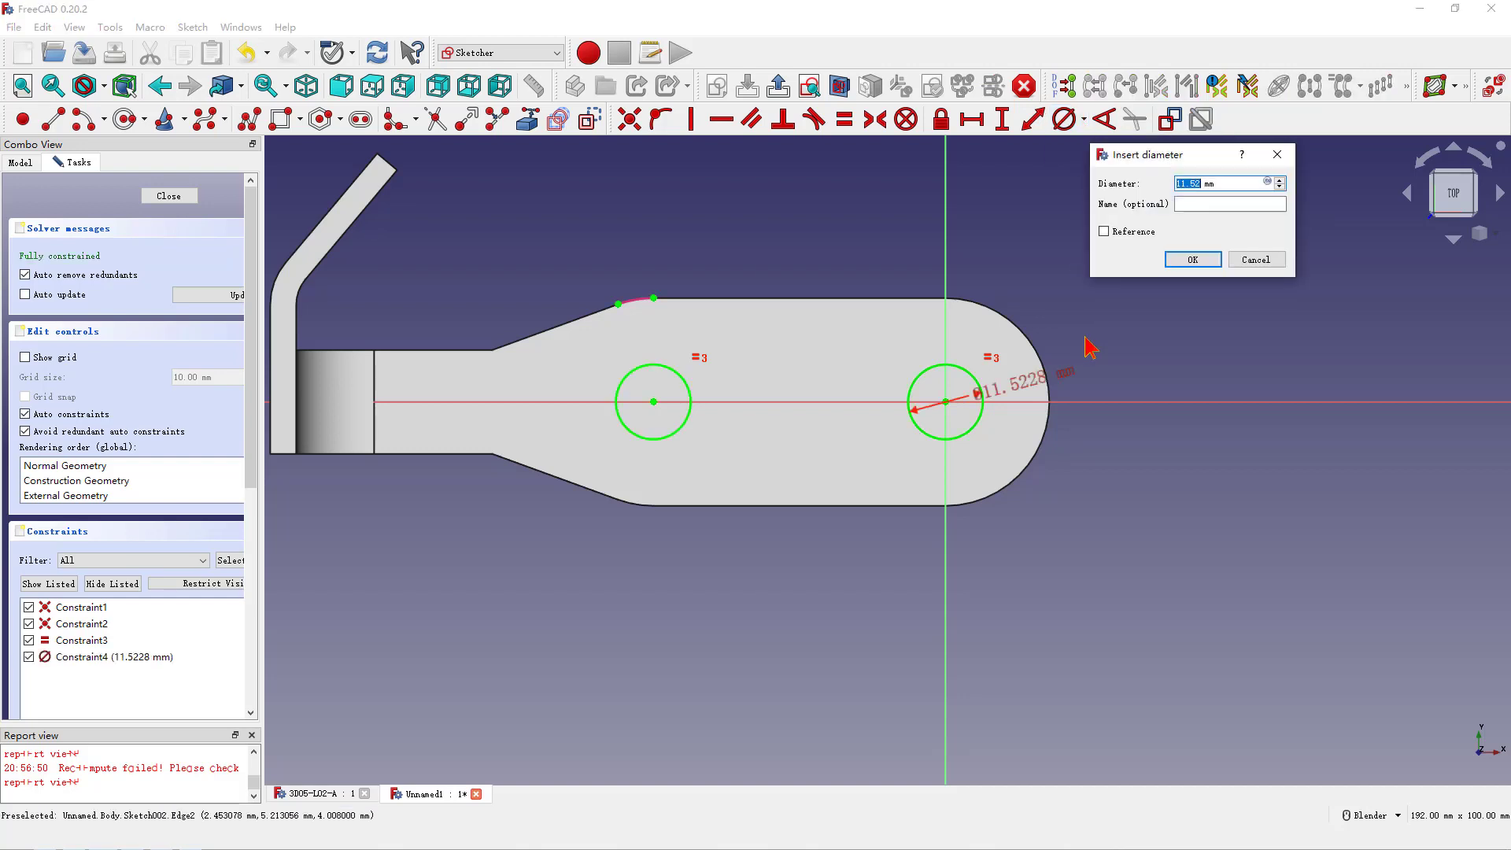
{"action": "left_click", "coordinate": [1191, 260]}
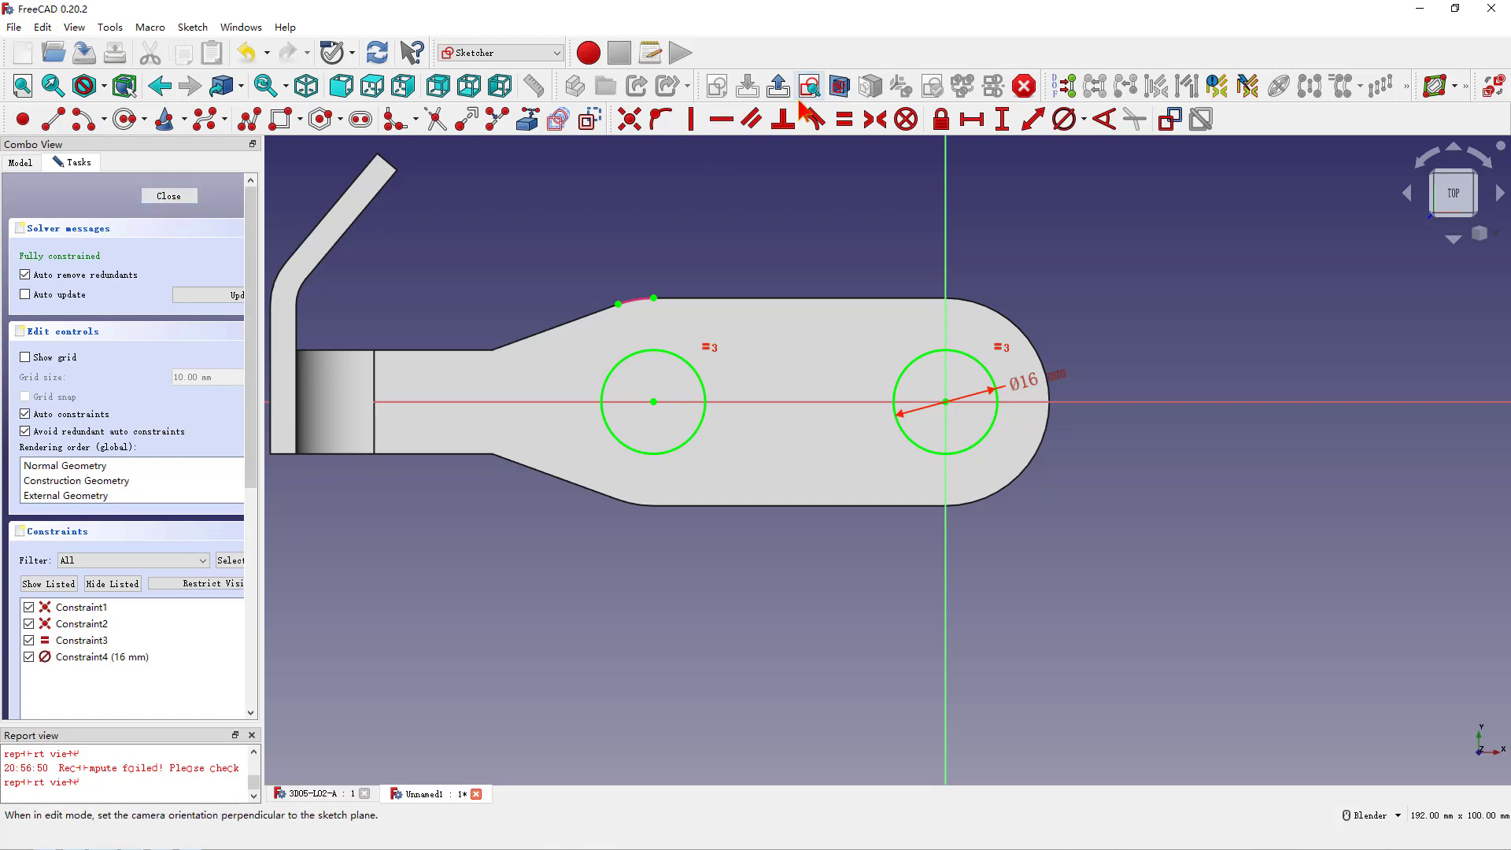
{"action": "left_click", "coordinate": [169, 195]}
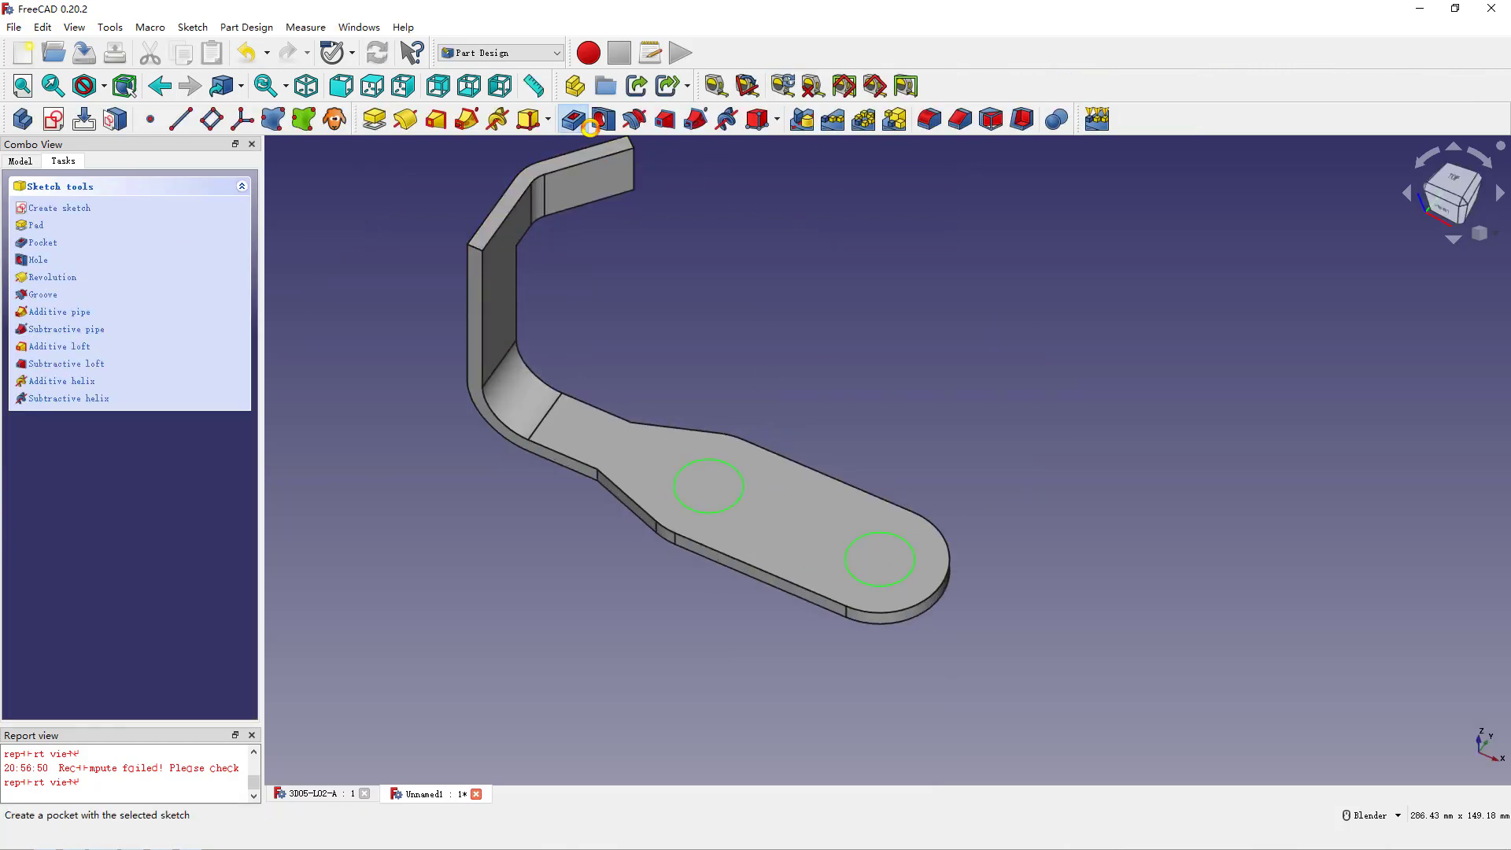
Pocket the two 16 mm circles through the flat base as mounting holes.
{"action": "left_click", "coordinate": [604, 118]}
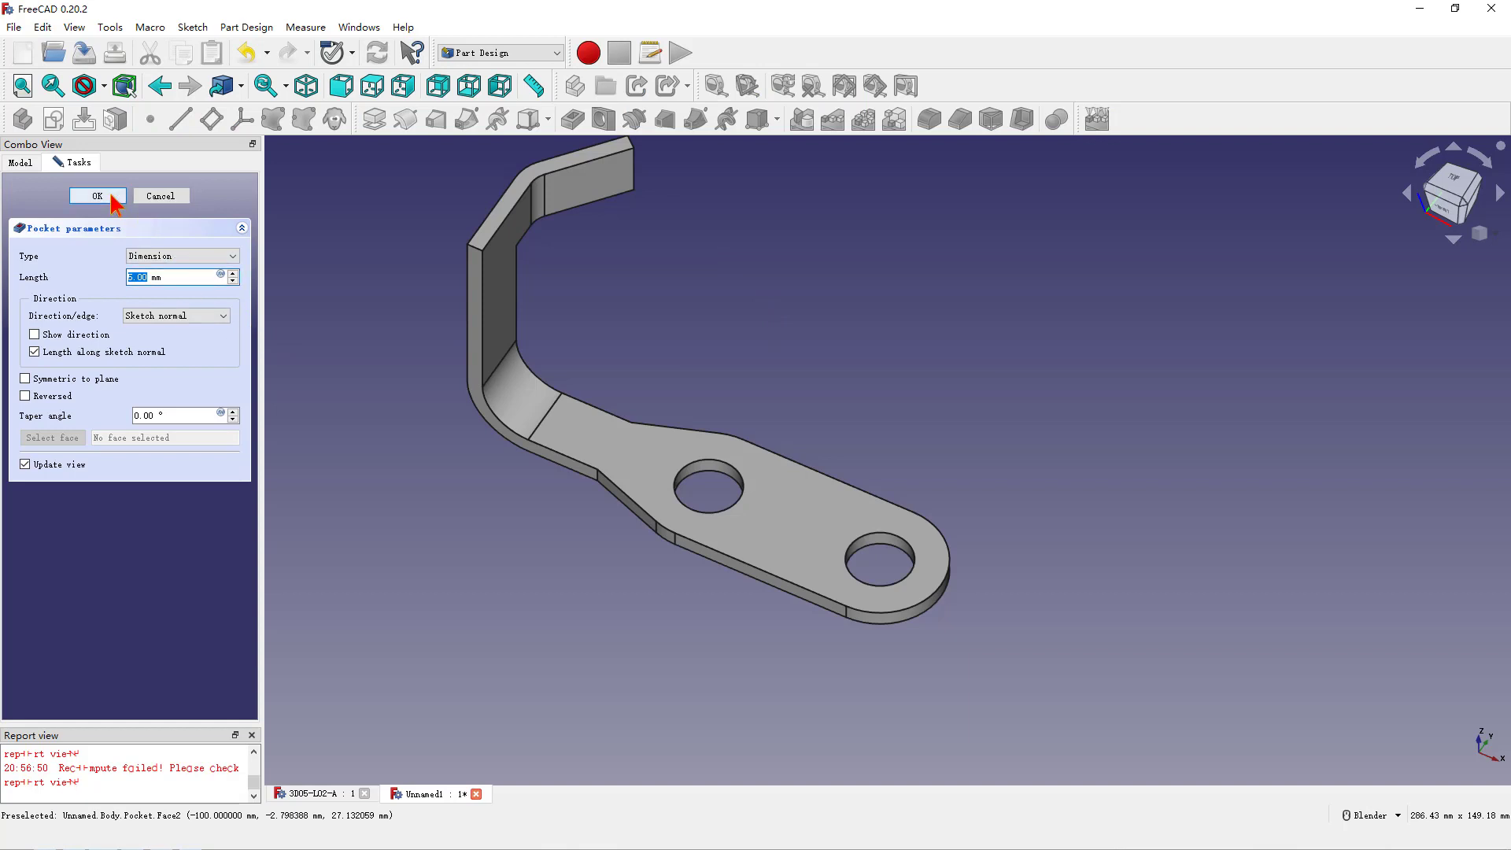
{"action": "left_click", "coordinate": [98, 195]}
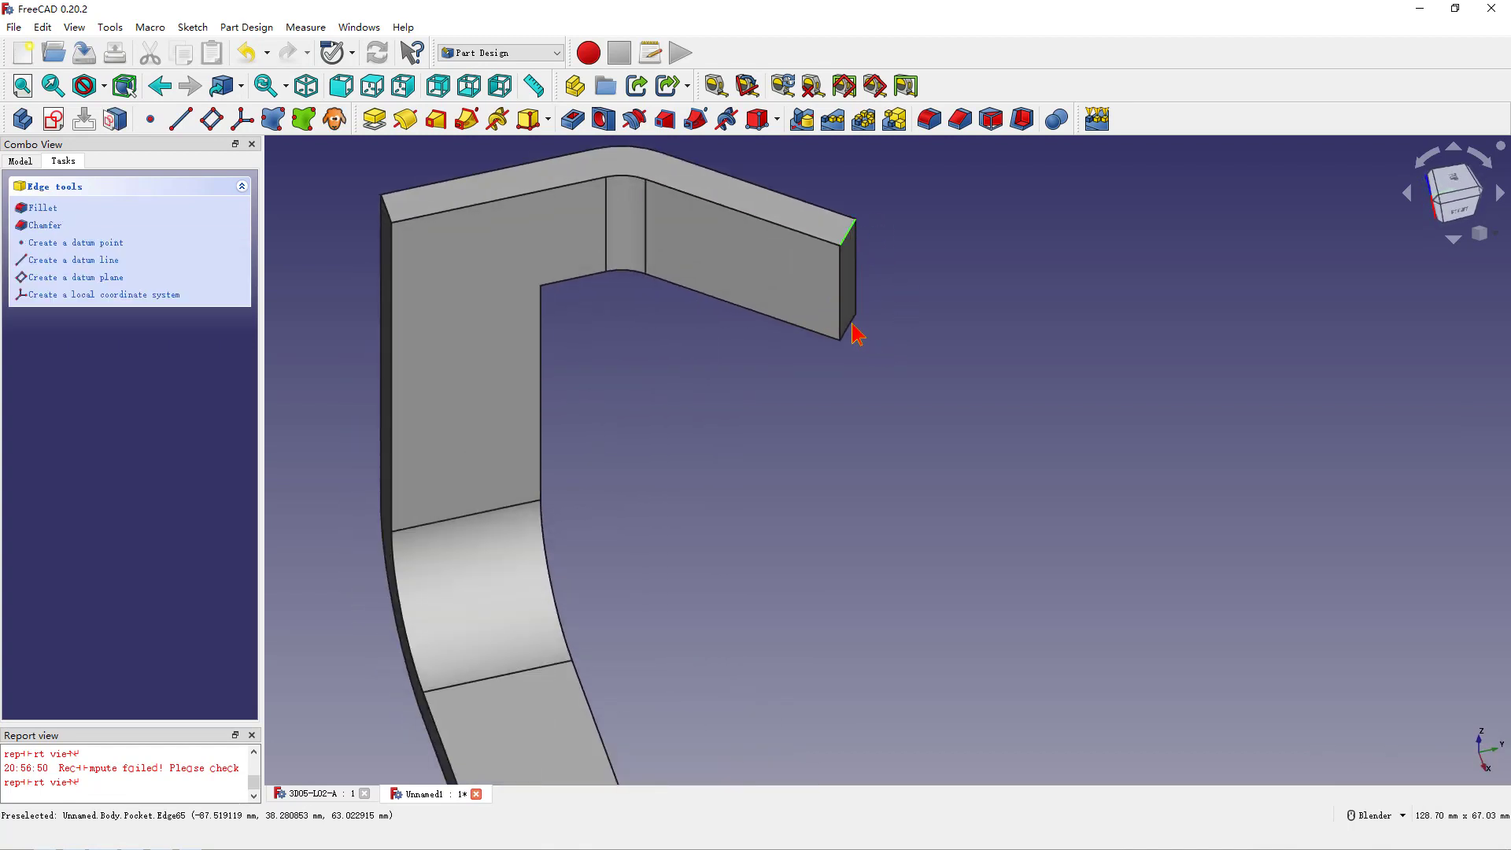
Fillet the tab's end edges with a 4 mm radius.
{"action": "left_click", "coordinate": [41, 208]}
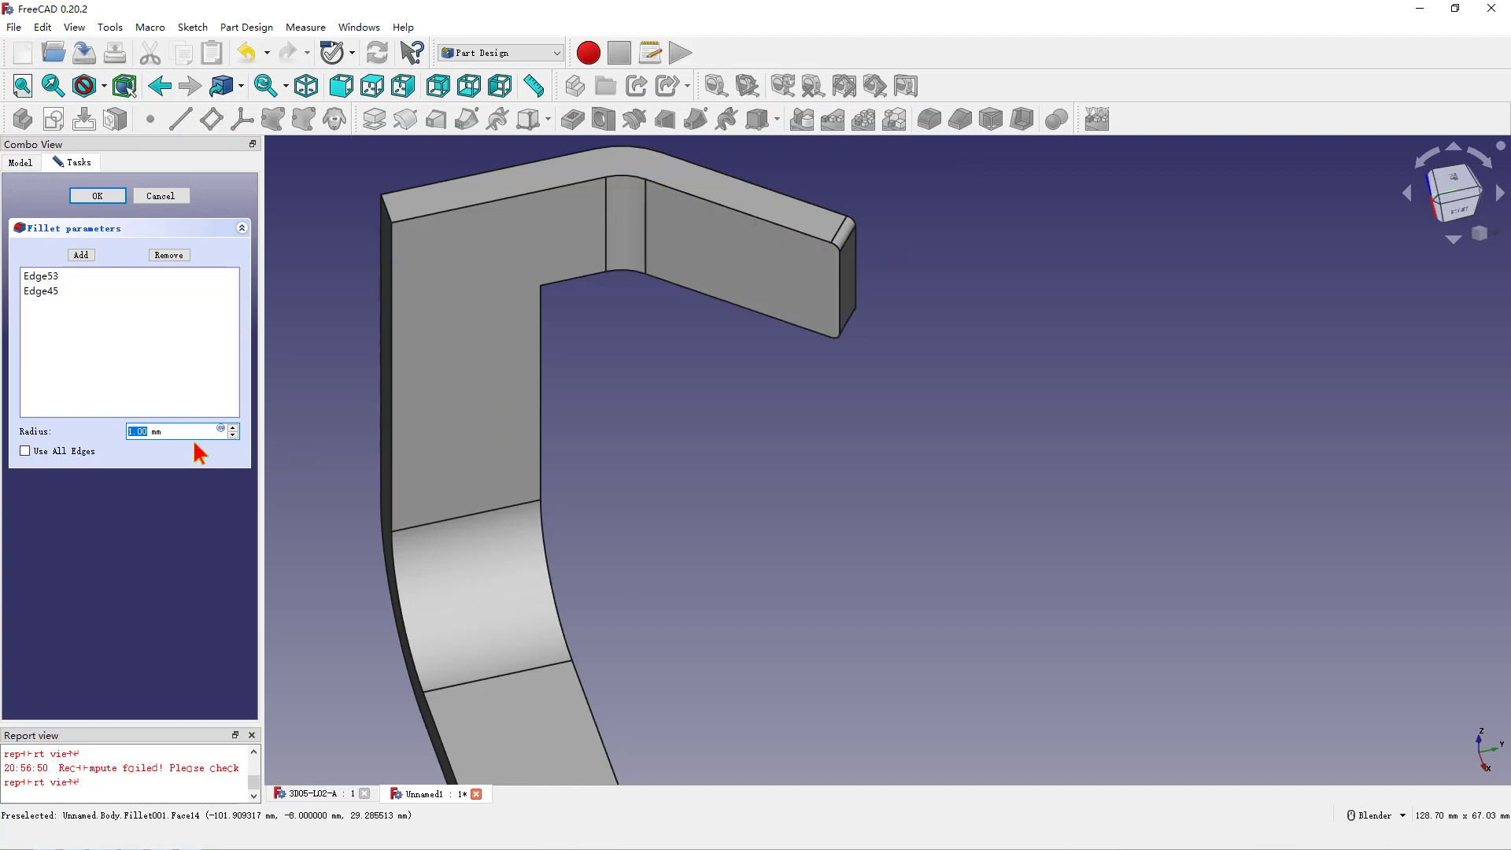
{"action": "mouse_move", "coordinate": [201, 453]}
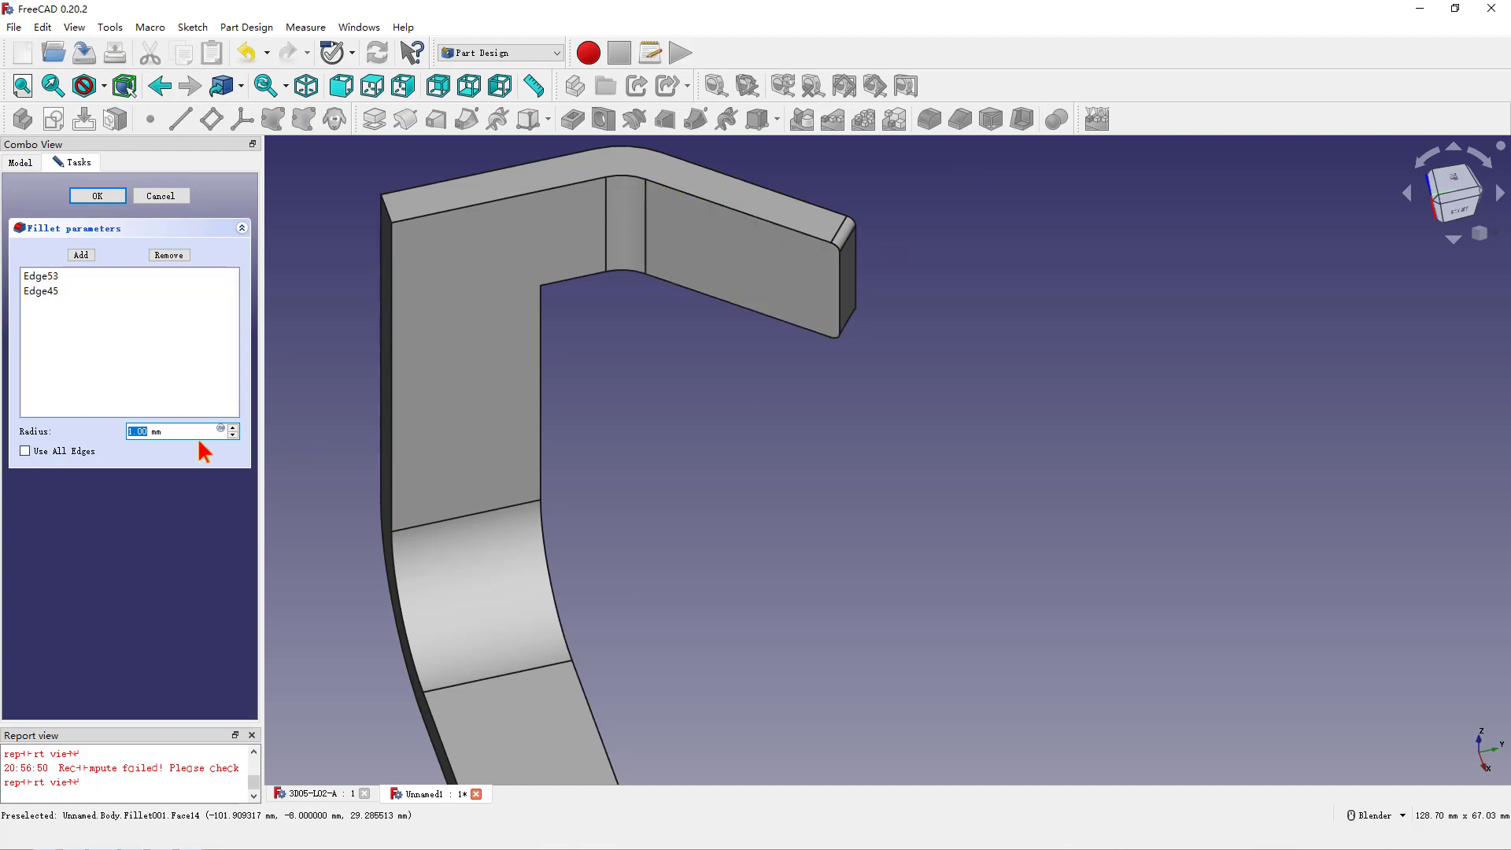
{"action": "type", "text": "4 mm"}
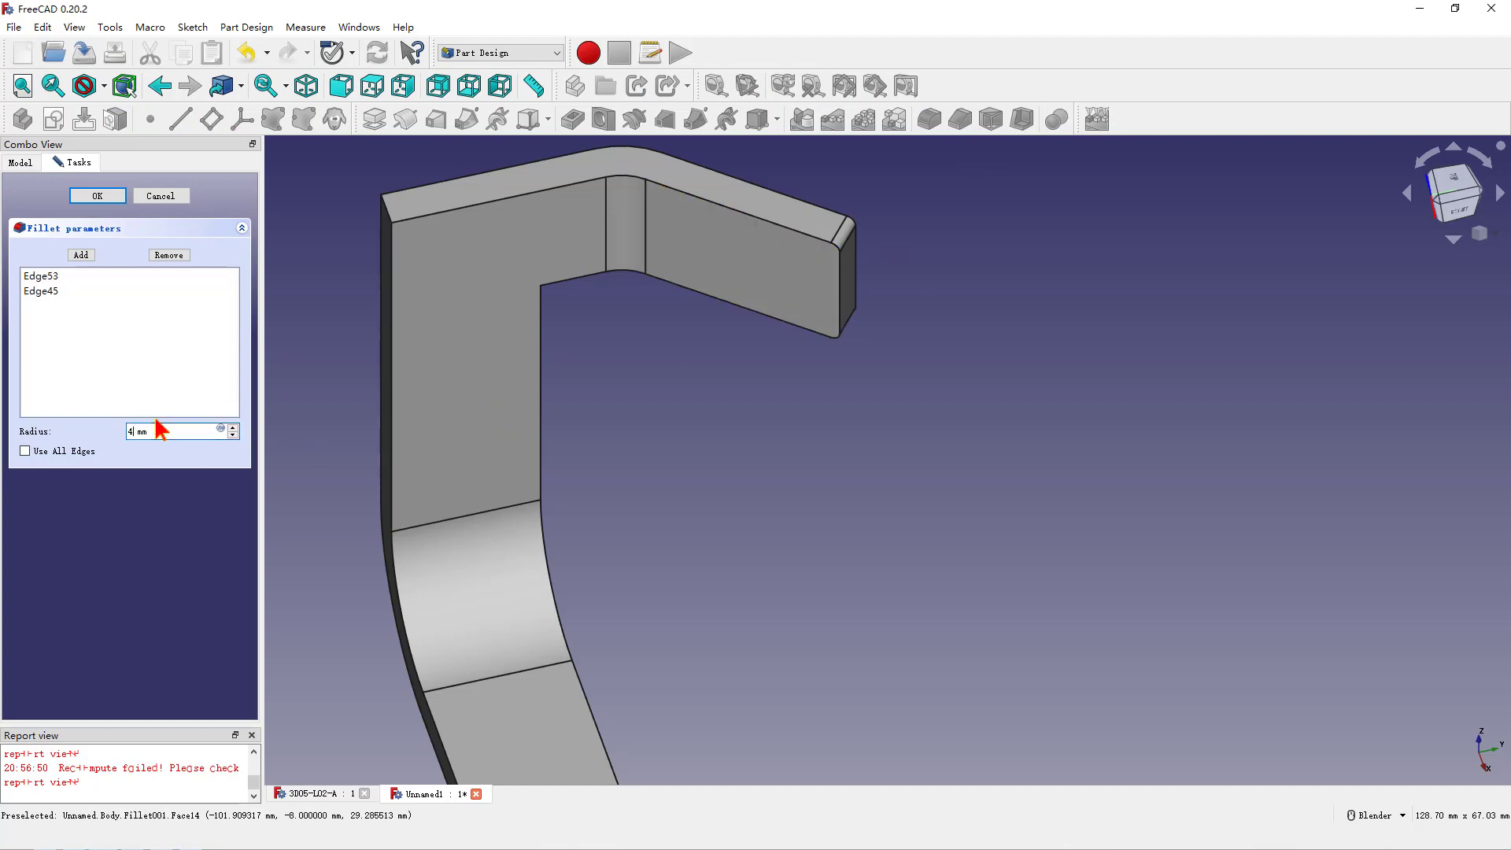
{"action": "left_click", "coordinate": [96, 196]}
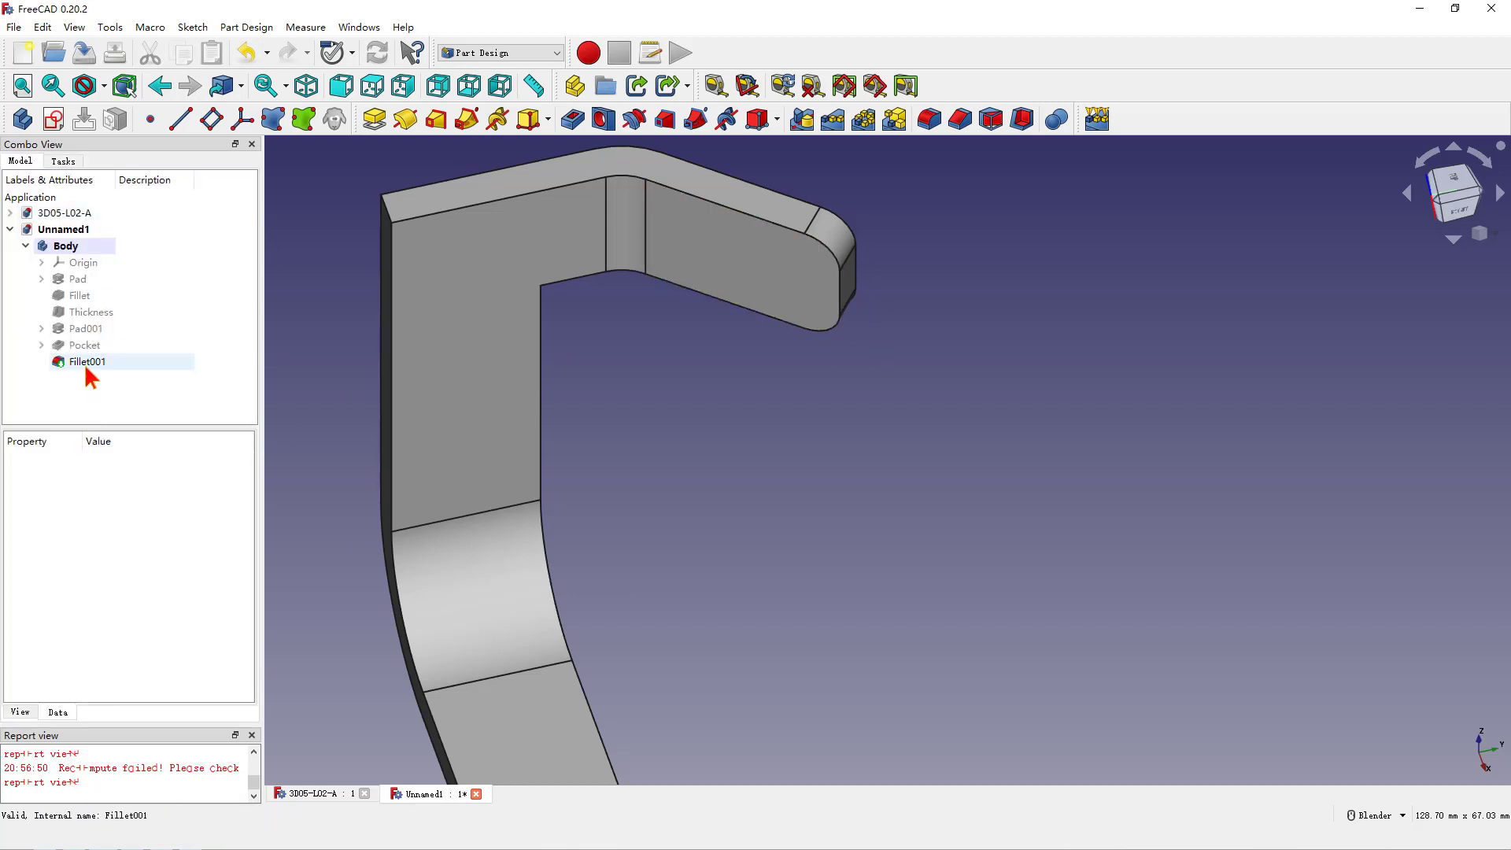
Edit Fillet001 to 7.5 mm, dismiss the failure, and accept 7.49 mm instead.
{"action": "double_click", "coordinate": [87, 362]}
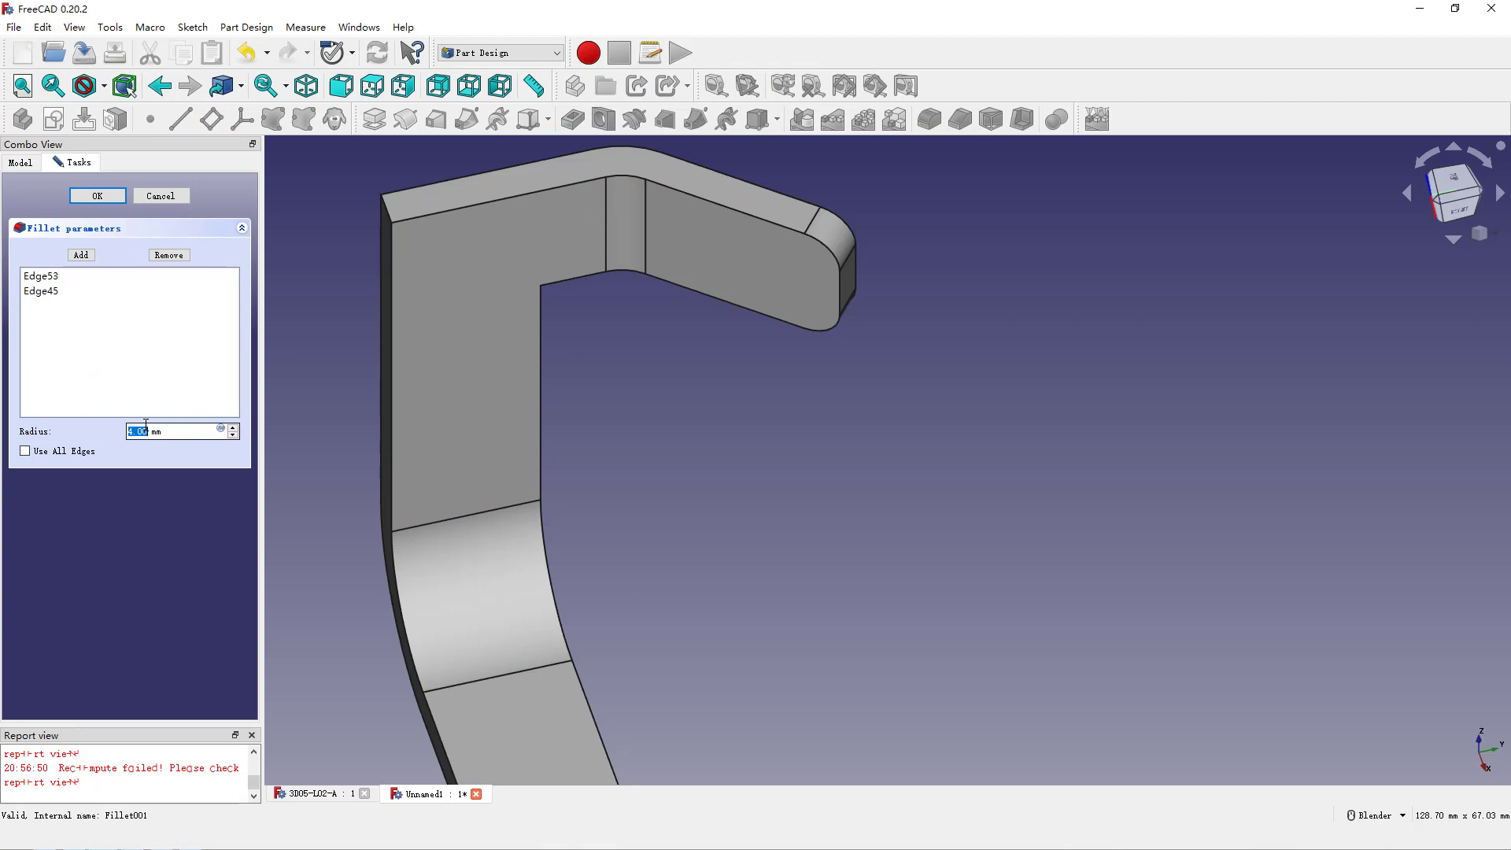
{"action": "type", "text": "7.5"}
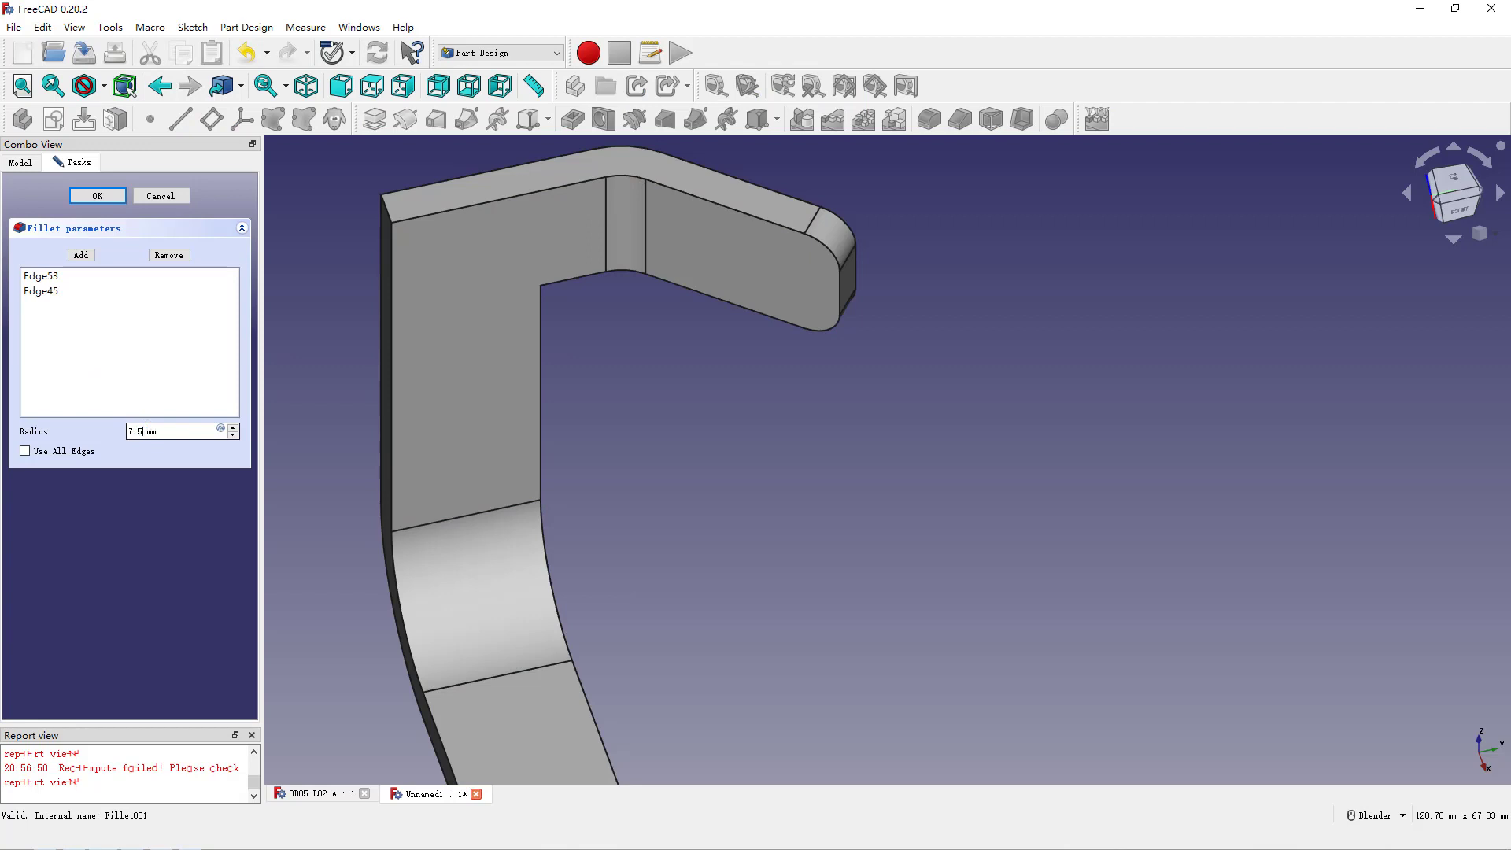
{"action": "left_click", "coordinate": [96, 195]}
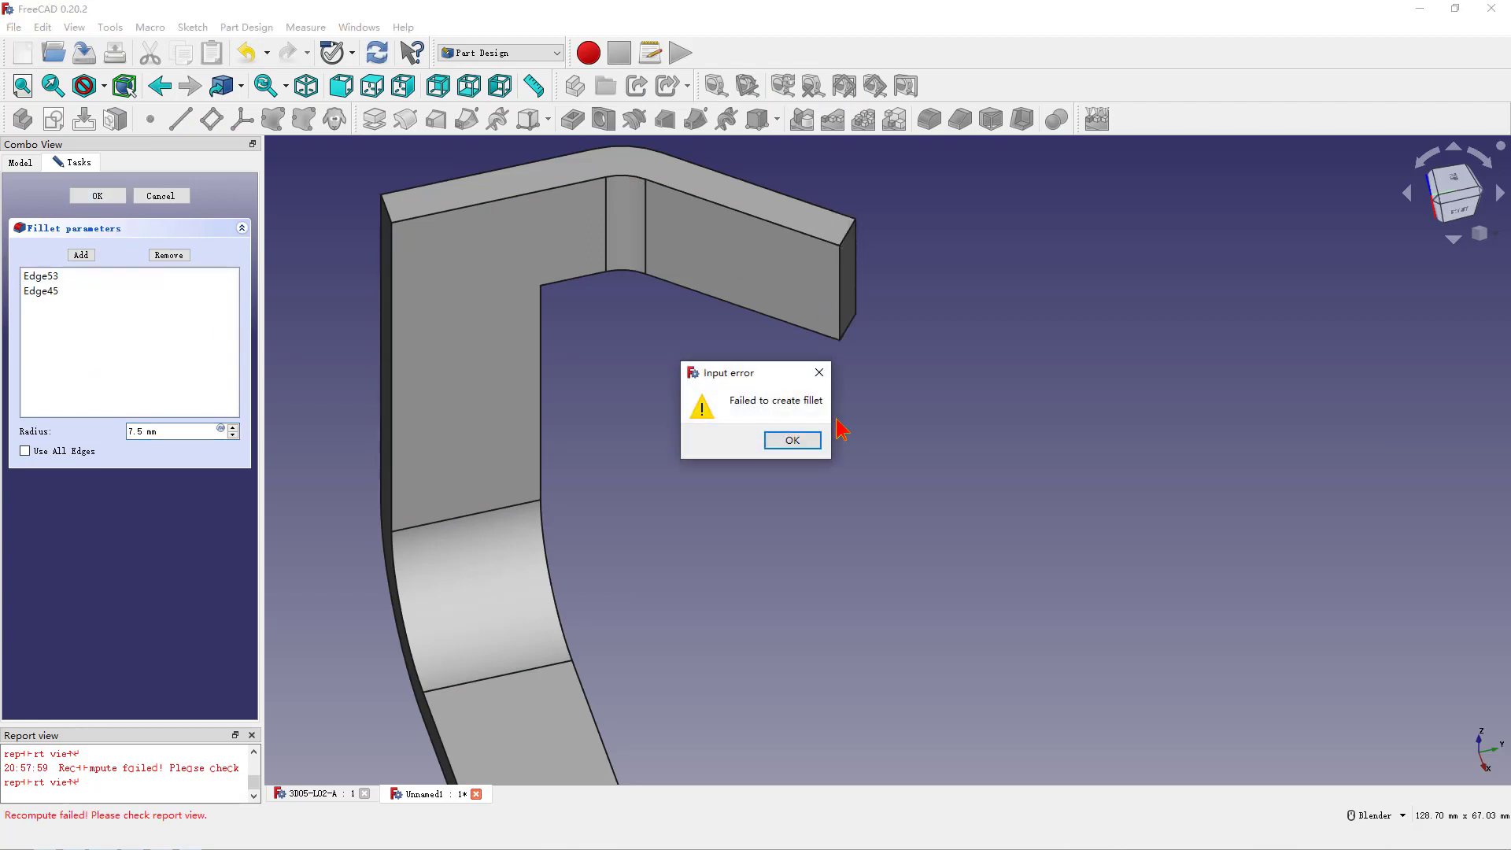
{"action": "mouse_move", "coordinate": [792, 441]}
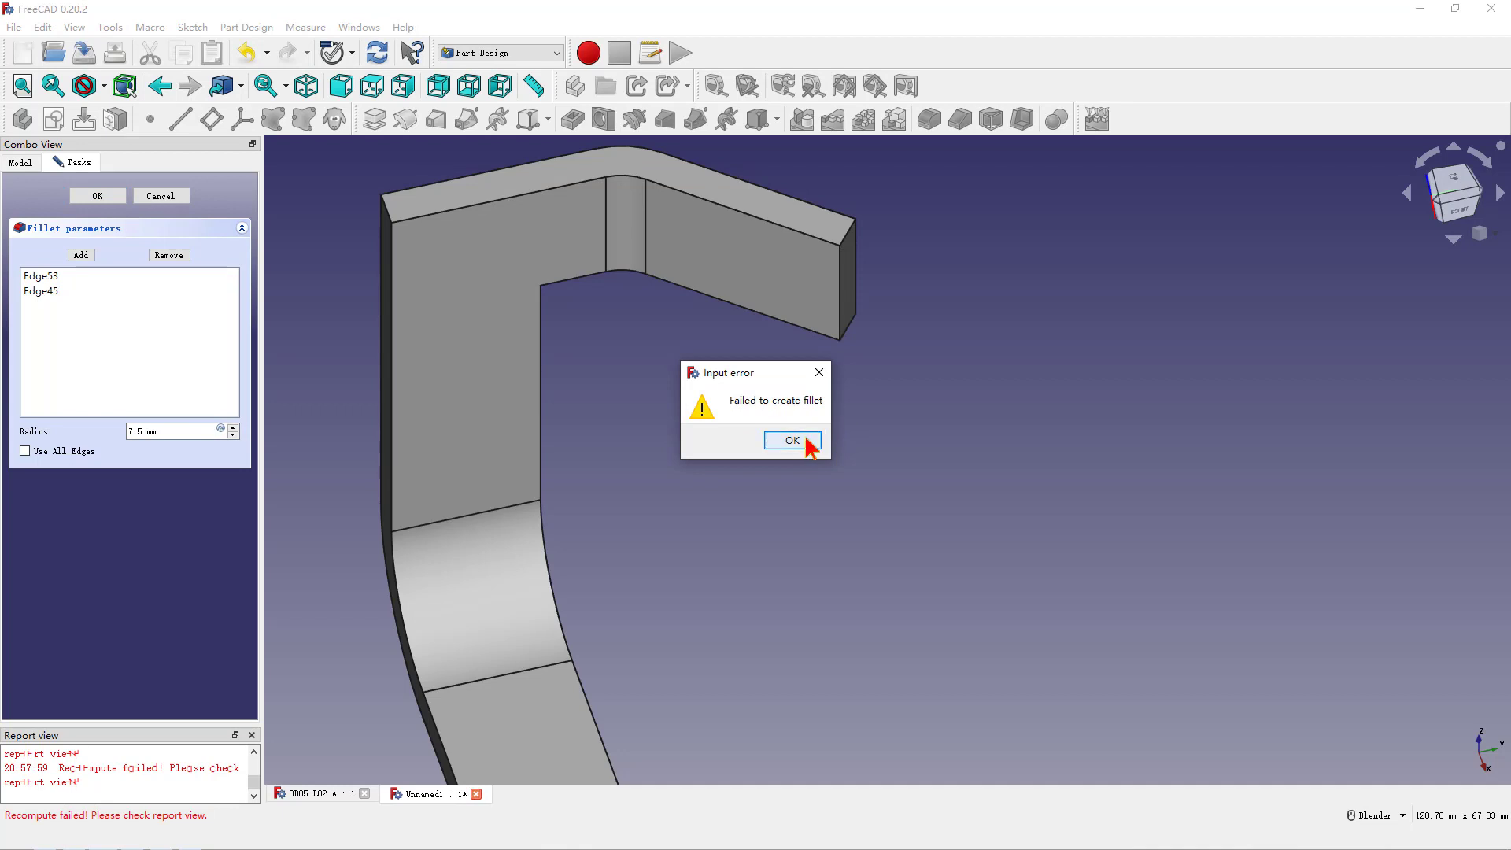
{"action": "left_click", "coordinate": [791, 441]}
{"action": "type", "text": "7.49"}
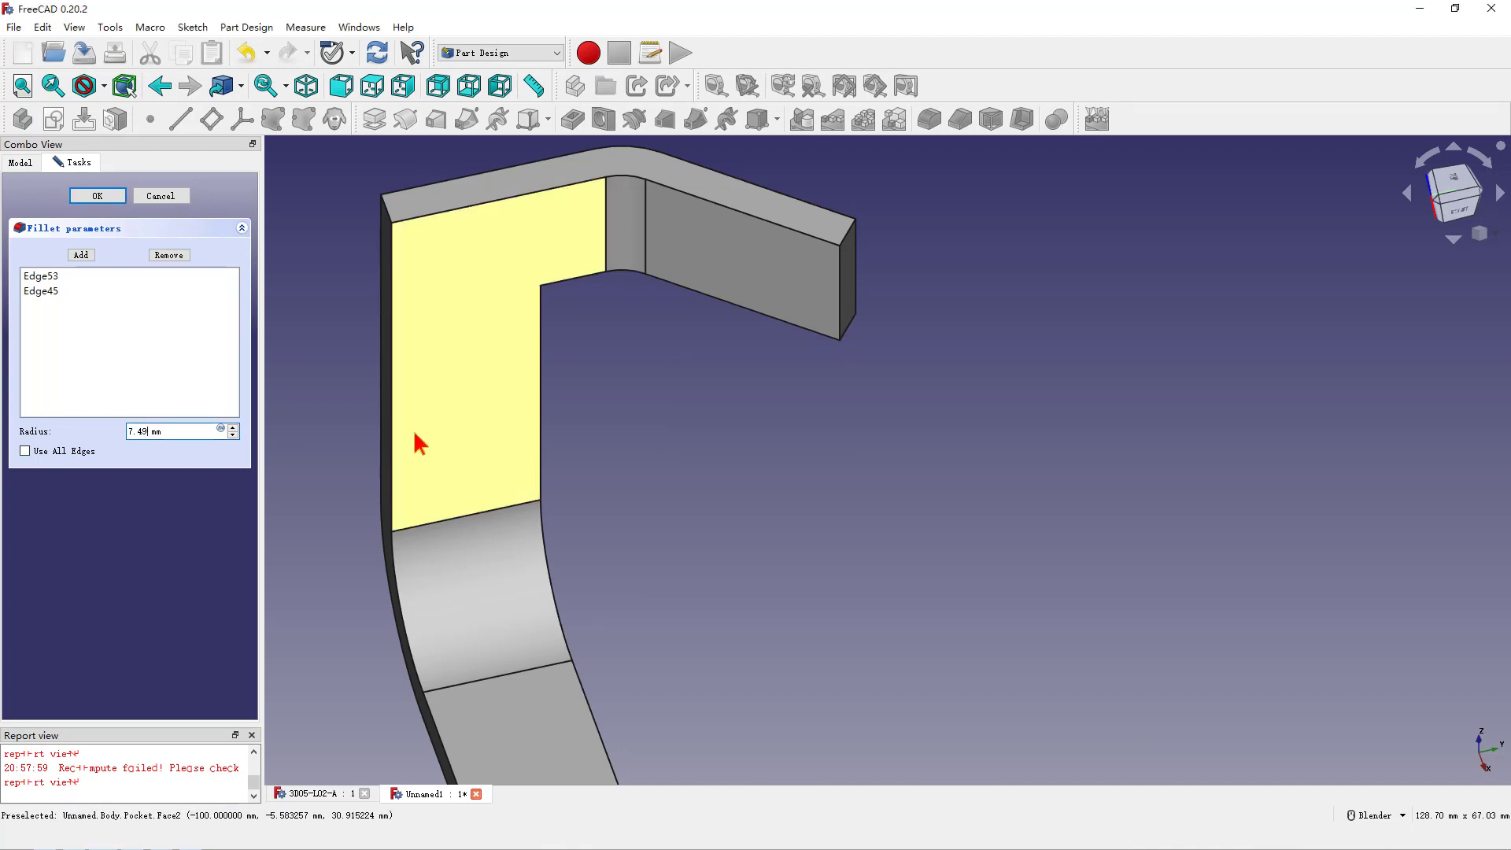
{"action": "left_click", "coordinate": [96, 196]}
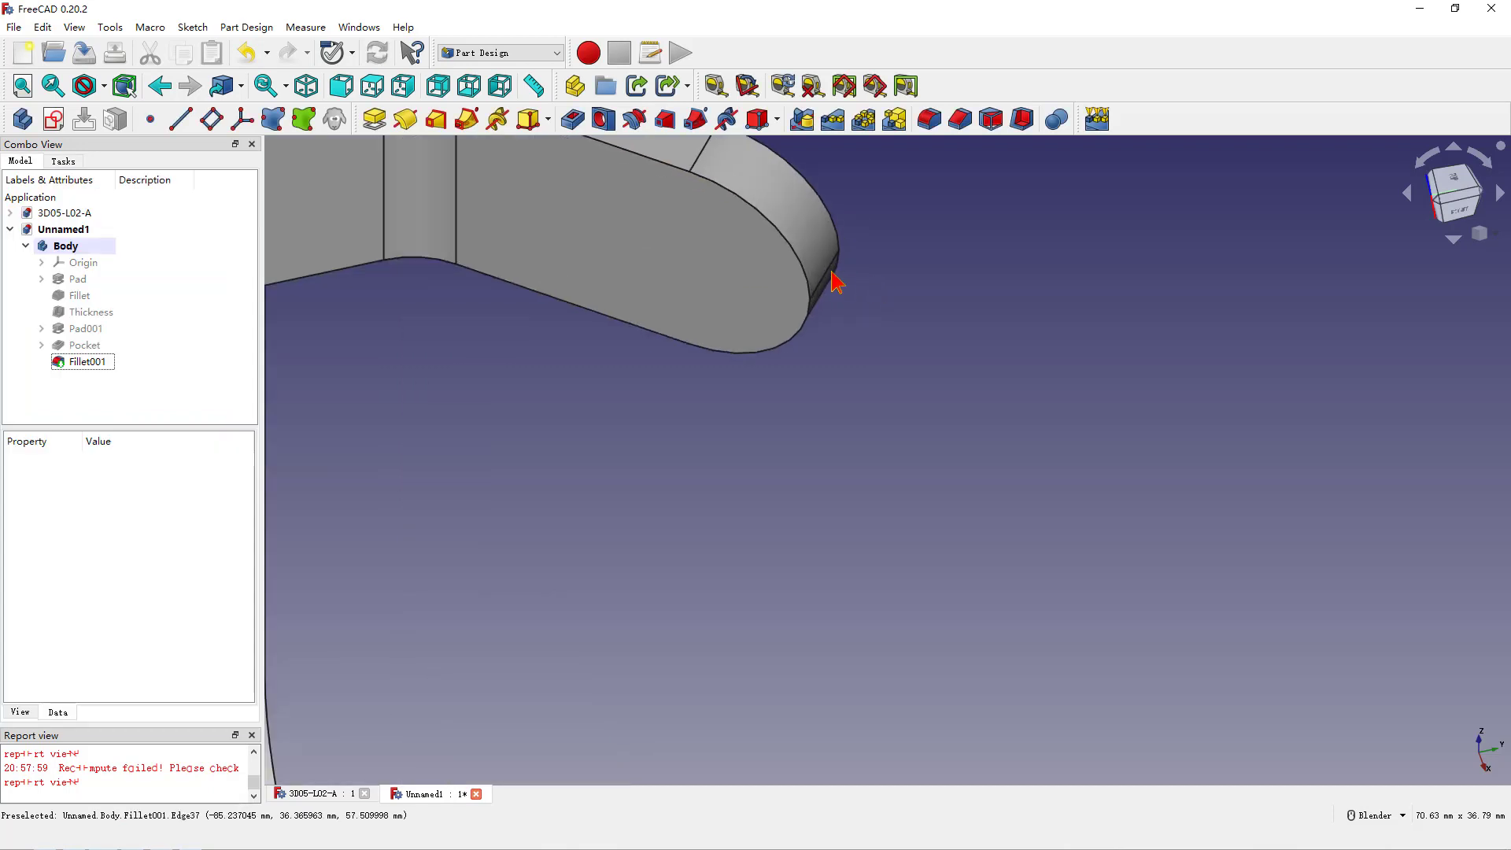
Zoom around the tab and select the inner corner edge beneath it for filleting.
{"action": "scroll", "scroll_direction": "down", "scroll_amount": 3}
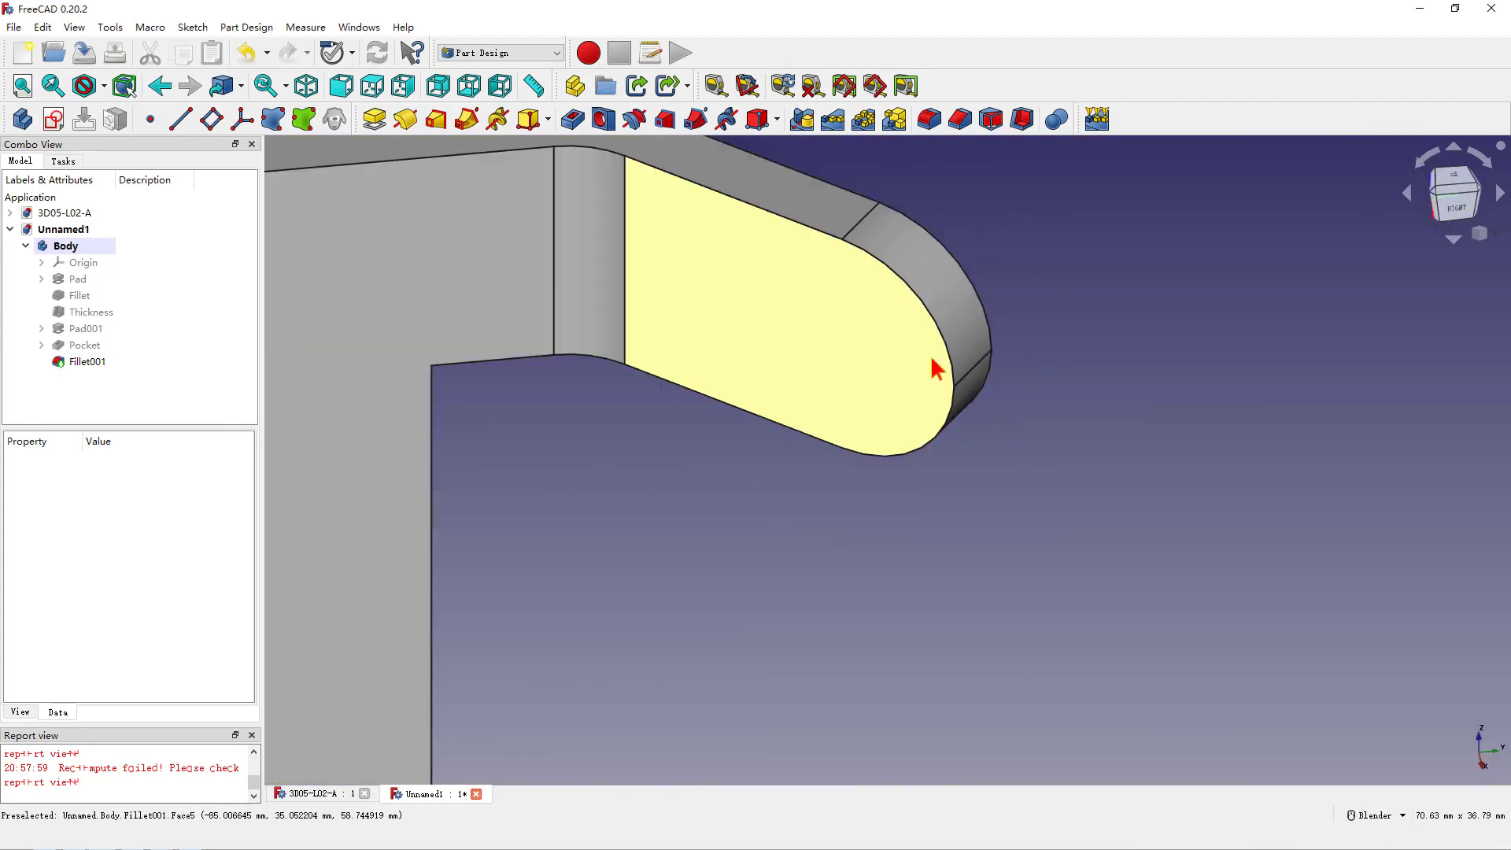
{"action": "scroll", "scroll_direction": "down", "scroll_amount": 3}
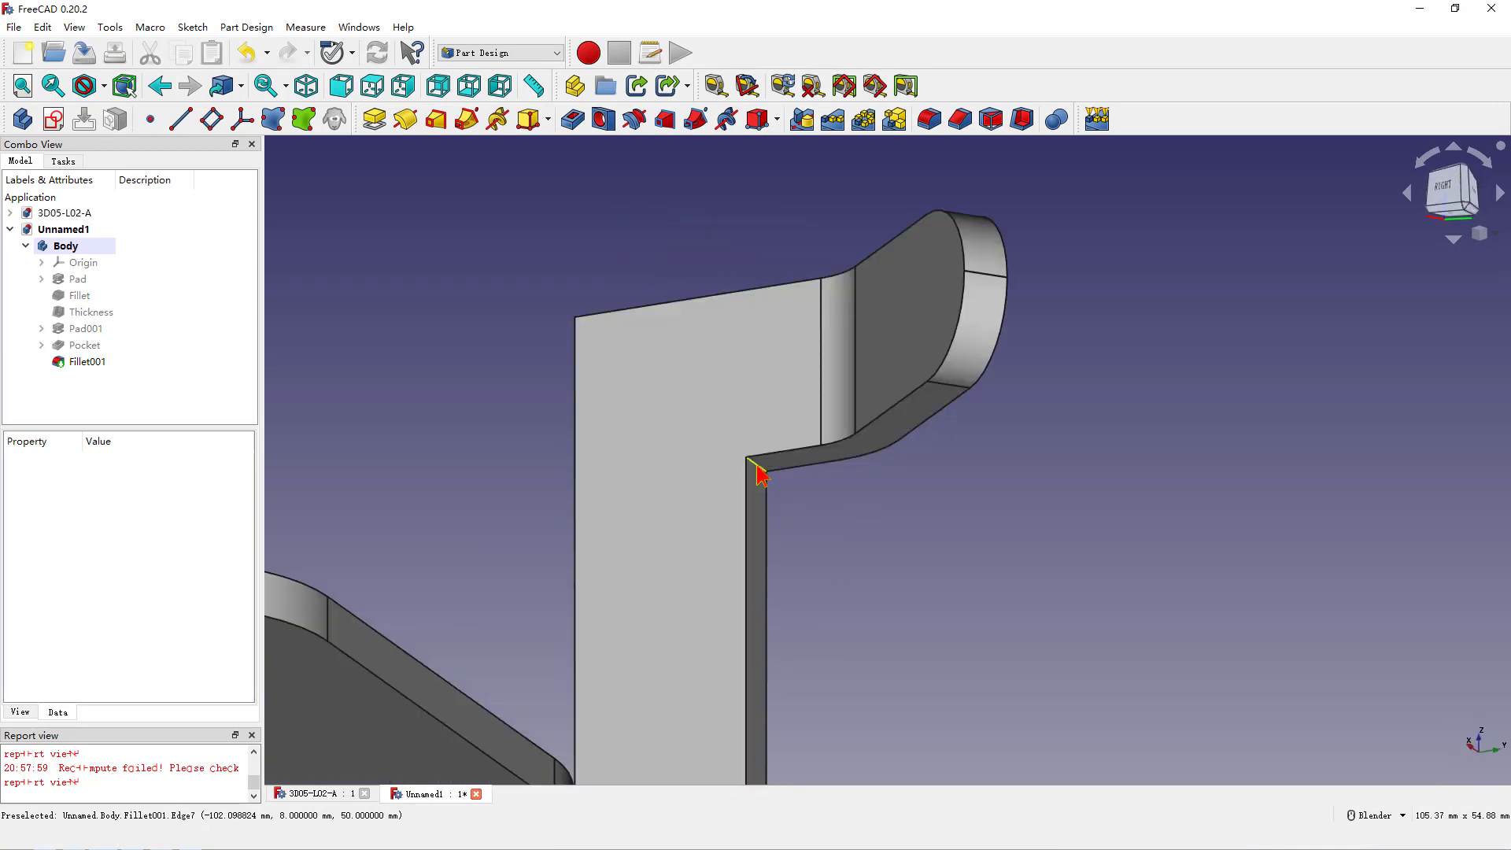
{"action": "left_click", "coordinate": [85, 361]}
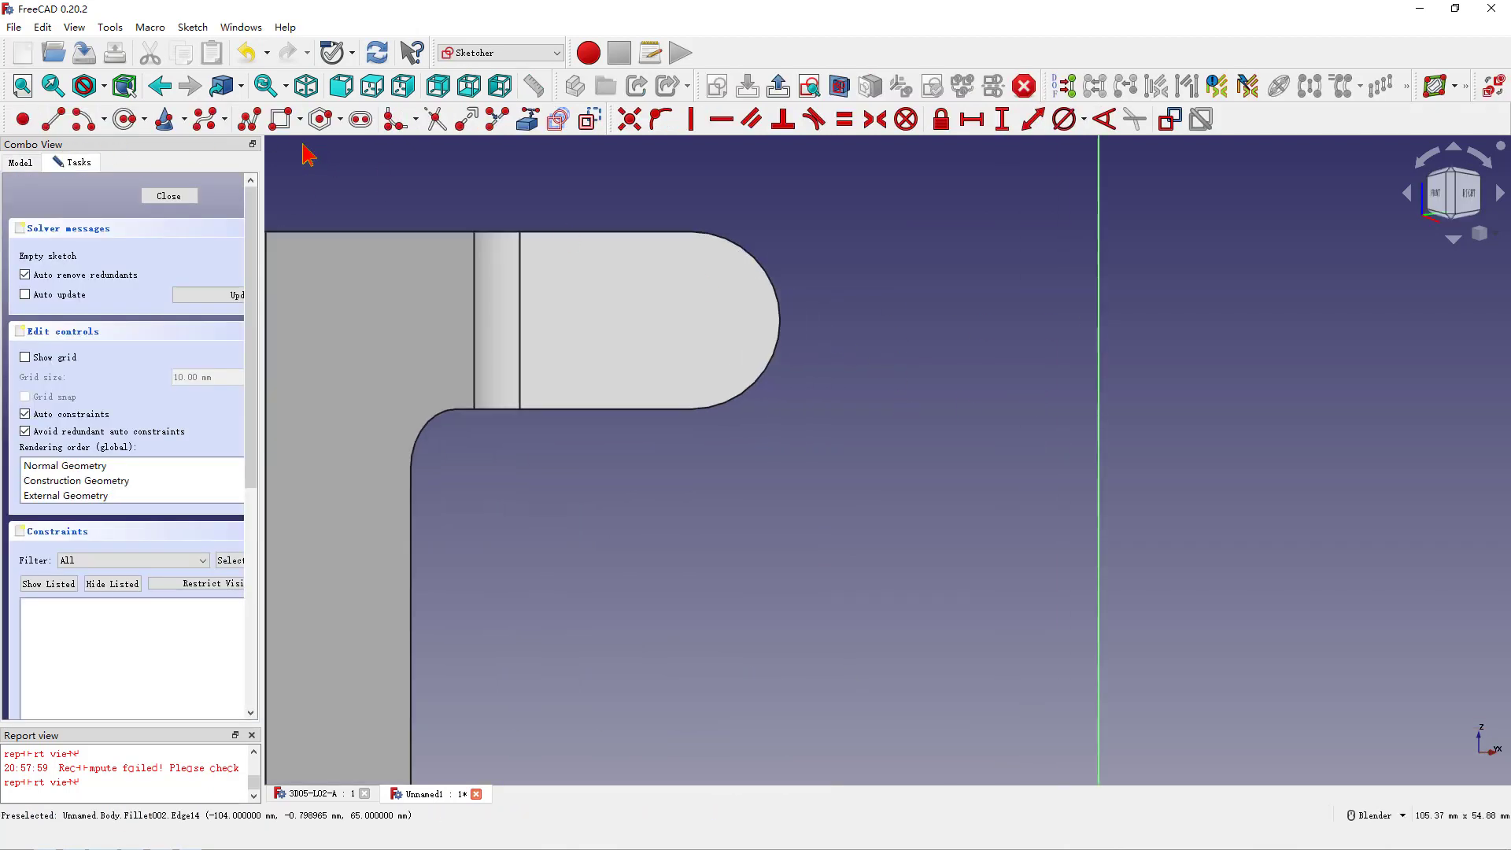
{"action": "mouse_move", "coordinate": [463, 152]}
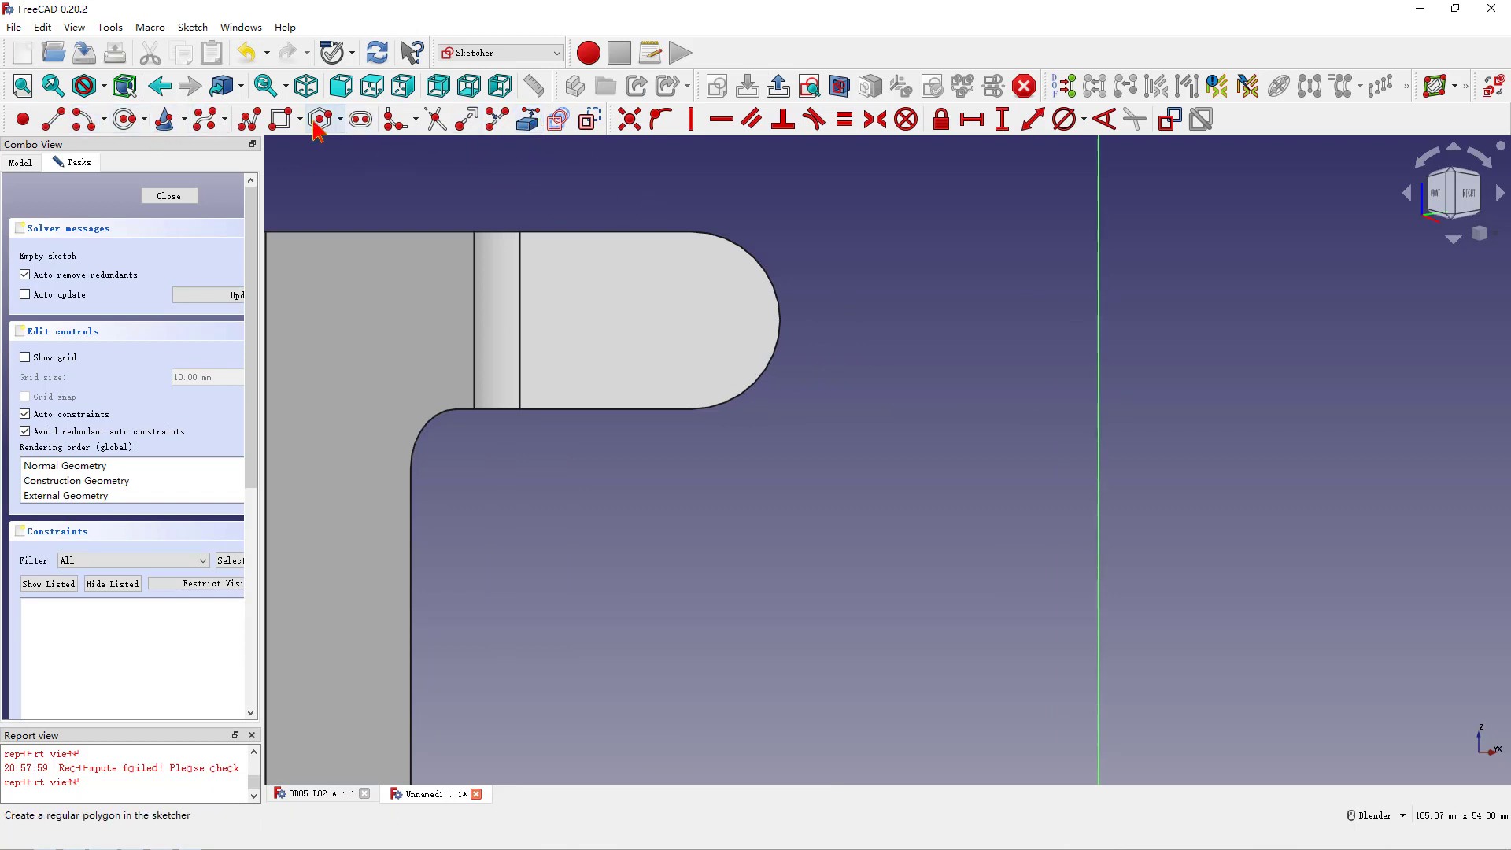
{"action": "mouse_move", "coordinate": [749, 252]}
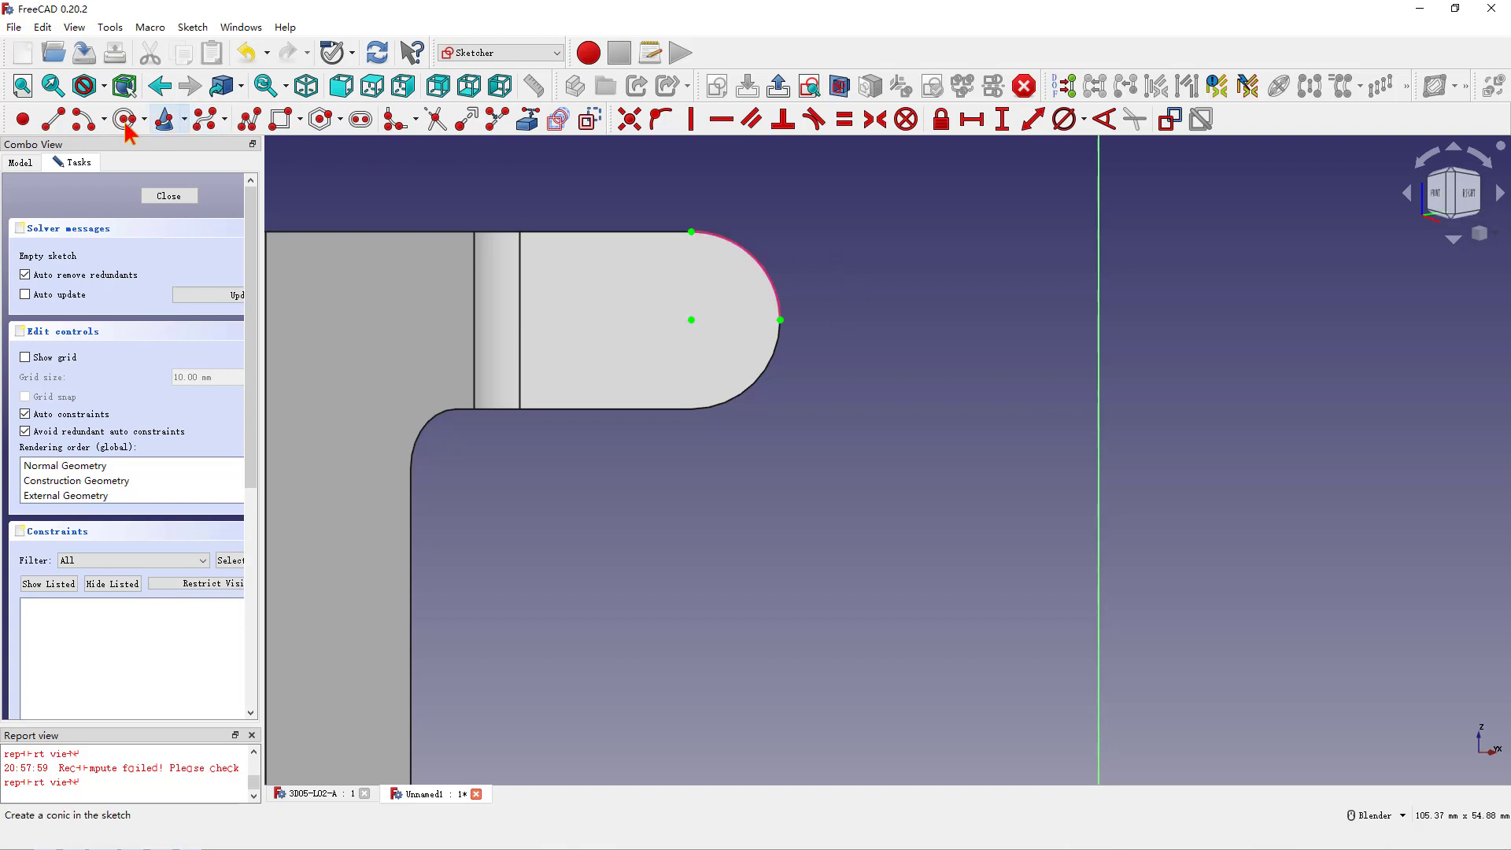
{"action": "mouse_move", "coordinate": [707, 341]}
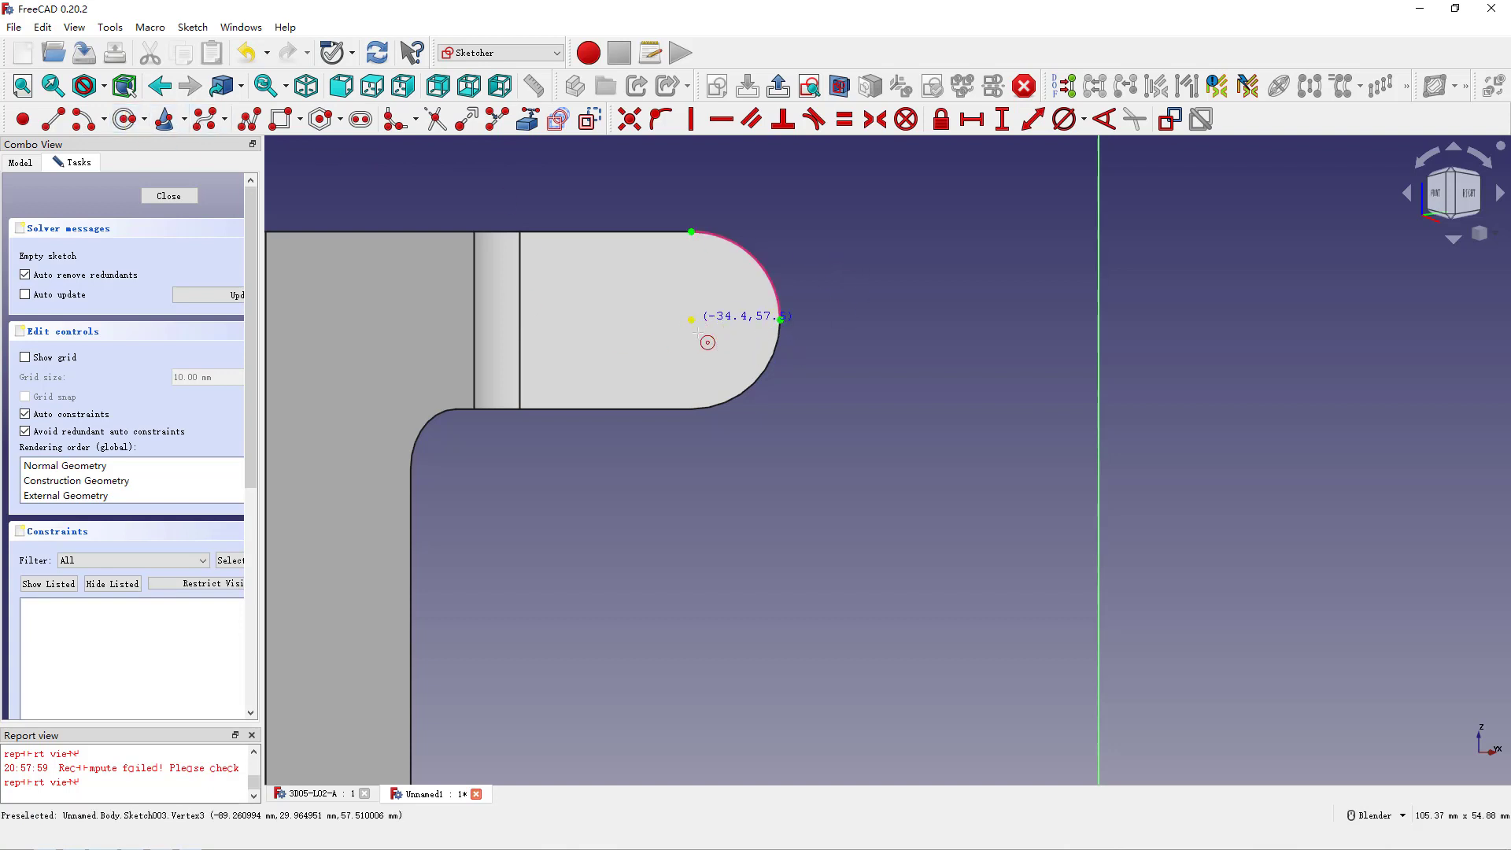
Draw a circle on the tab's arc centre and constrain its diameter to 8 mm.
{"action": "left_click", "coordinate": [693, 319]}
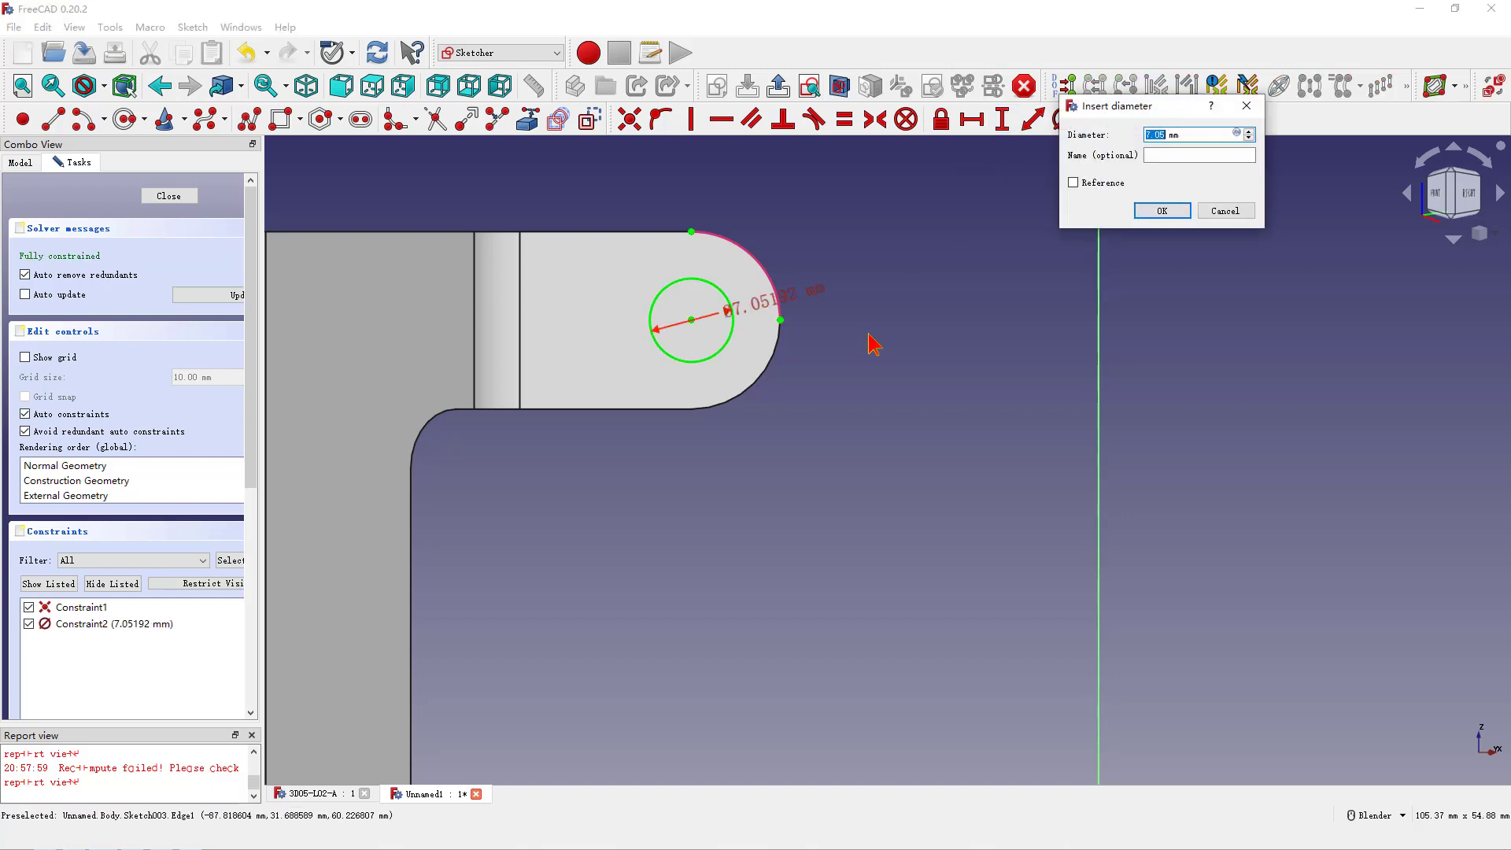
{"action": "type", "text": "8 mm"}
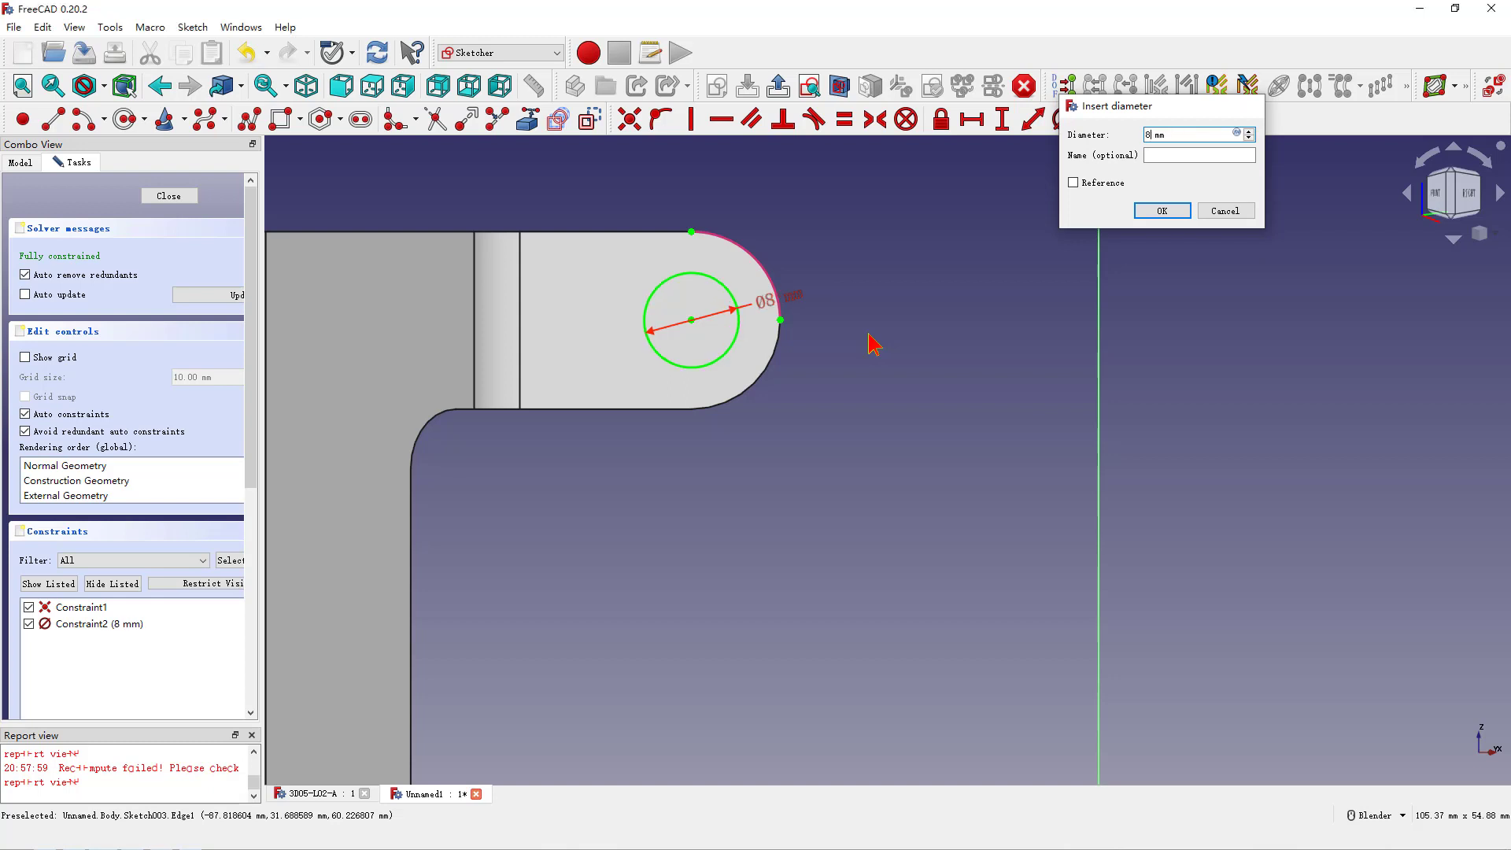
{"action": "left_click", "coordinate": [1160, 210]}
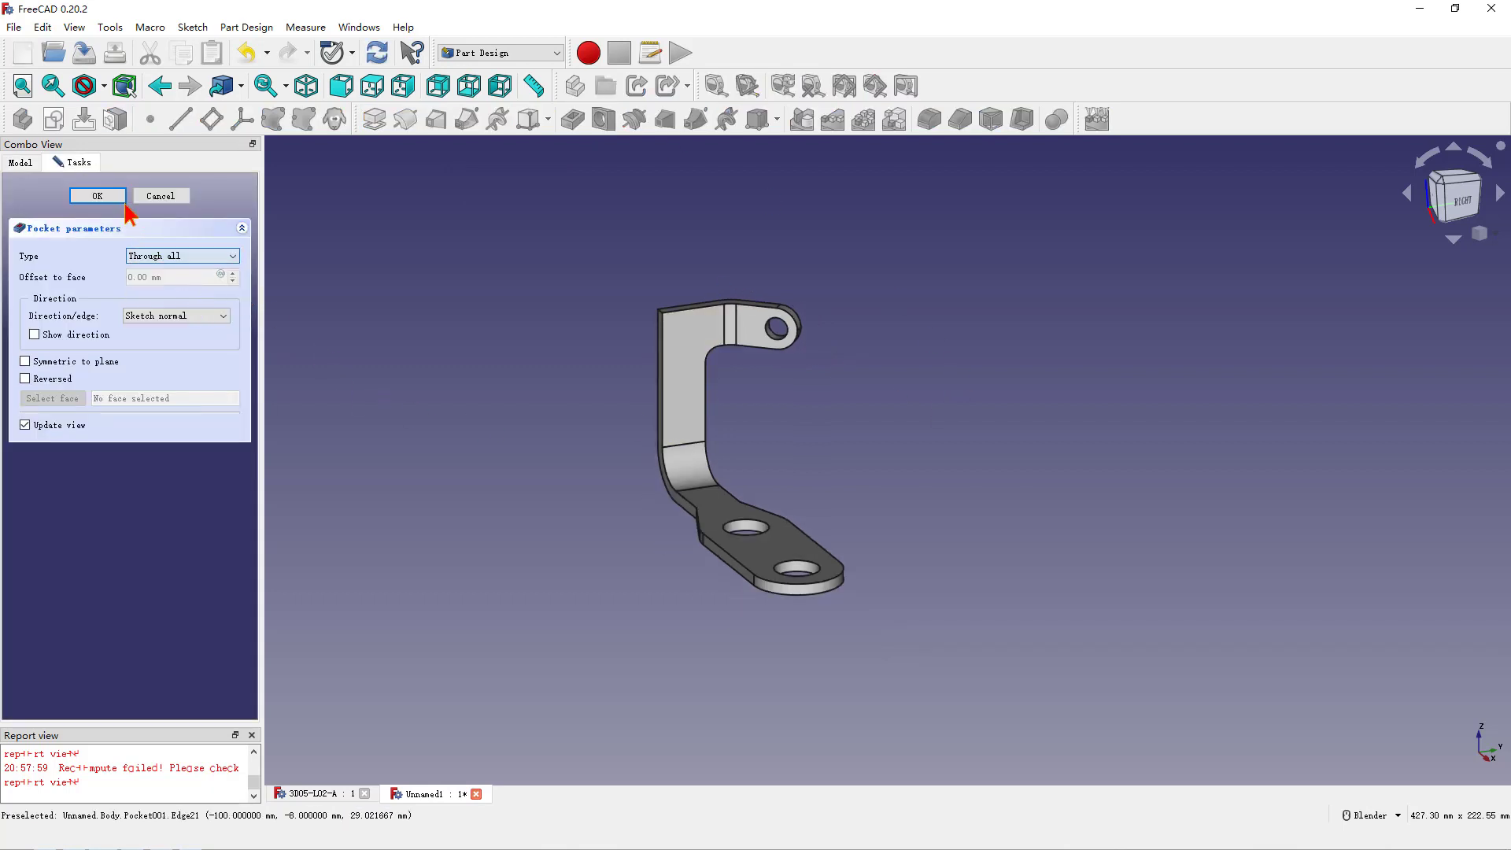
Accept the through-all pocket, leaving an 8 mm hole in the tab's rounded end.
{"action": "left_click", "coordinate": [96, 195]}
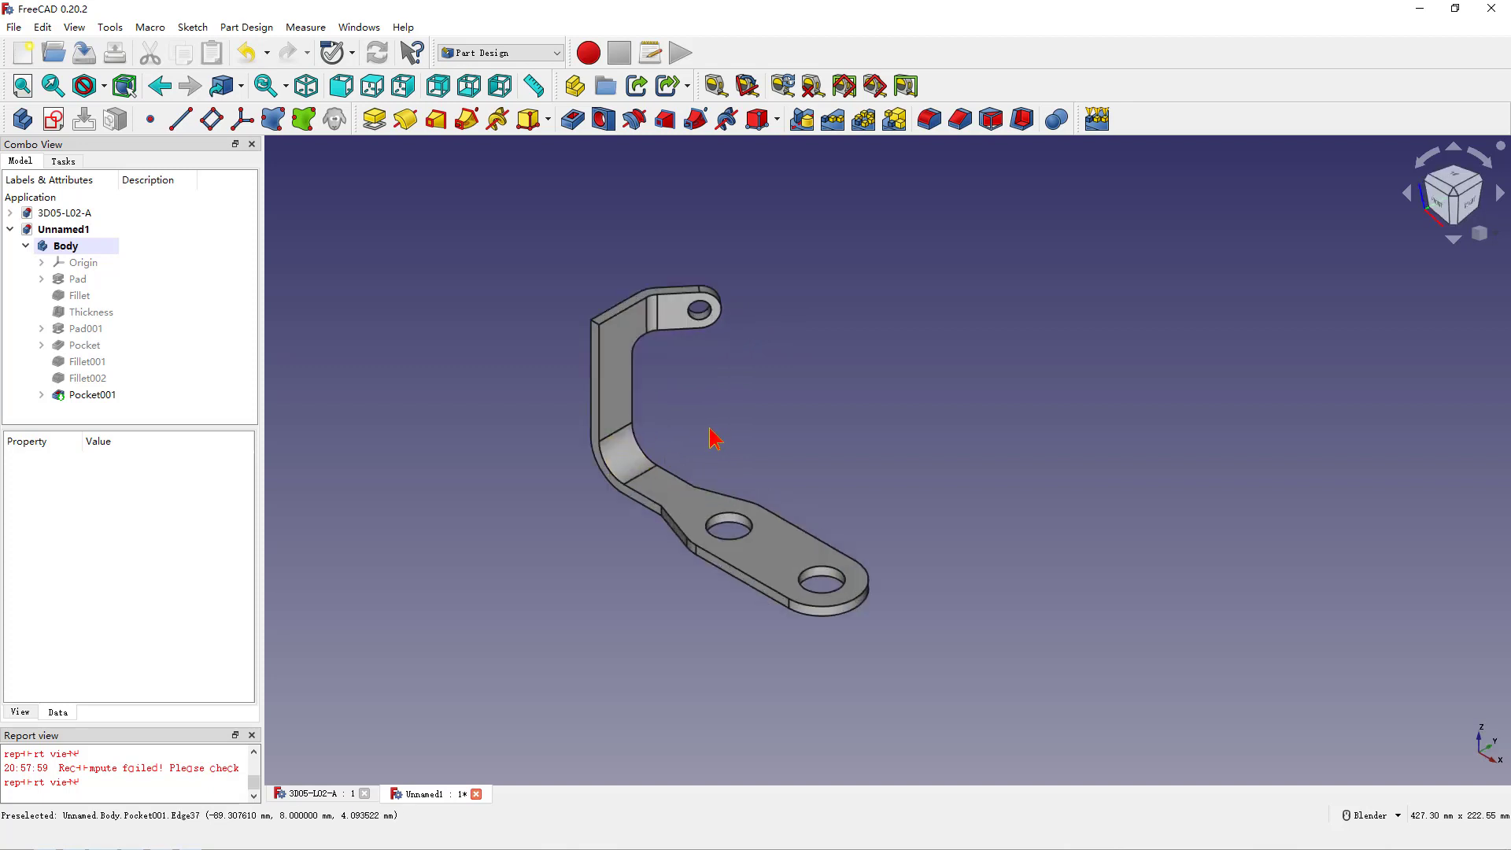
{"action": "mouse_move", "coordinate": [812, 436]}
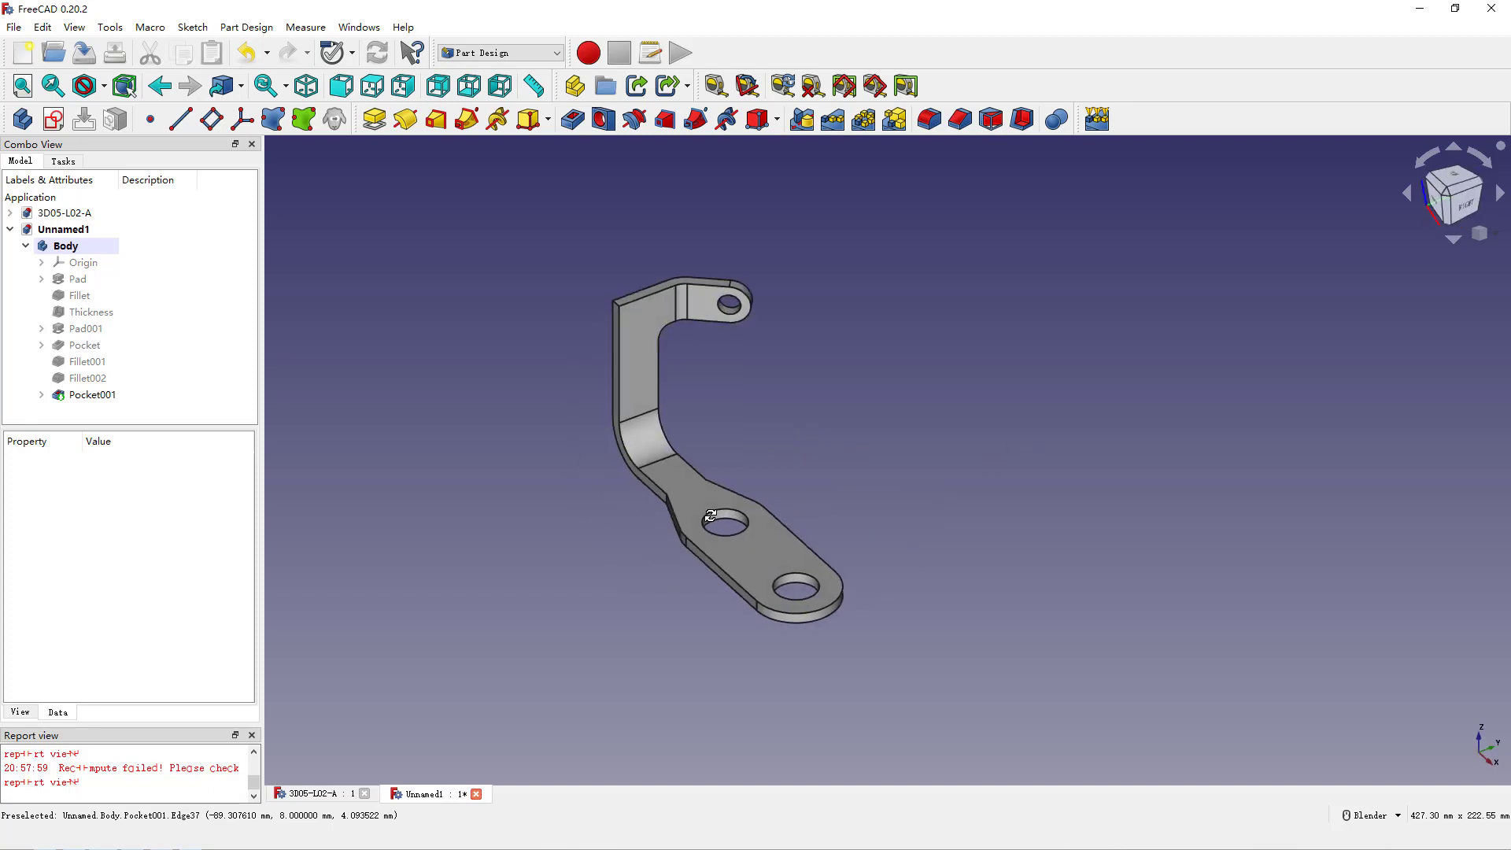
Set the Body's shape colour to orange via Appearance, then fit the whole bracket in view.
{"action": "right_click", "coordinate": [66, 245]}
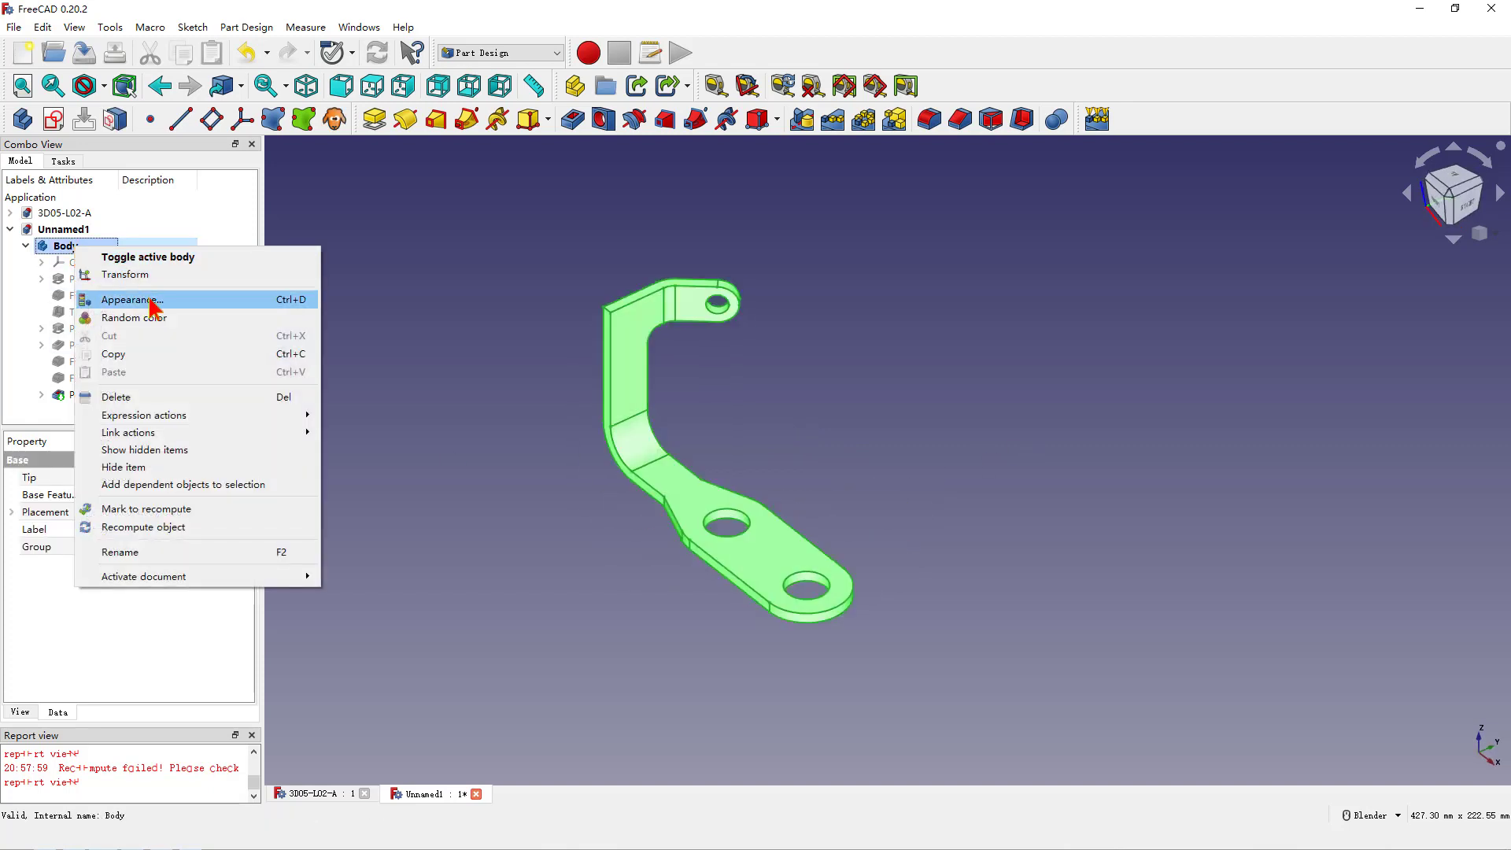
{"action": "left_click", "coordinate": [130, 299]}
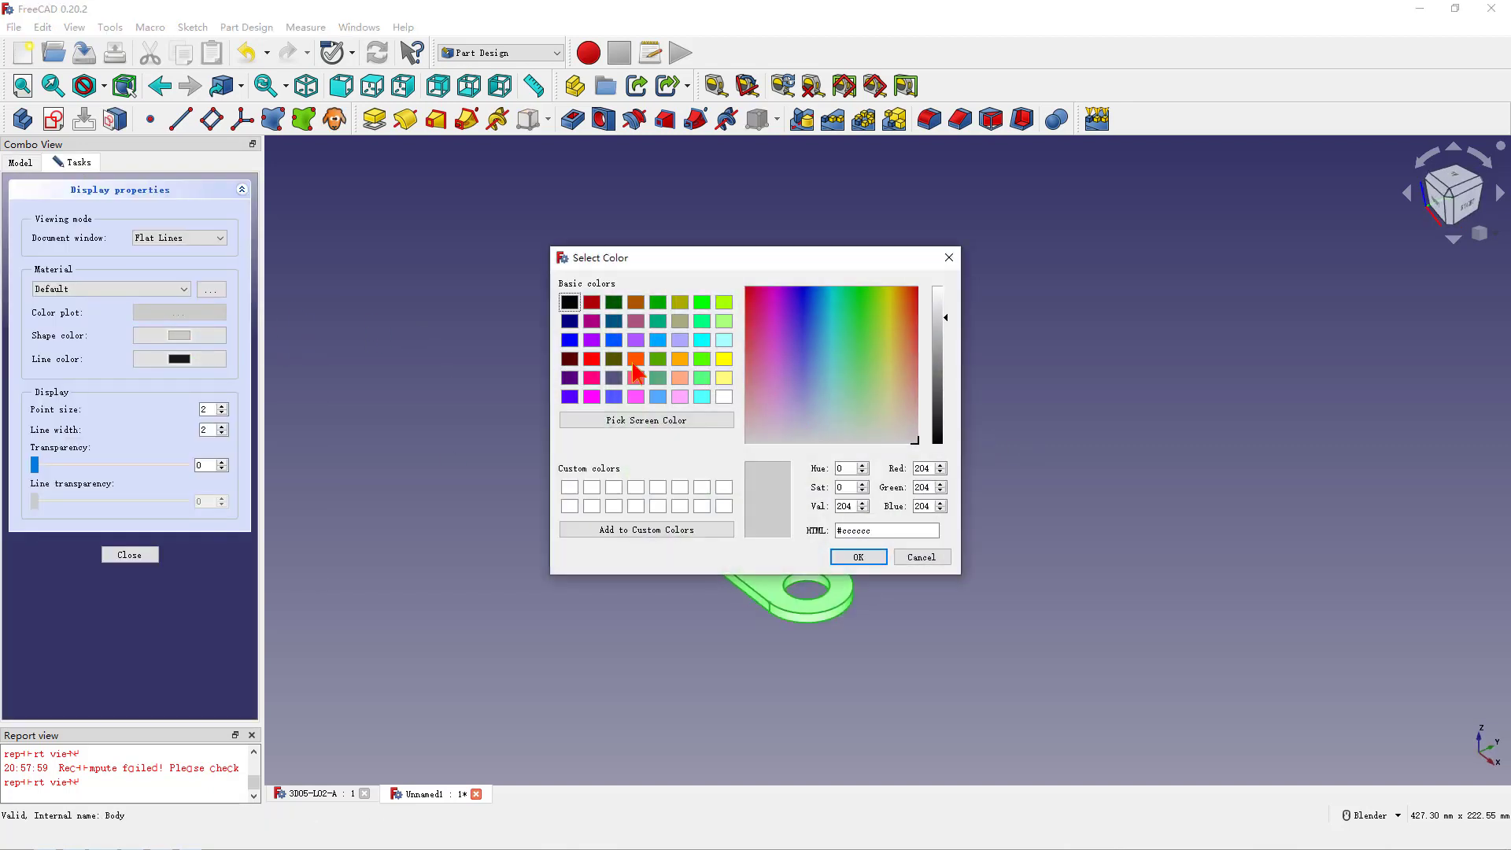
{"action": "left_click", "coordinate": [856, 556]}
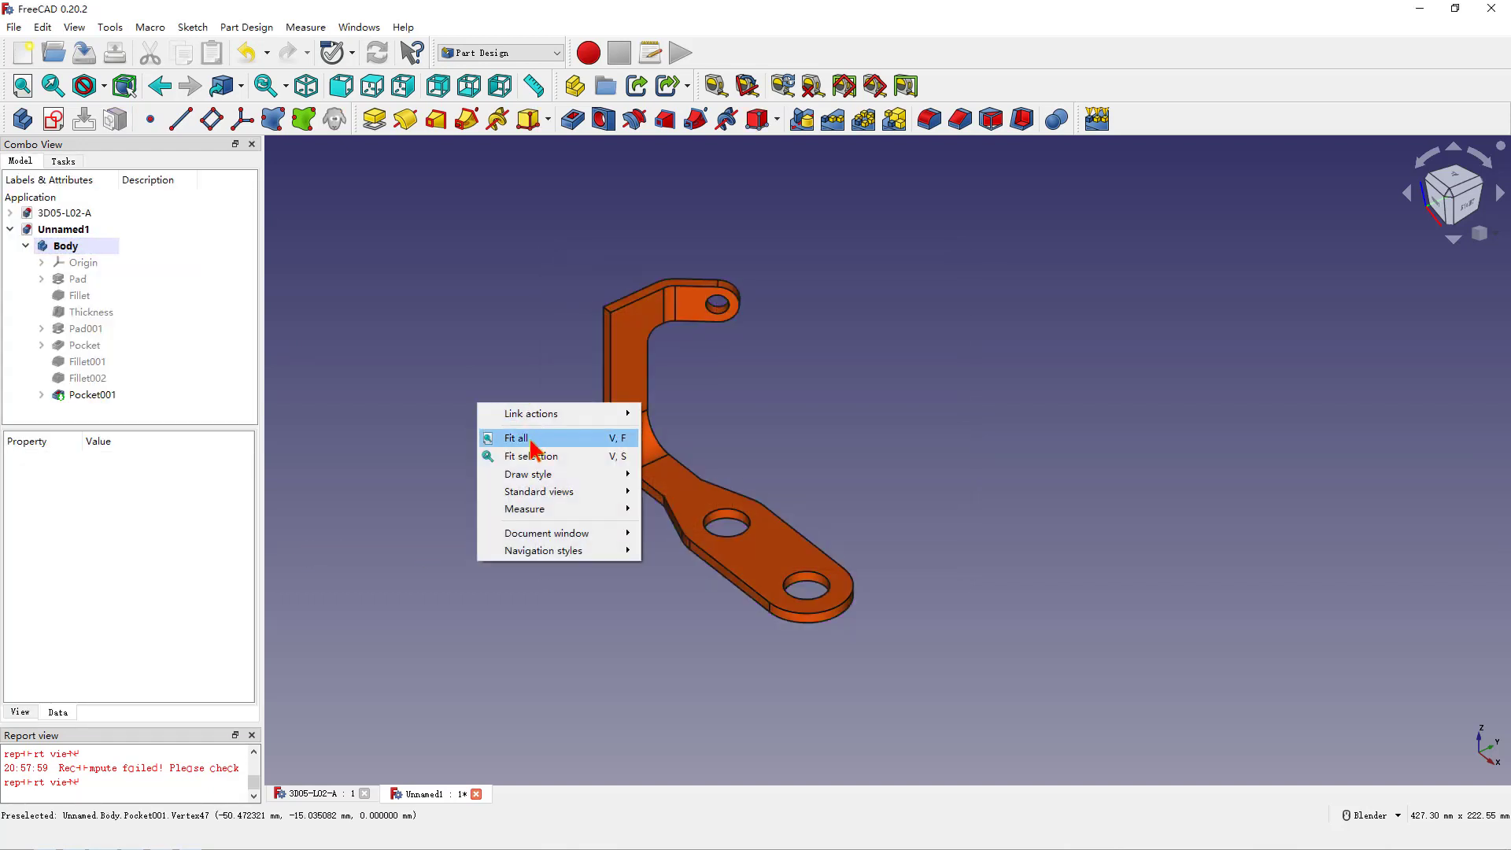
{"action": "left_click", "coordinate": [517, 437]}
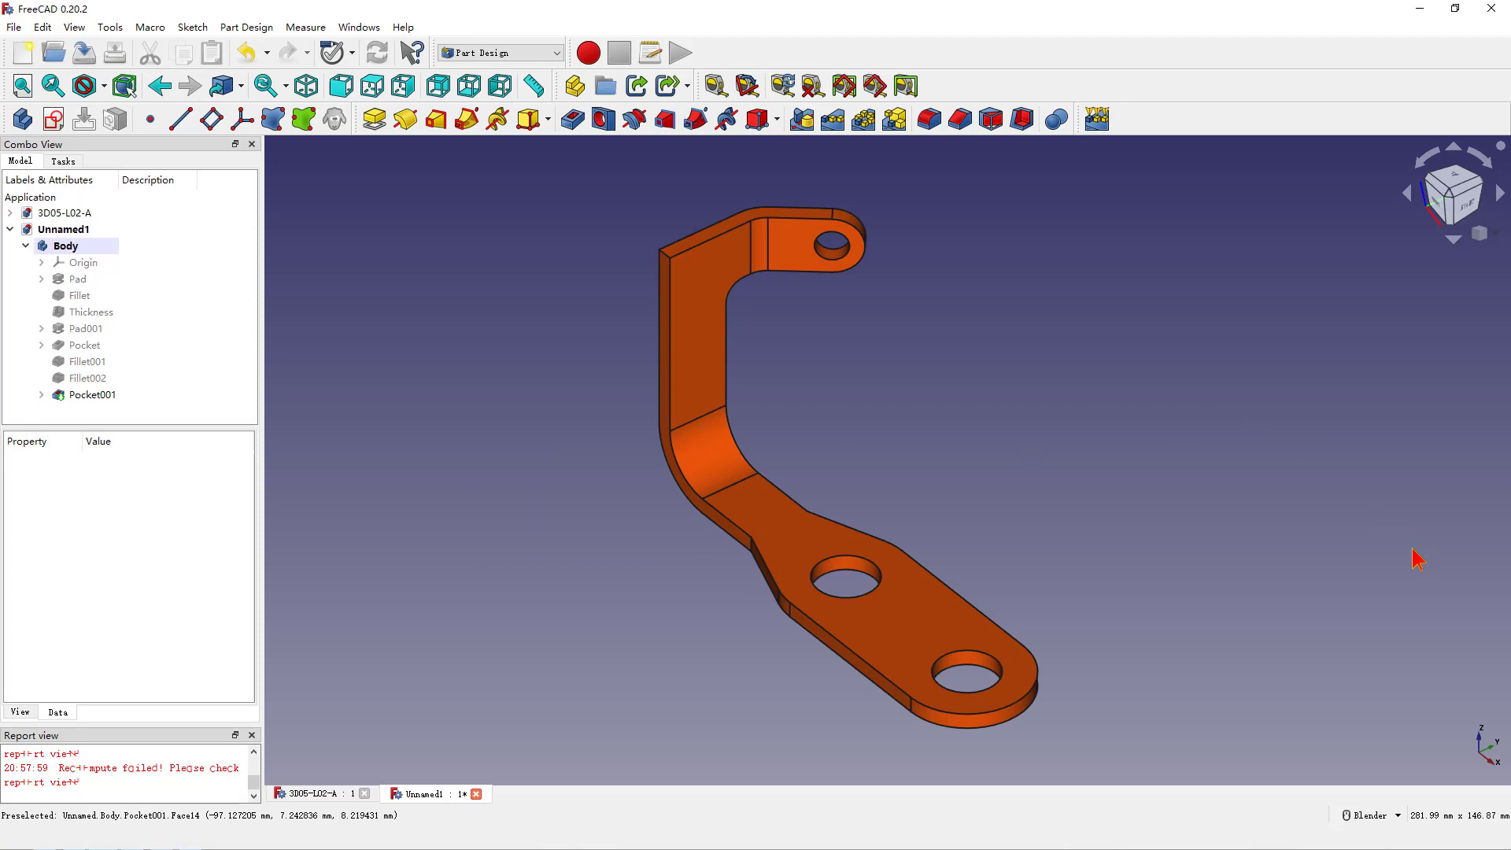